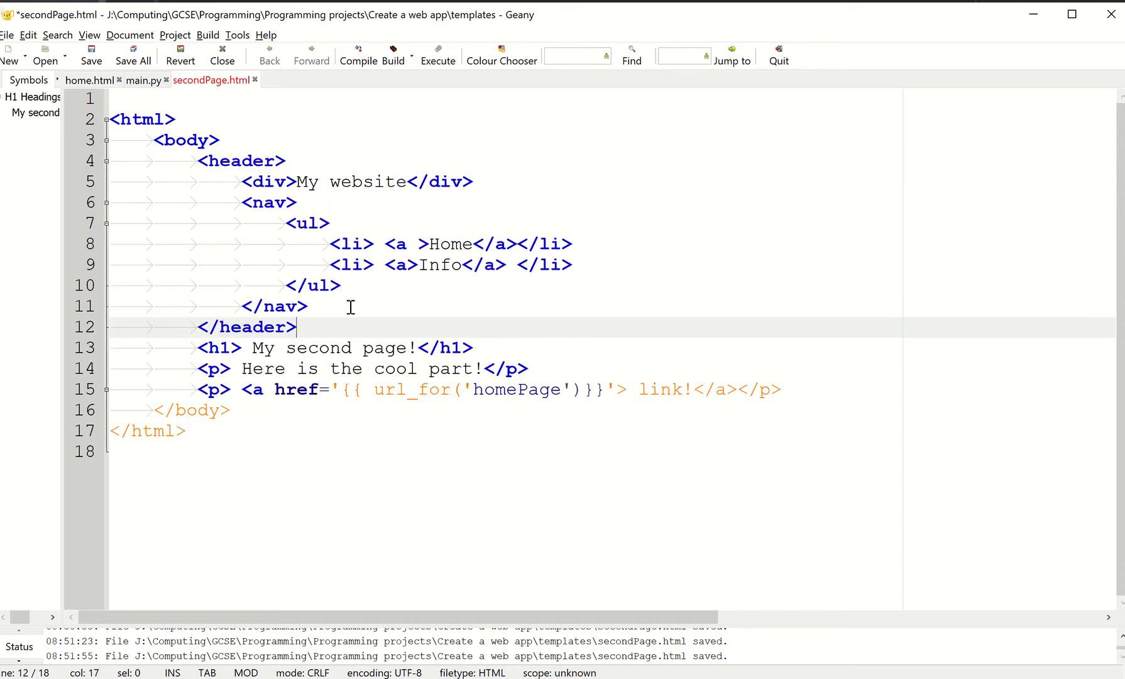
pyautogui.moveTo(386, 181)
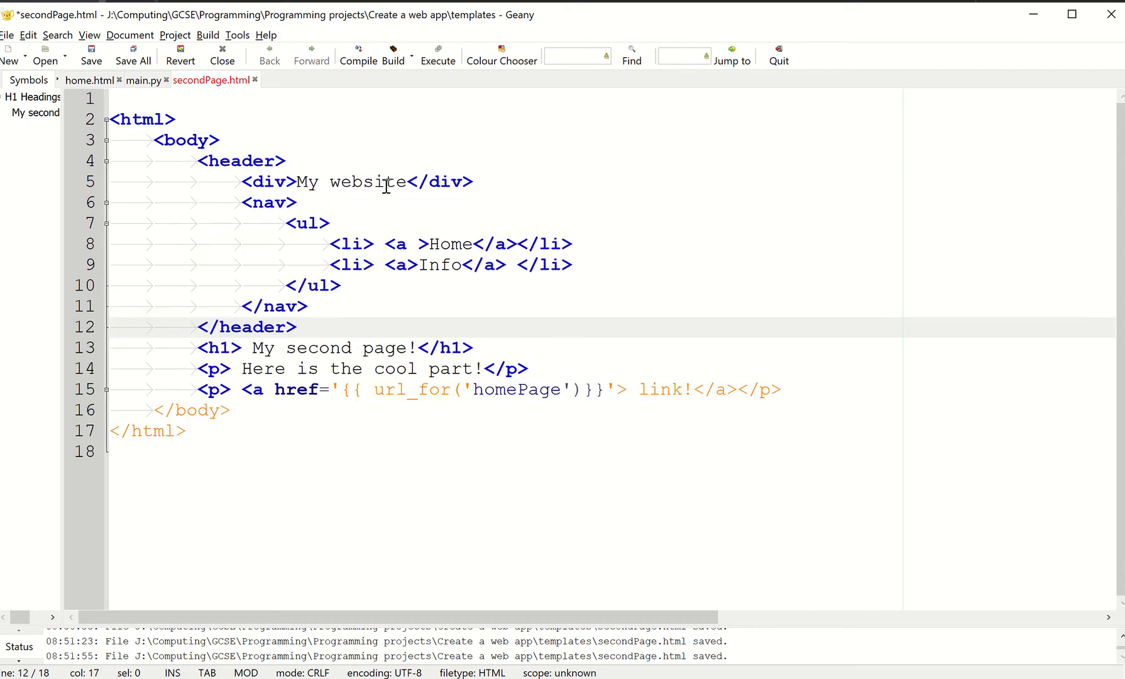
# - Review the site title header and the Home item at the start of the nav list in secondPage.html
pyautogui.click(328, 369)
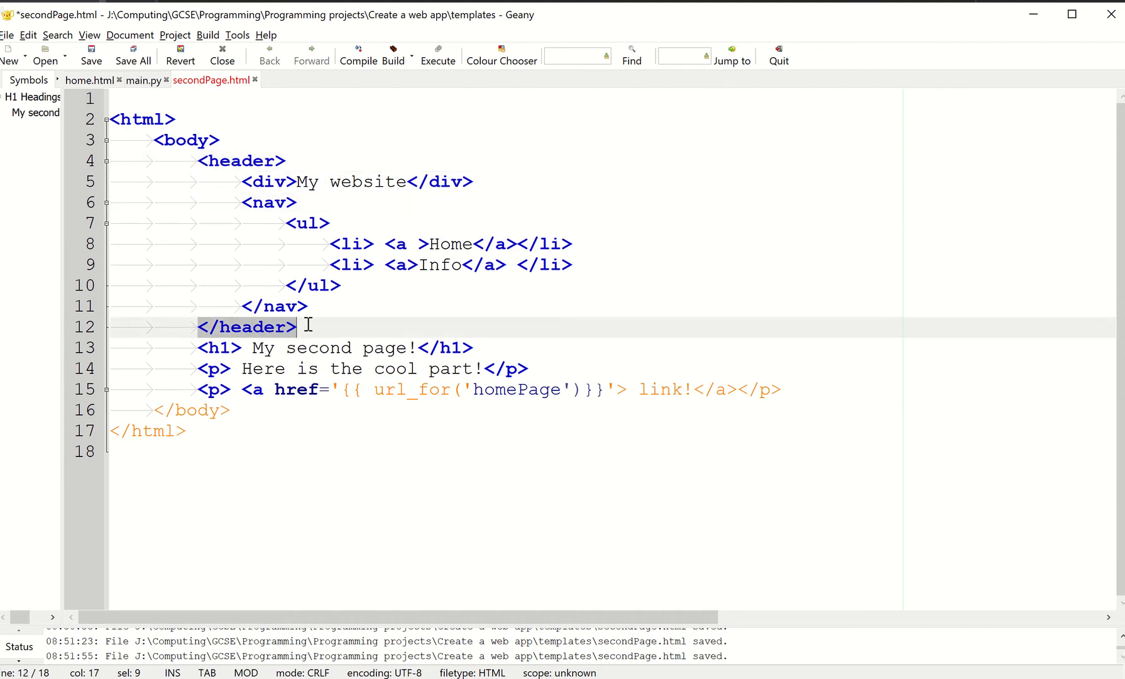
pyautogui.moveTo(217, 218)
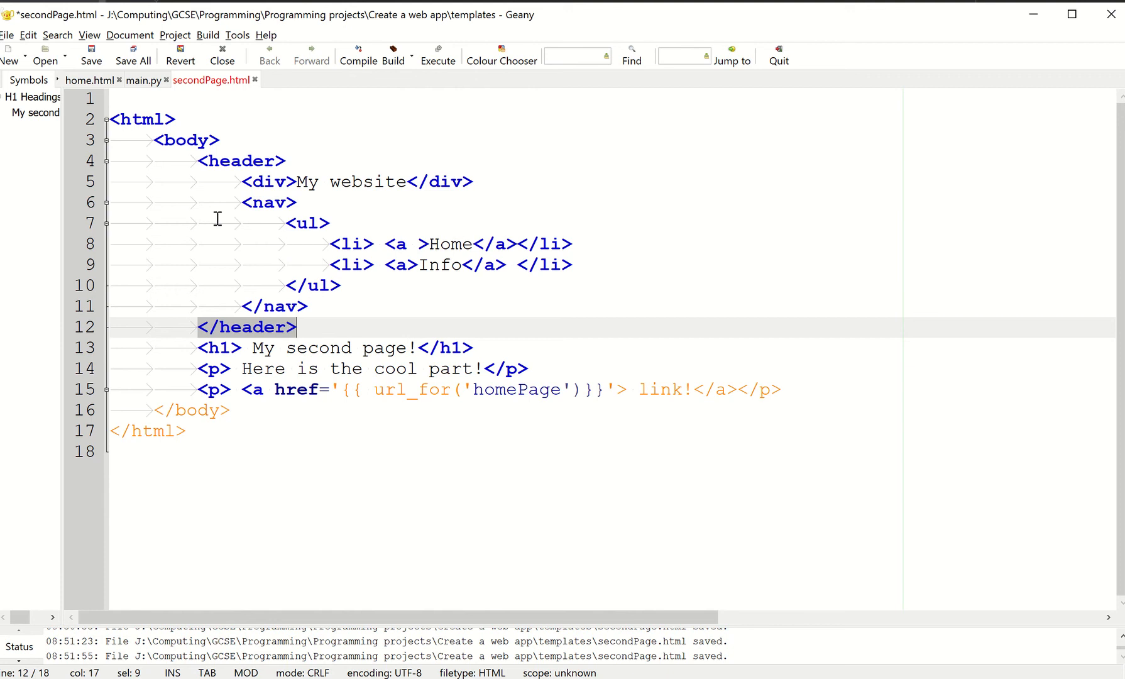
pyautogui.moveTo(172, 159)
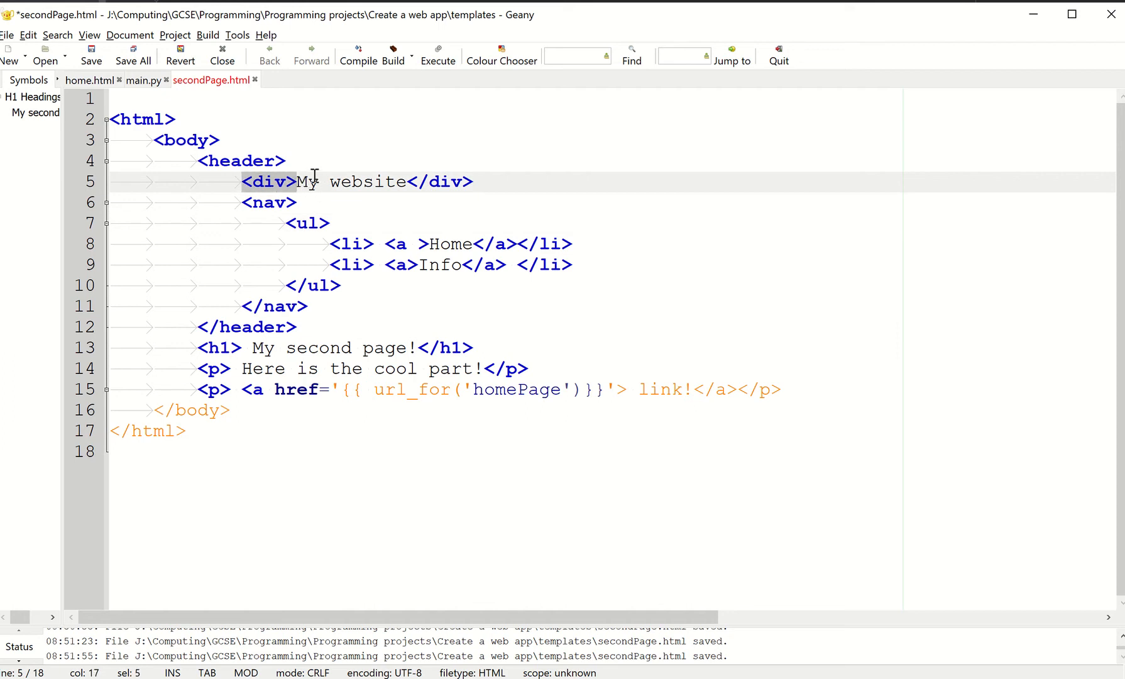
pyautogui.click(297, 181)
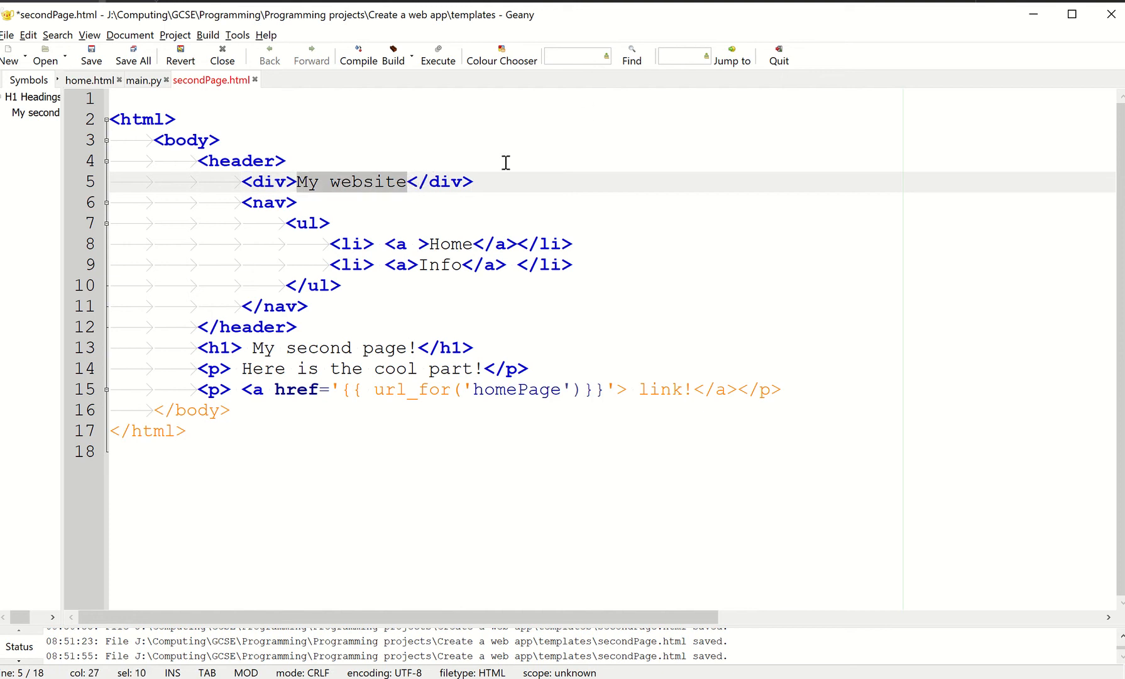
pyautogui.click(321, 181)
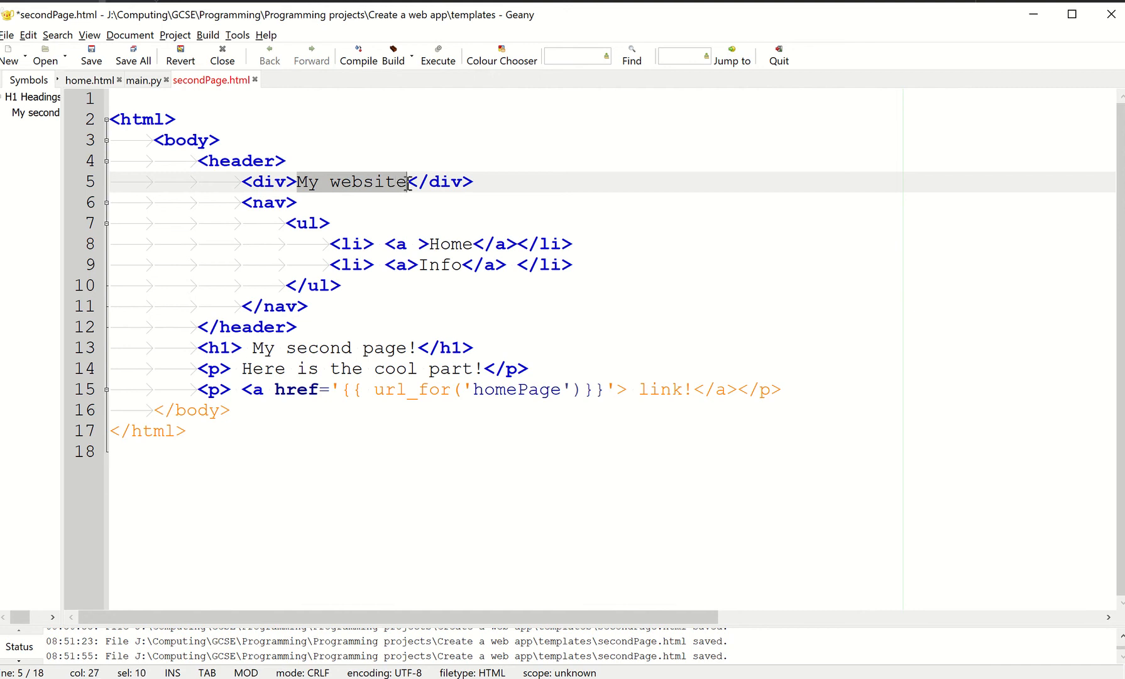
pyautogui.moveTo(368, 210)
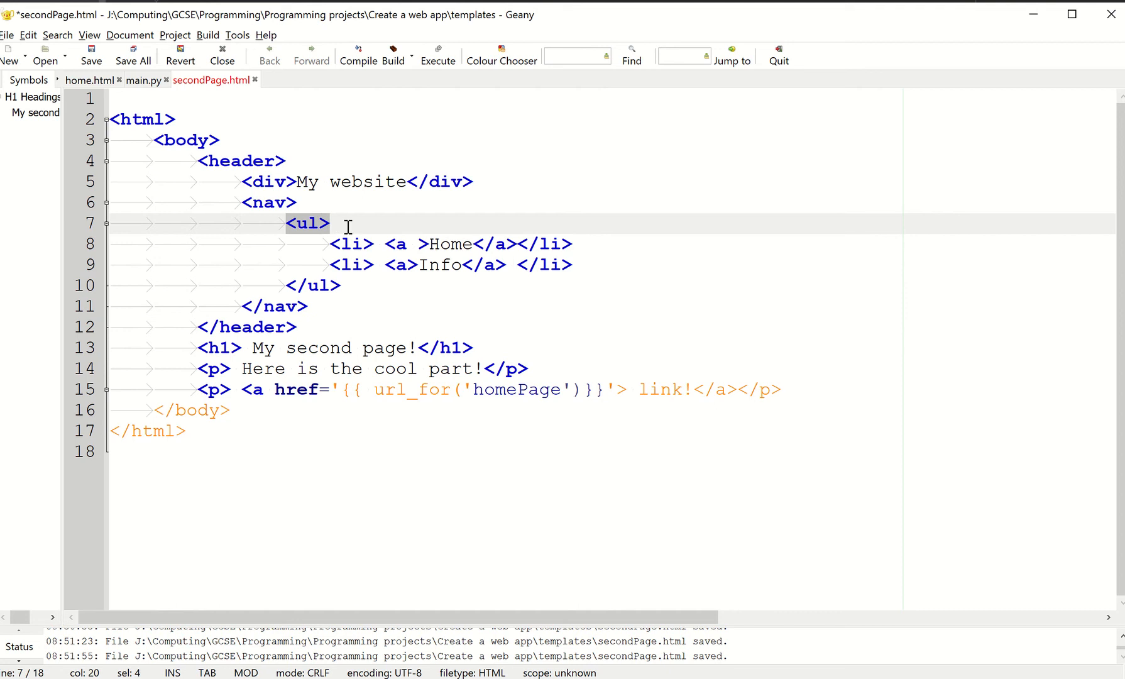
pyautogui.click(343, 285)
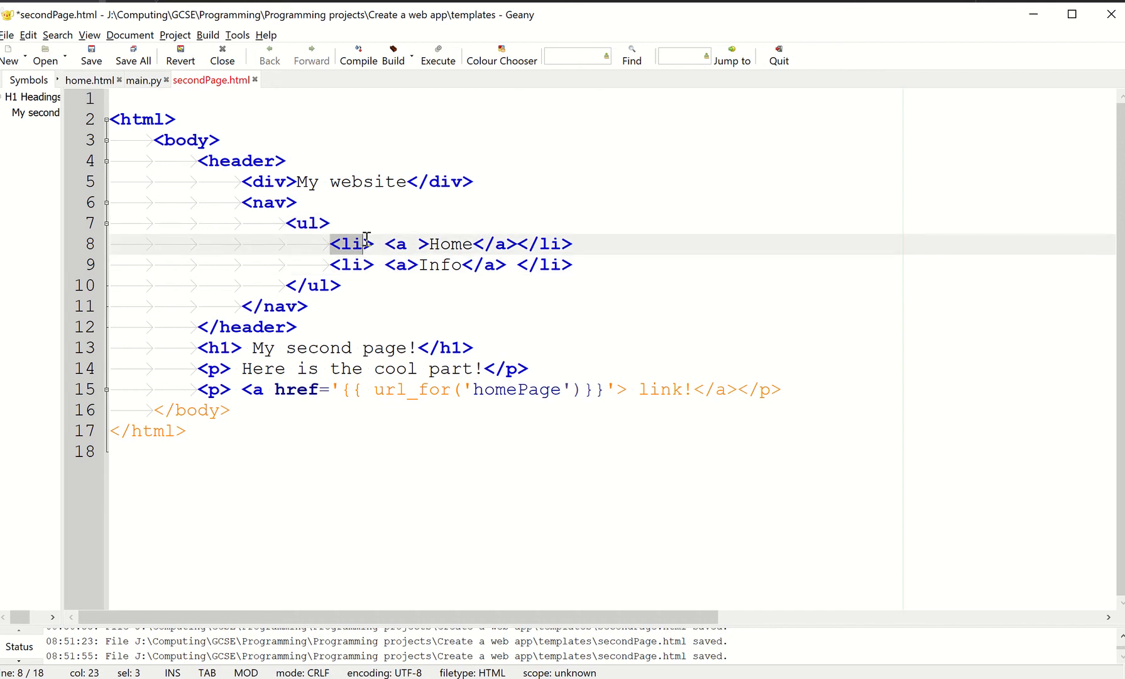
pyautogui.click(391, 244)
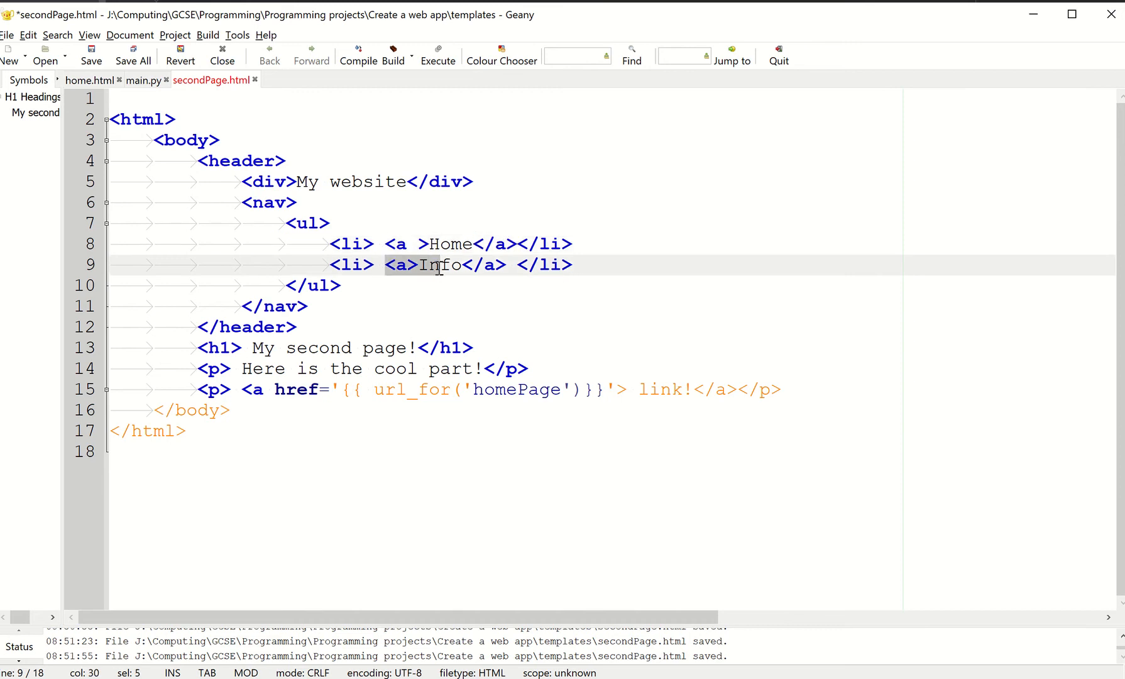
pyautogui.doubleClick(450, 244)
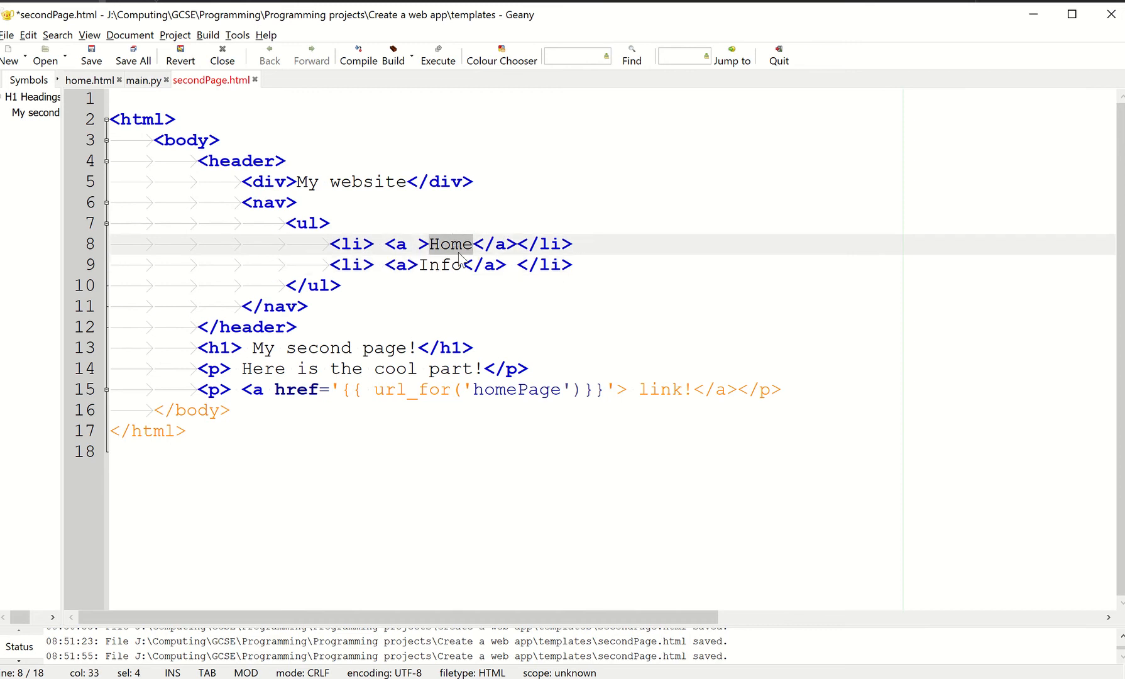
# - Move the url_for('homePage') href from the old link onto the Home and Info nav anchors
pyautogui.click(230, 410)
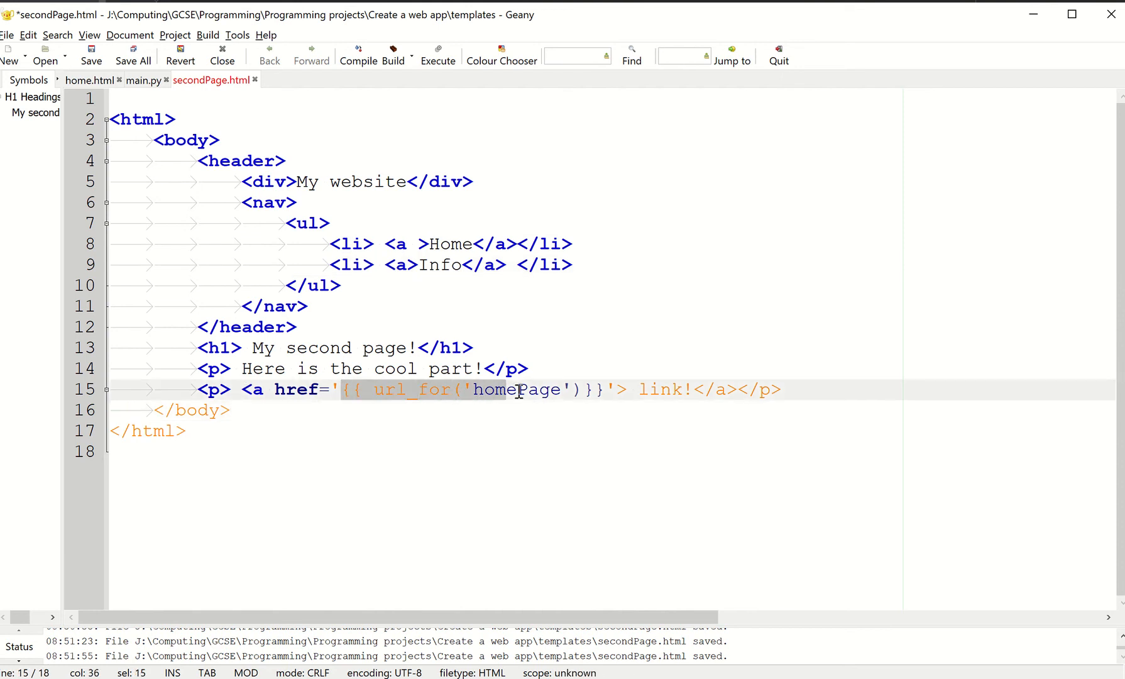
pyautogui.click(230, 409)
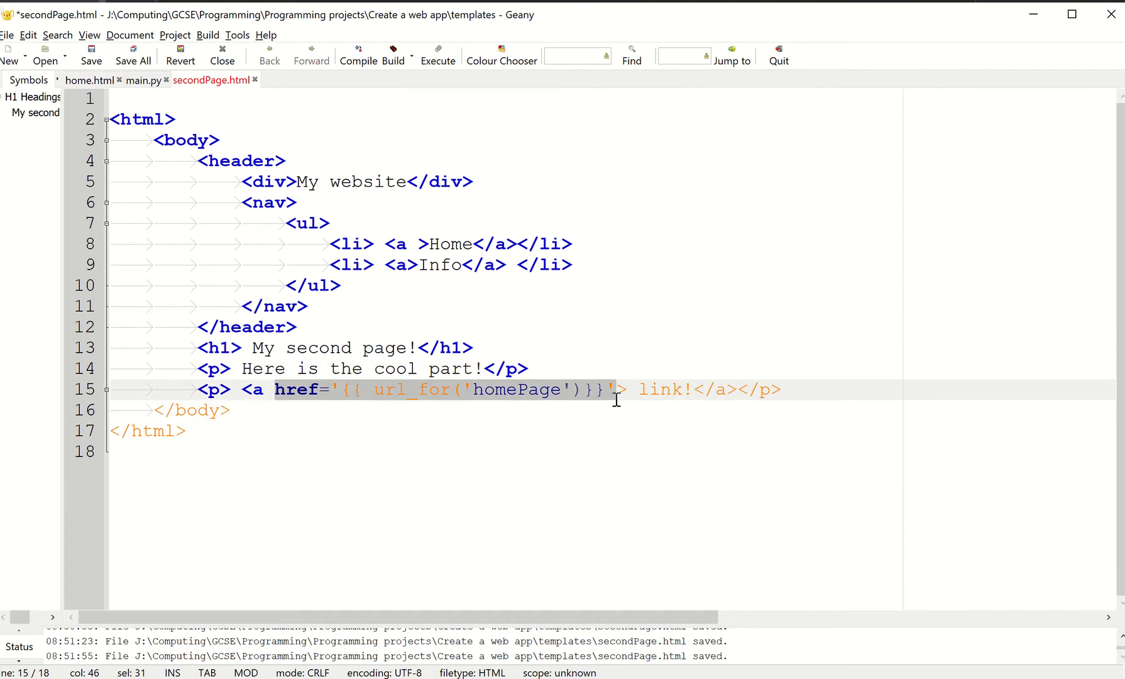
pyautogui.press('Delete')
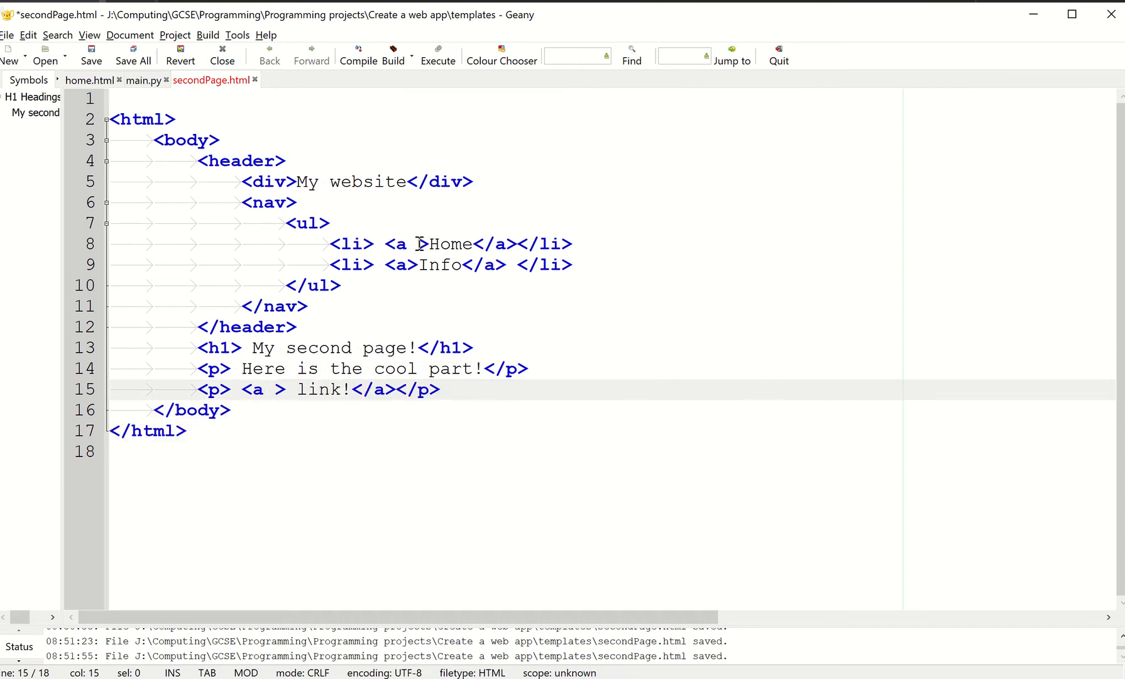
pyautogui.write("href='{{ url_for('homePage')}}'")
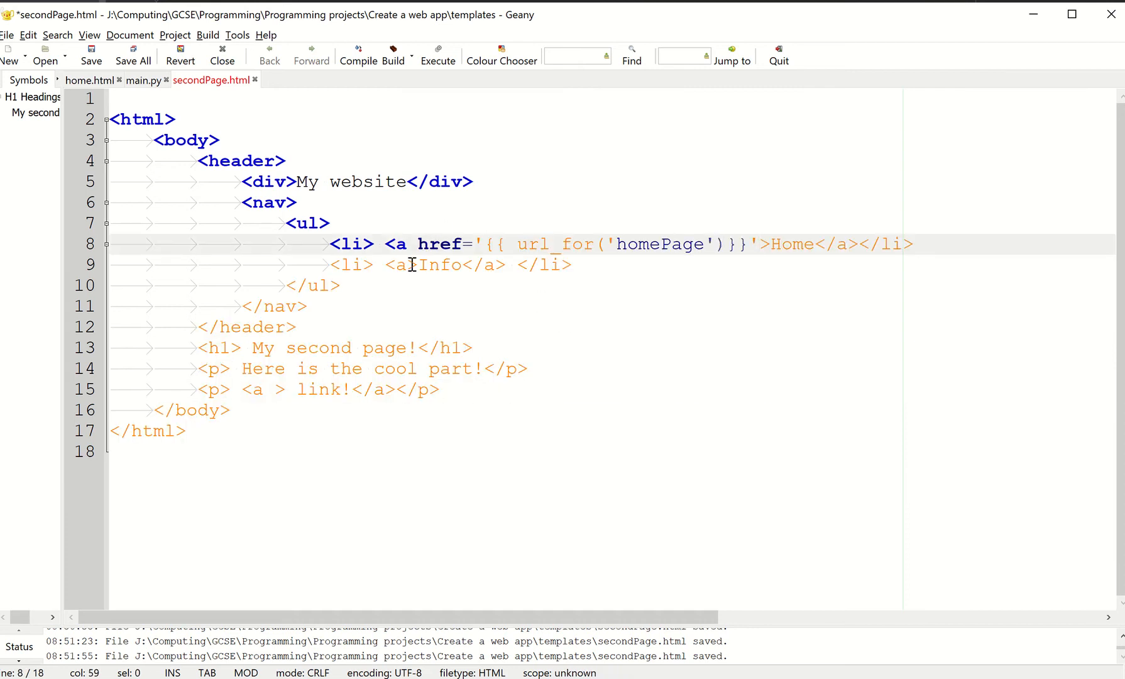
pyautogui.write("href='{{ url_for('homePage')}}'")
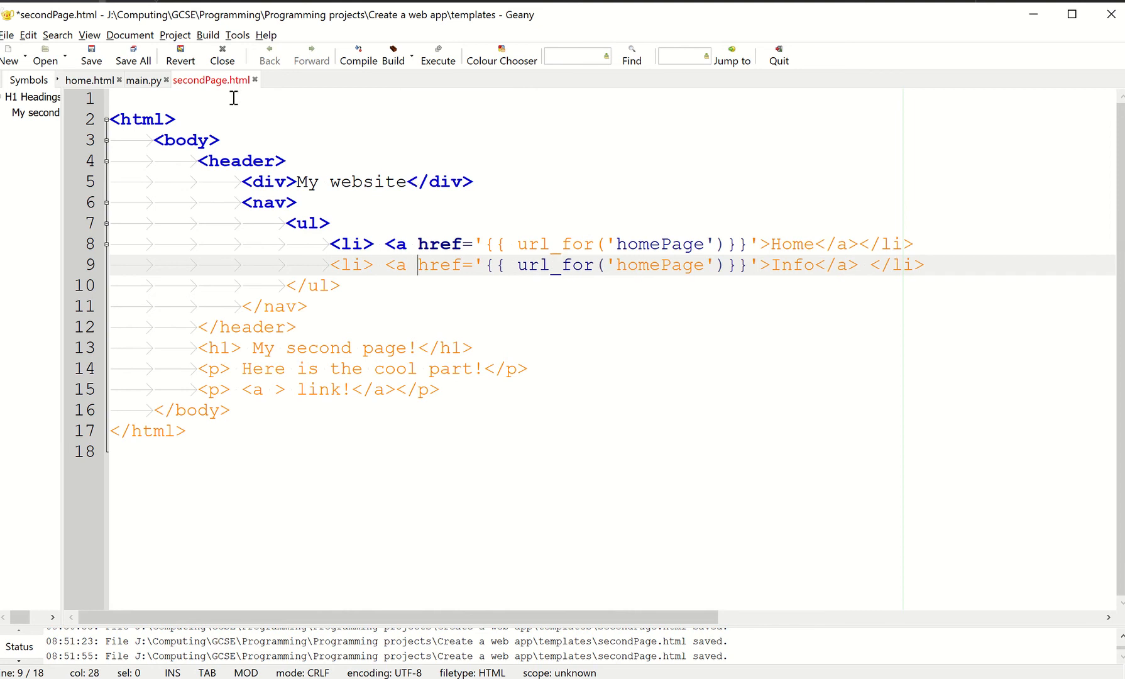
# - Copy the secondPage route name from home.html for the Info link and delete the leftover link paragraph
pyautogui.click(89, 80)
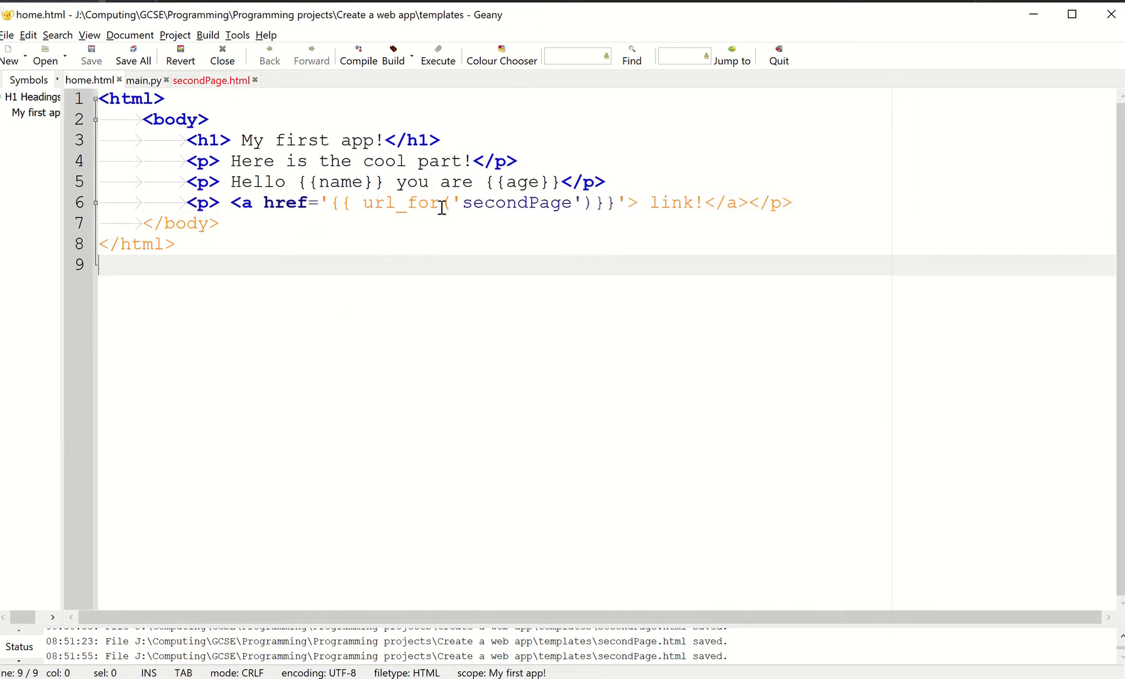
pyautogui.doubleClick(514, 202)
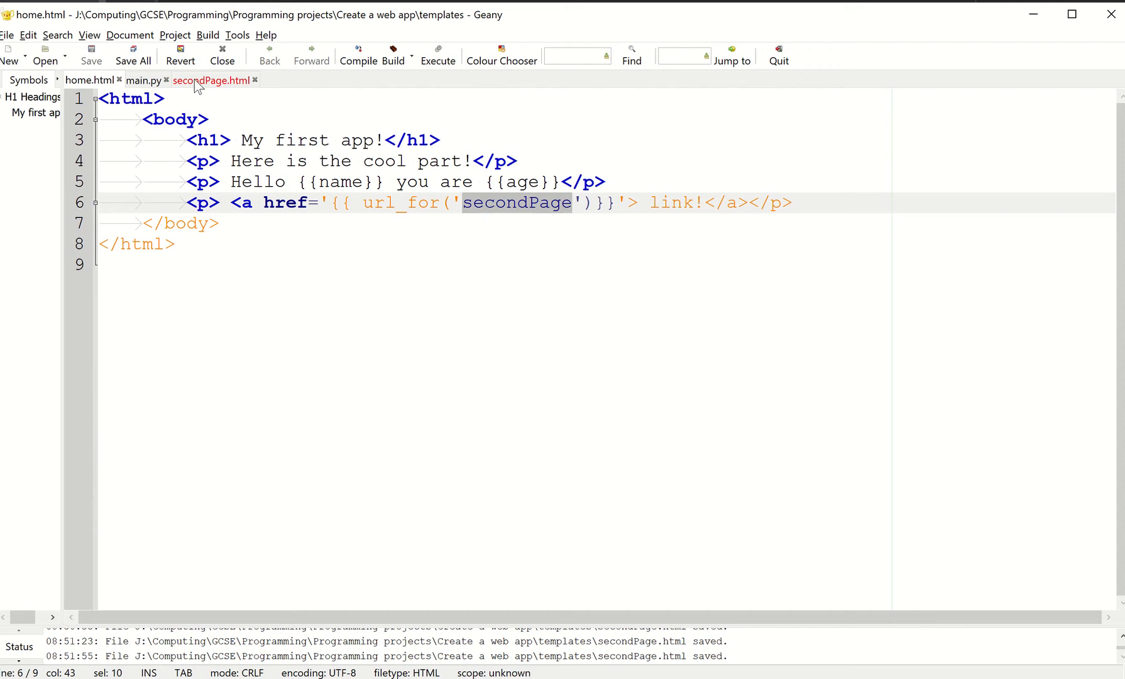
pyautogui.click(211, 79)
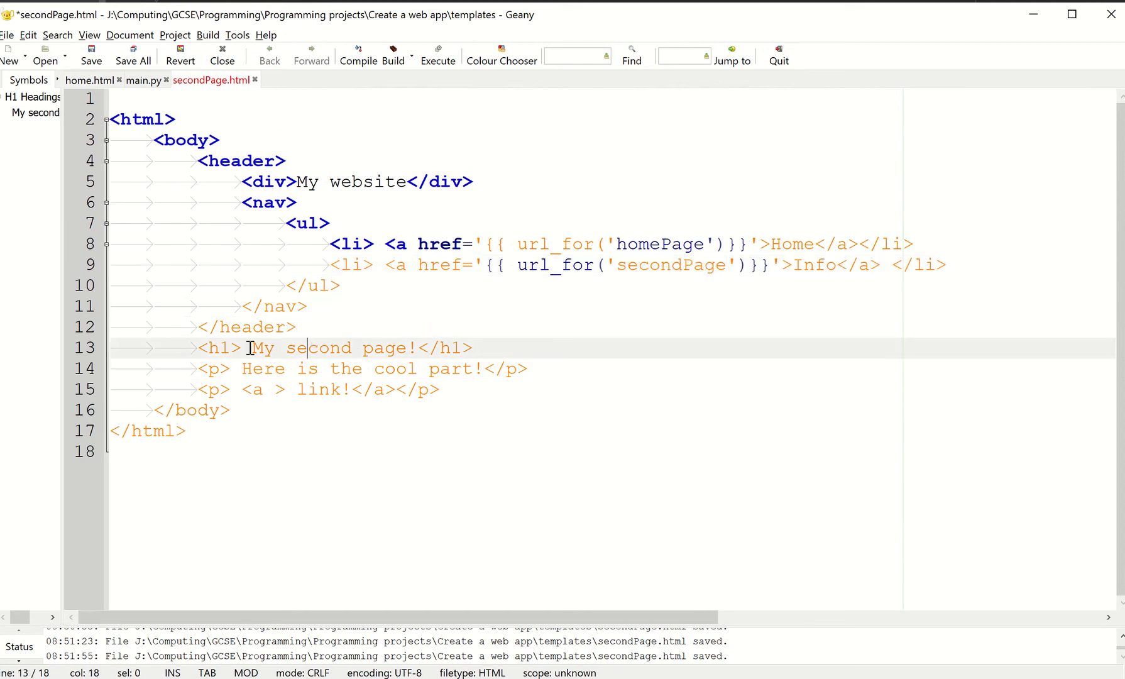
pyautogui.click(449, 388)
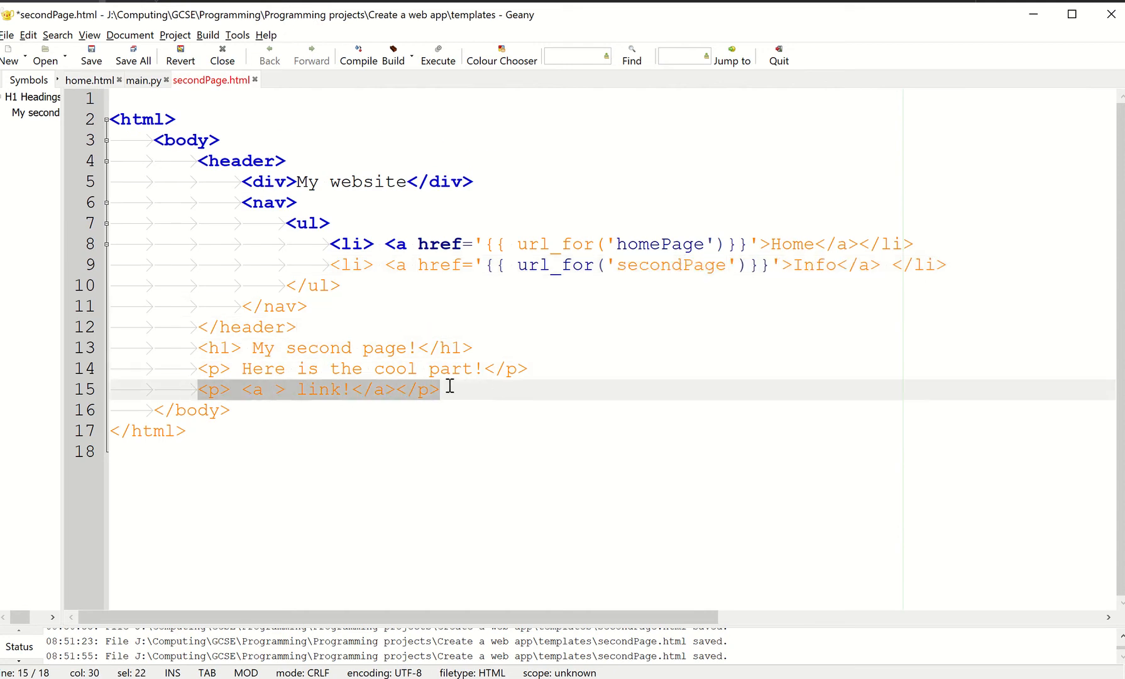
pyautogui.press('Delete')
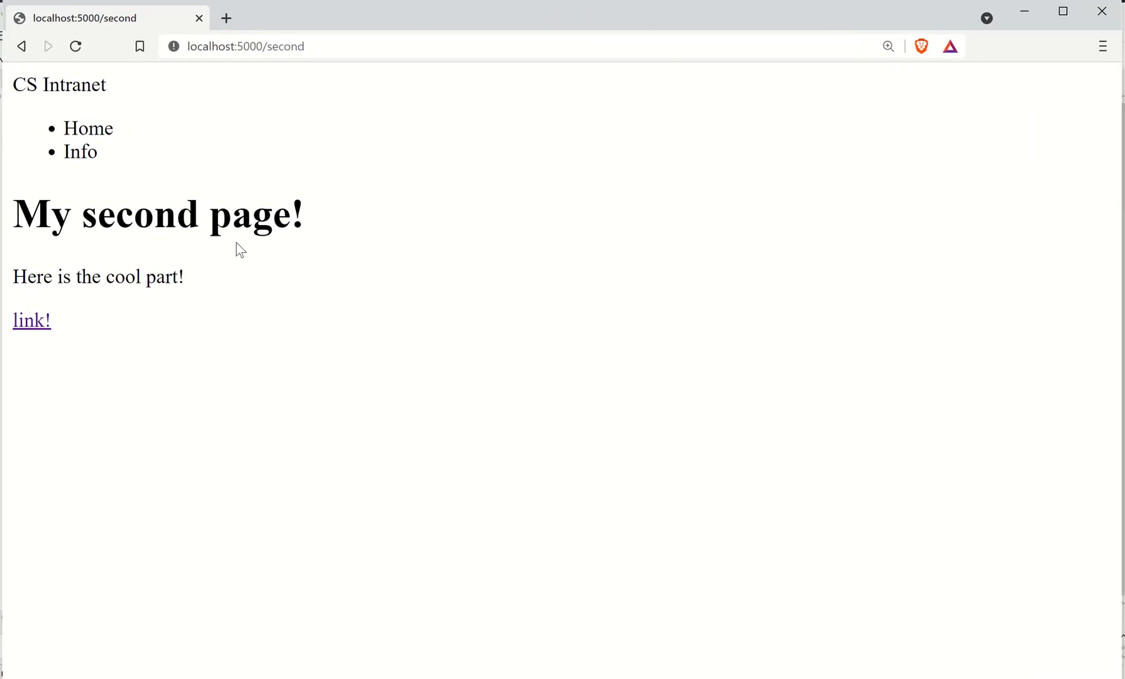
# - Reload localhost:5000/second in Brave, follow the Home link, then return to the second page
pyautogui.click(247, 47)
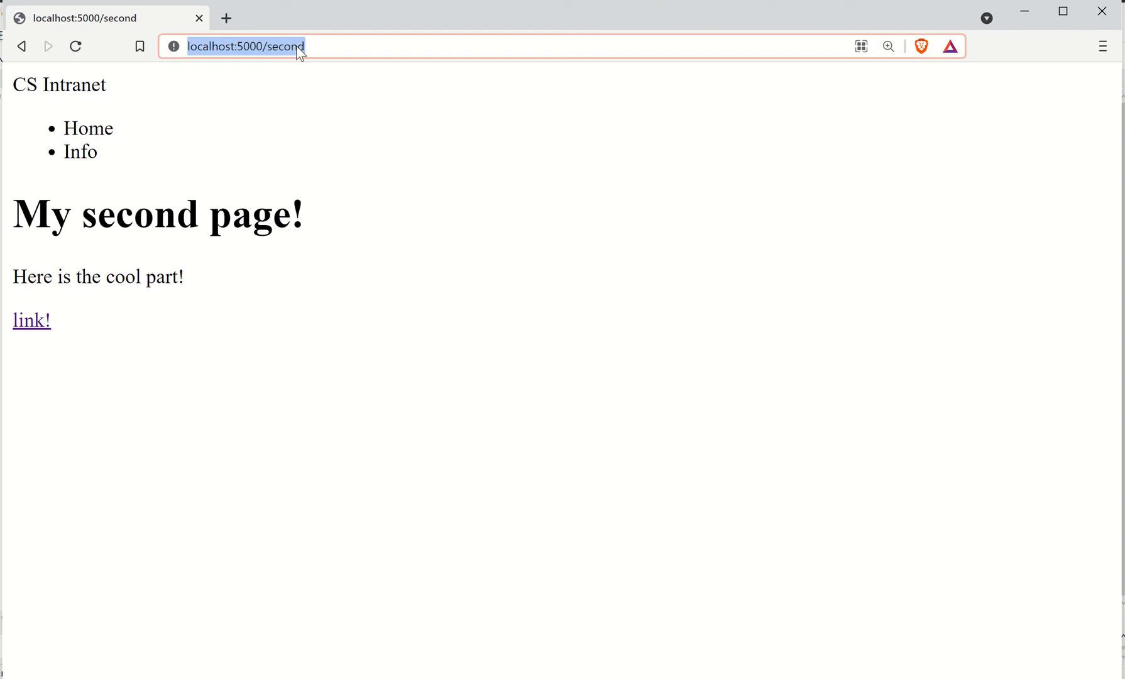
pyautogui.click(76, 46)
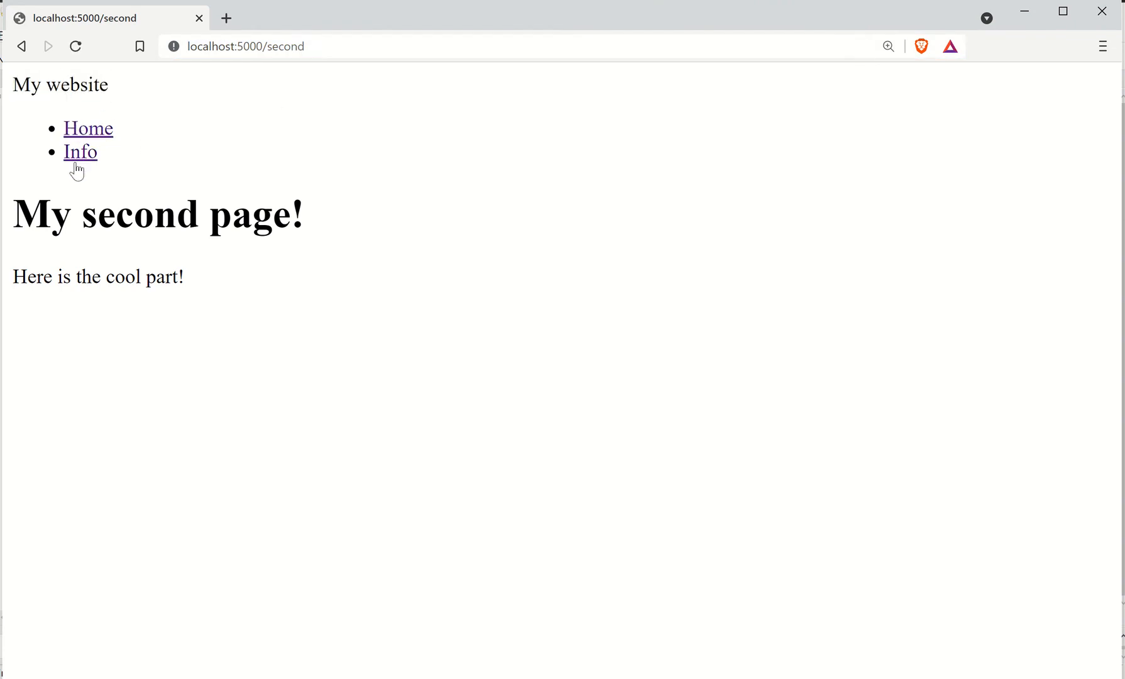
pyautogui.click(88, 129)
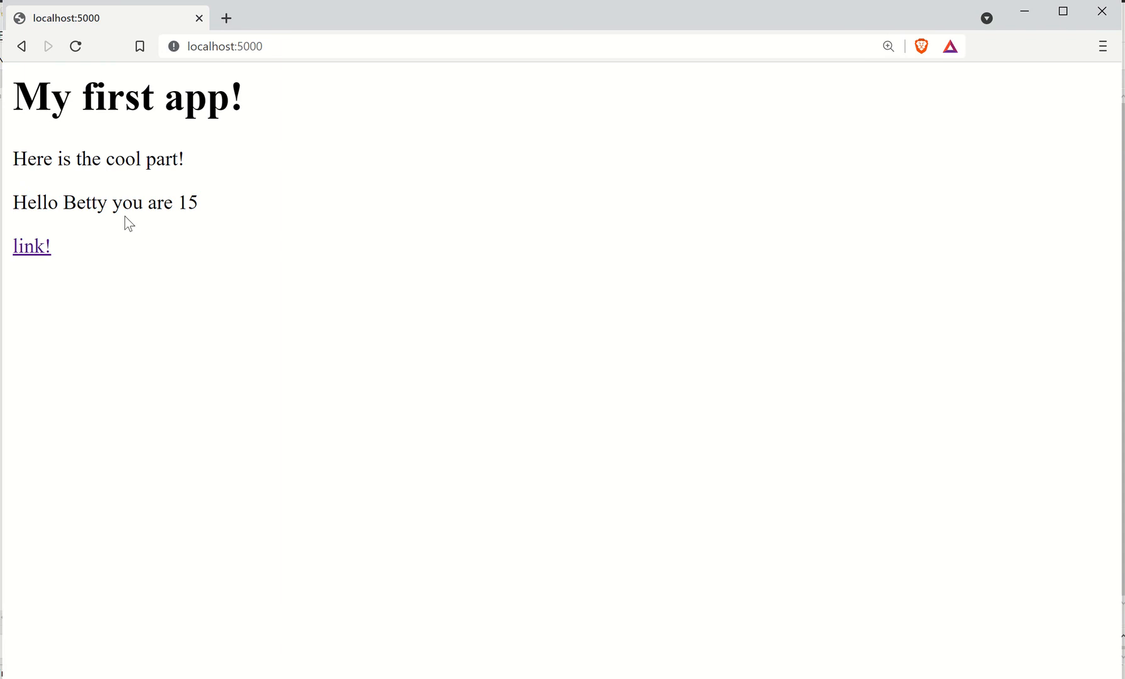
pyautogui.click(32, 245)
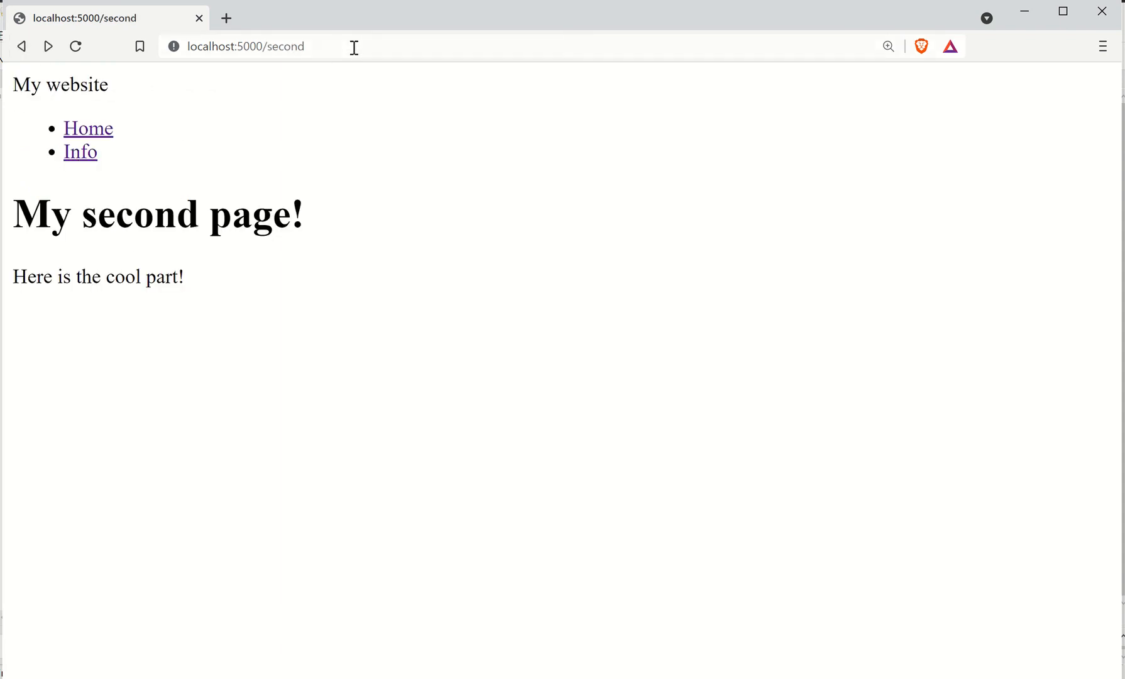
pyautogui.moveTo(100, 136)
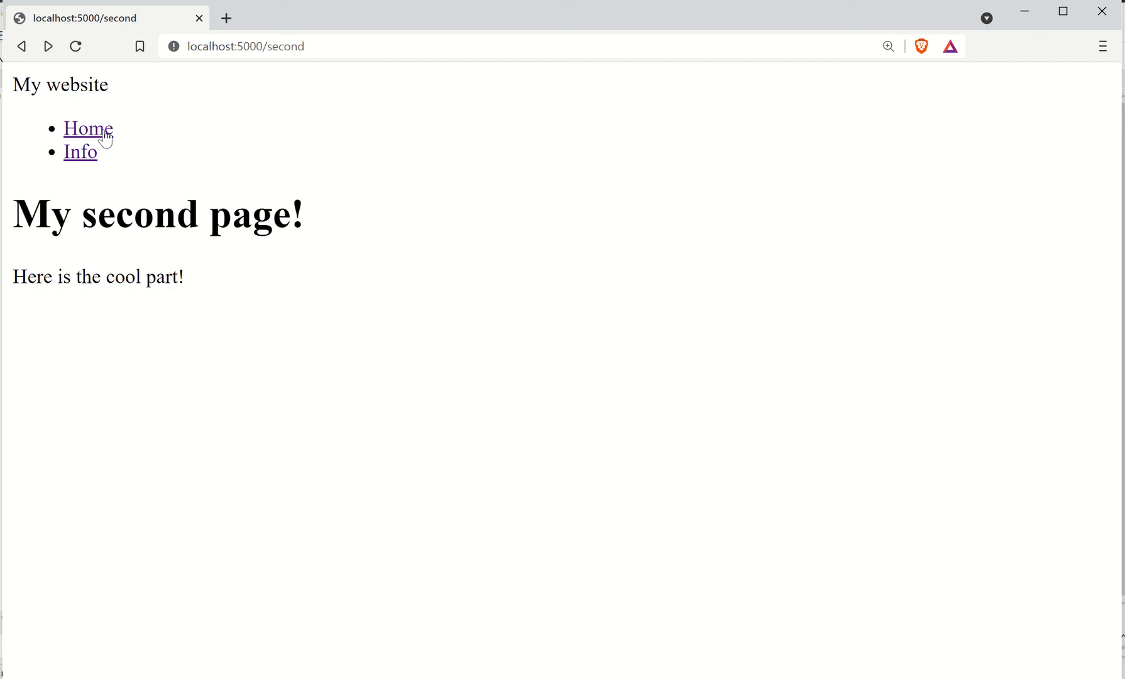
pyautogui.moveTo(63, 156)
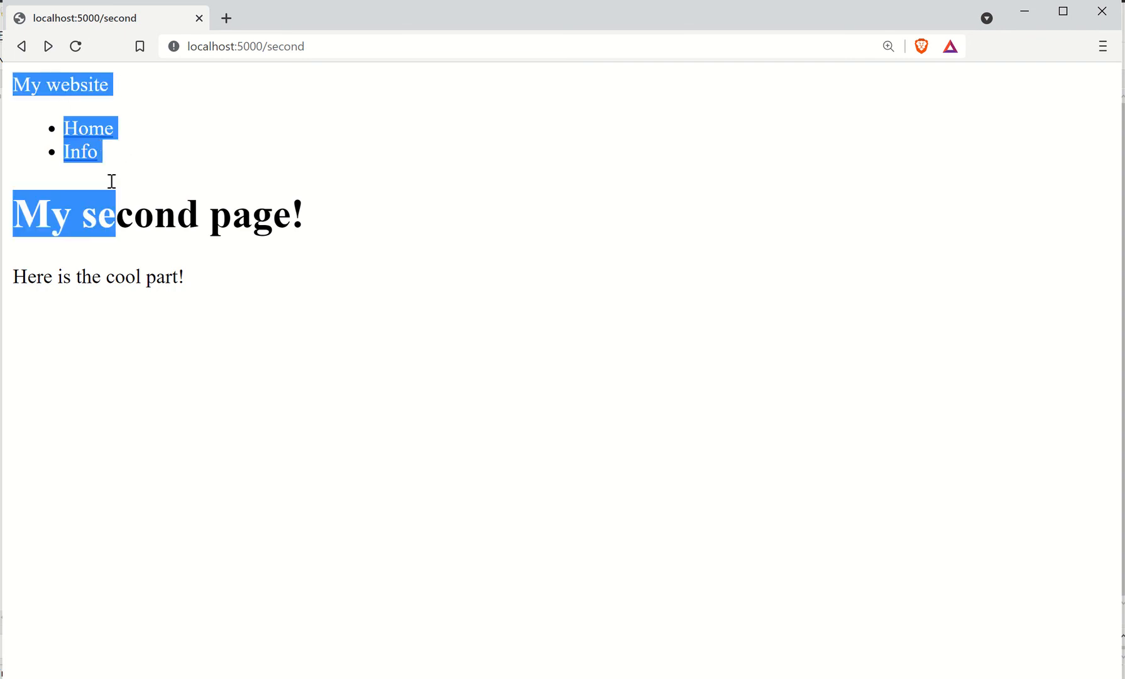
pyautogui.moveTo(143, 143)
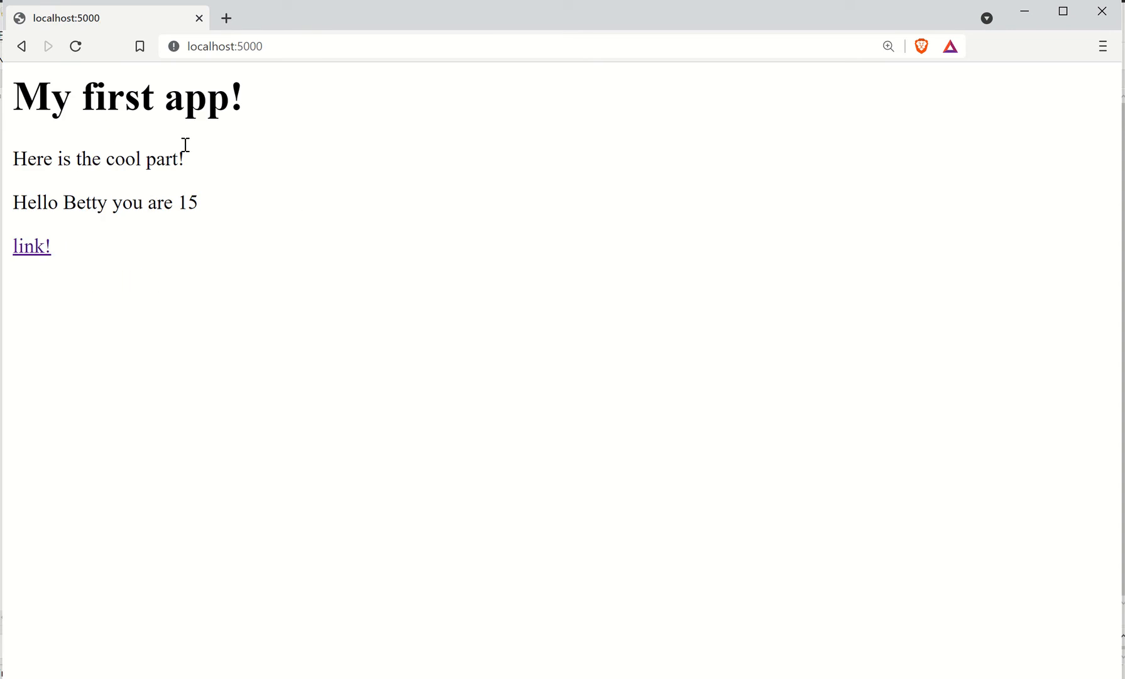
pyautogui.moveTo(1017, 19)
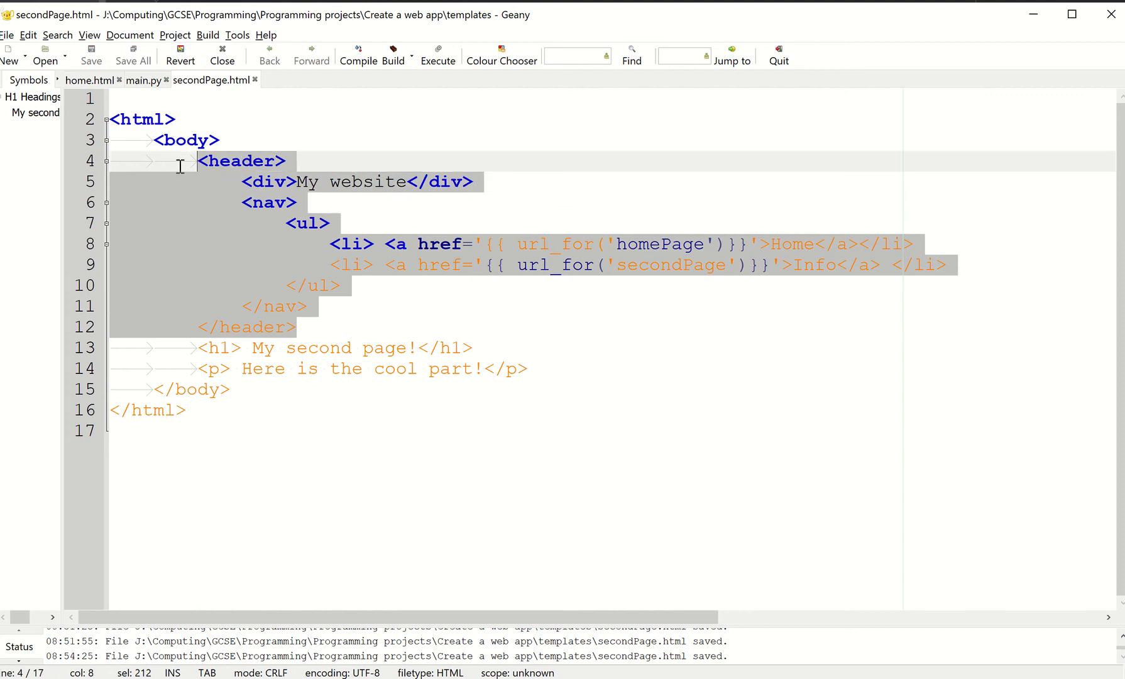
# - Finish home.html's second nav item as an Info link to url_for('secondPage')
pyautogui.click(89, 80)
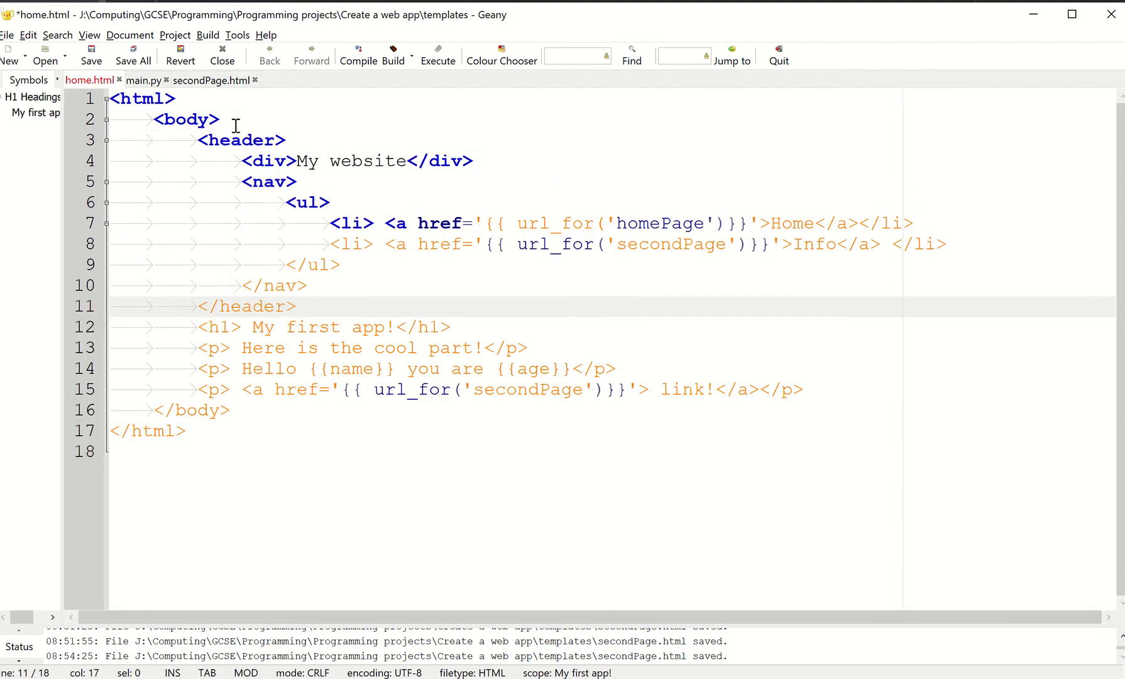
pyautogui.click(298, 307)
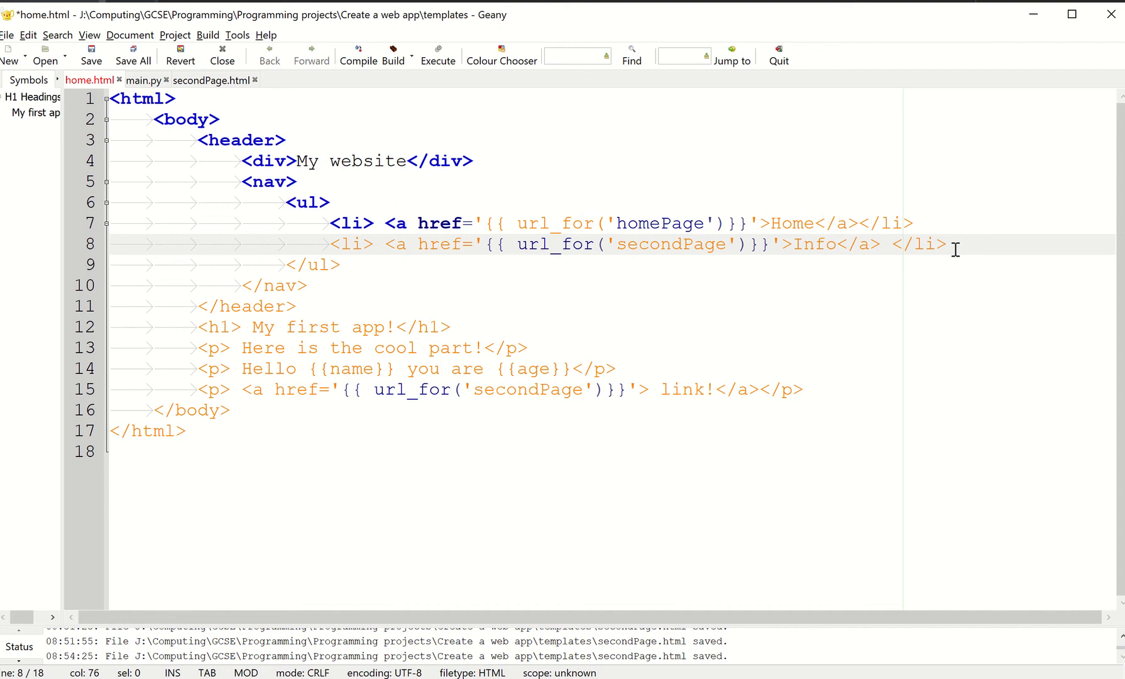
pyautogui.moveTo(12, 57)
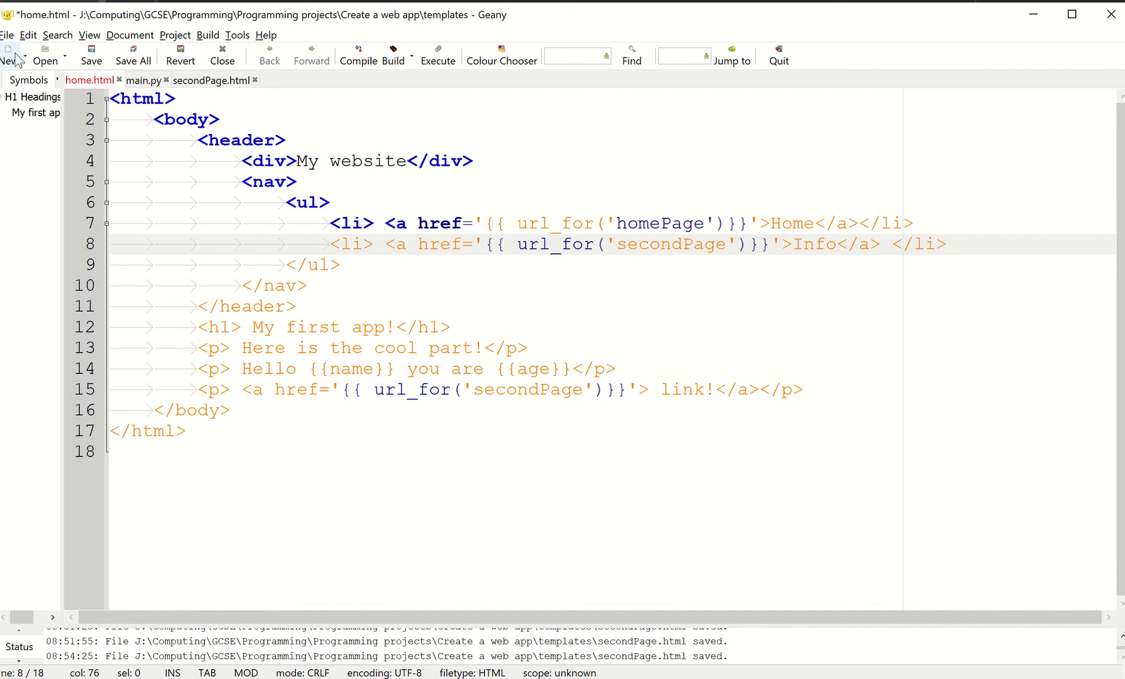
# - Create a new file and save it as mainTemplate.html in the templates folder
pyautogui.click(8, 34)
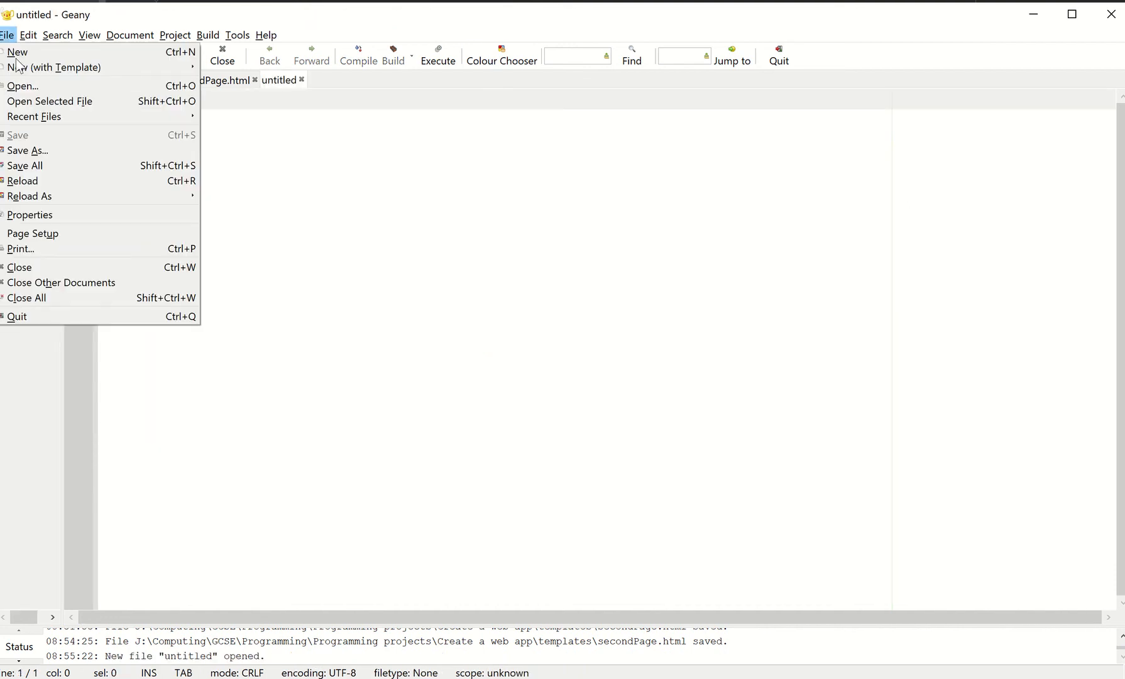
pyautogui.click(28, 151)
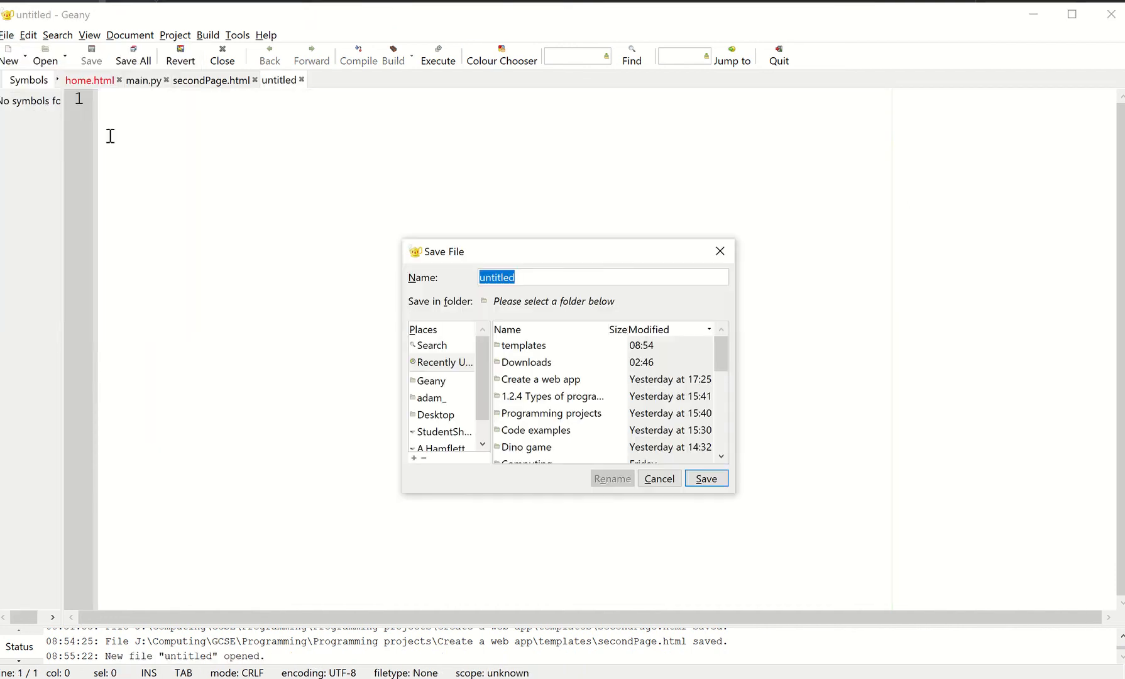
pyautogui.moveTo(547, 359)
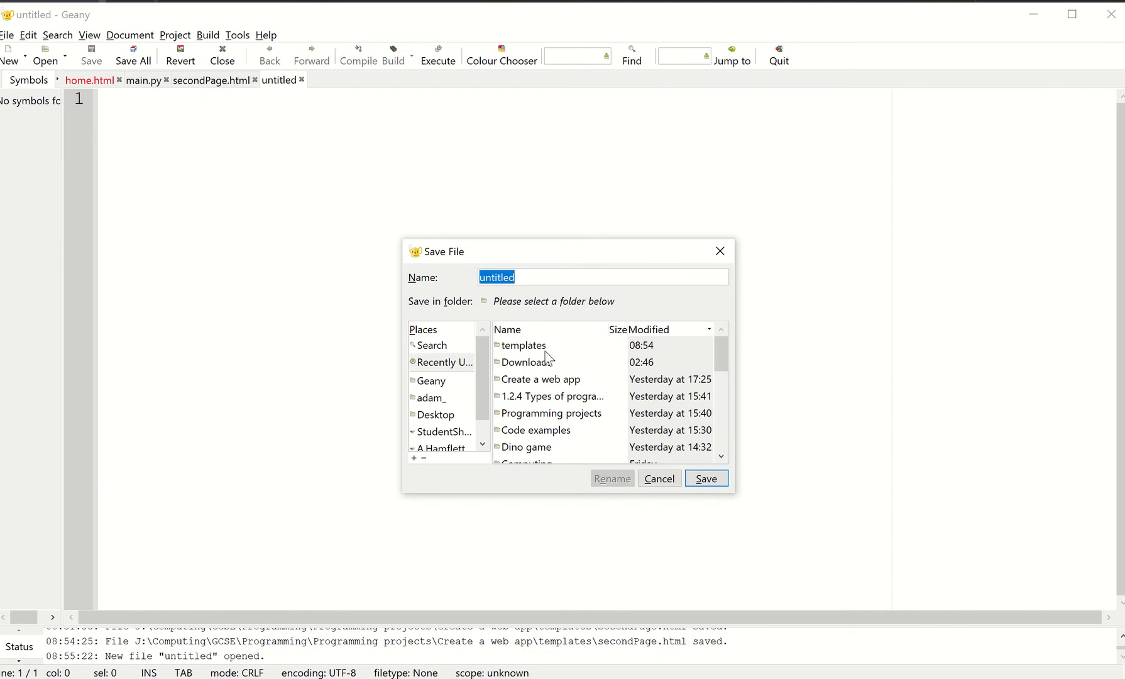
pyautogui.doubleClick(525, 346)
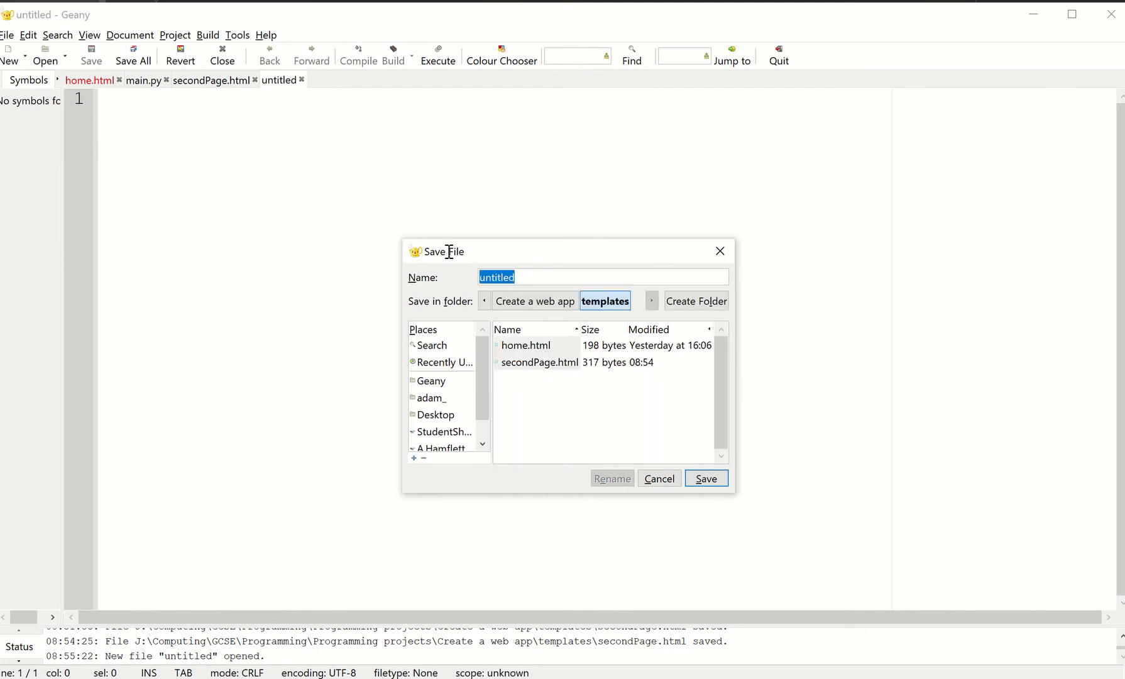
pyautogui.write('mainTemplat')
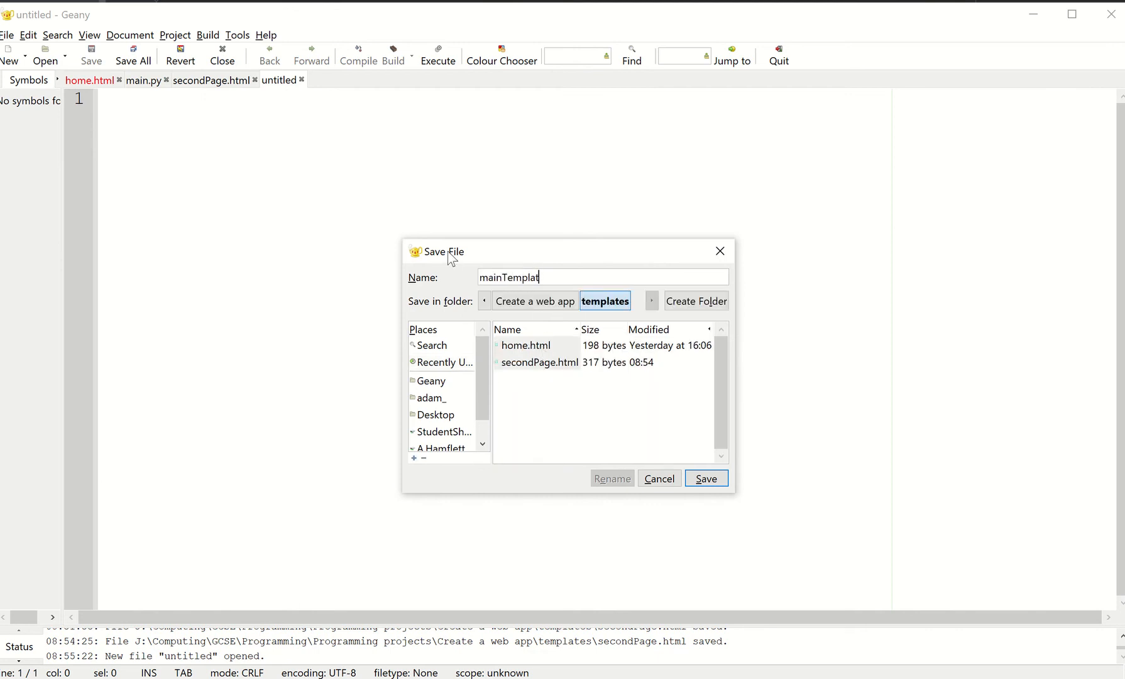
pyautogui.write('e.htm')
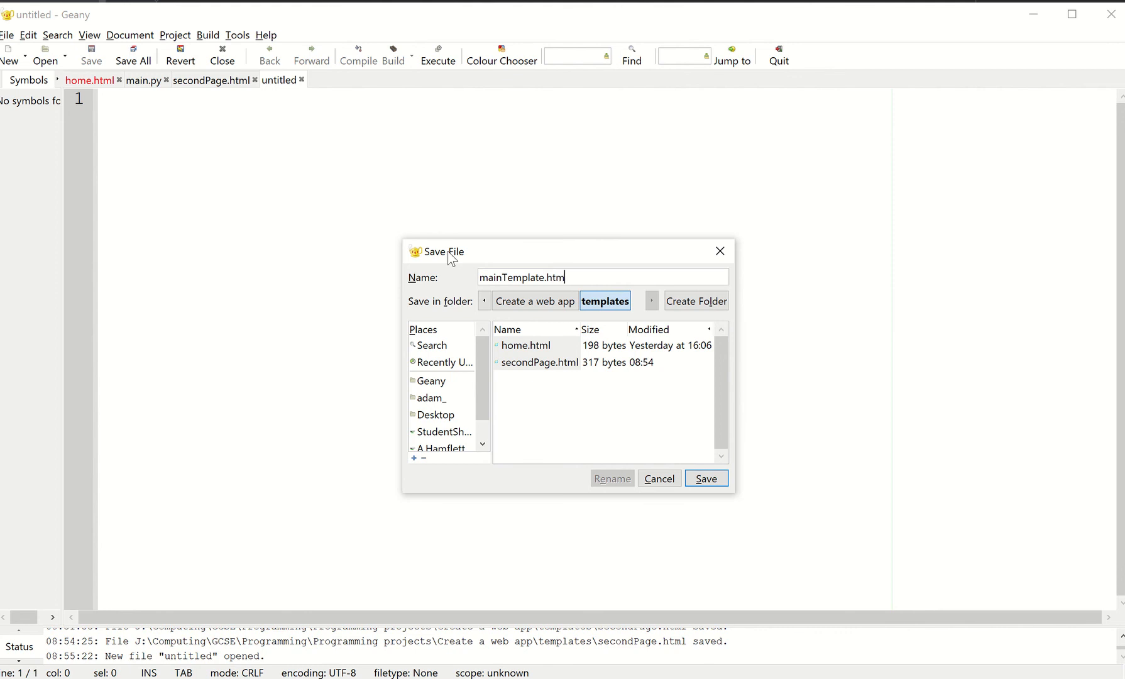
pyautogui.click(705, 478)
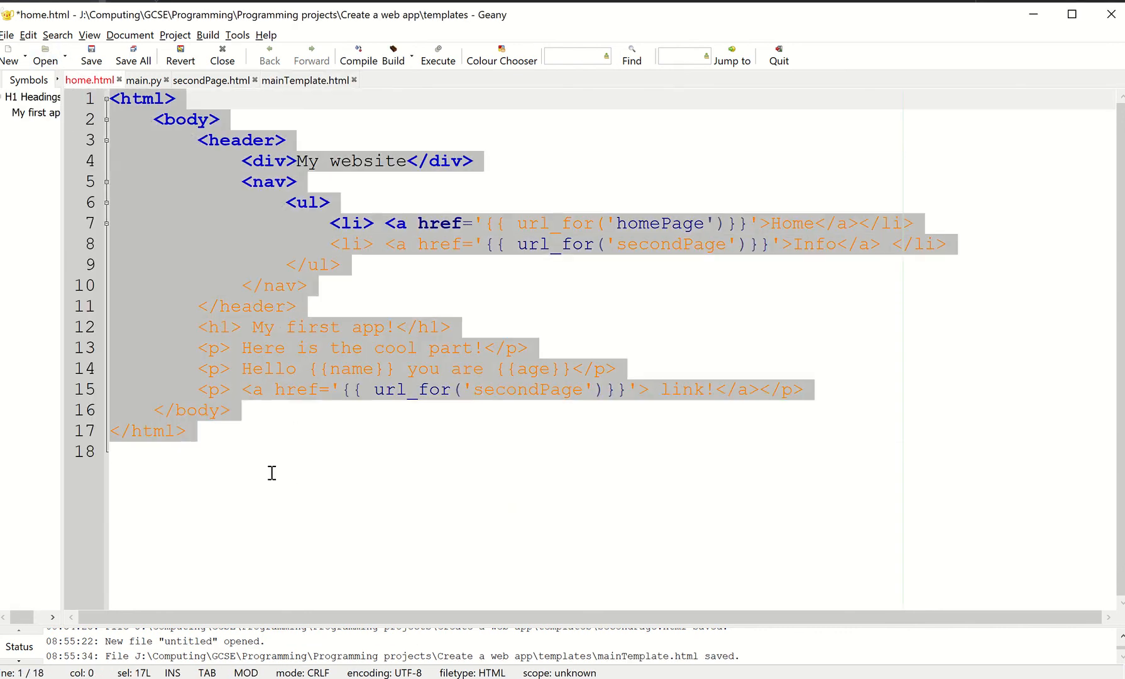
# - In mainTemplate.html, delete the heading and paragraph lines, leaving an empty line 12 under the nav
pyautogui.click(307, 80)
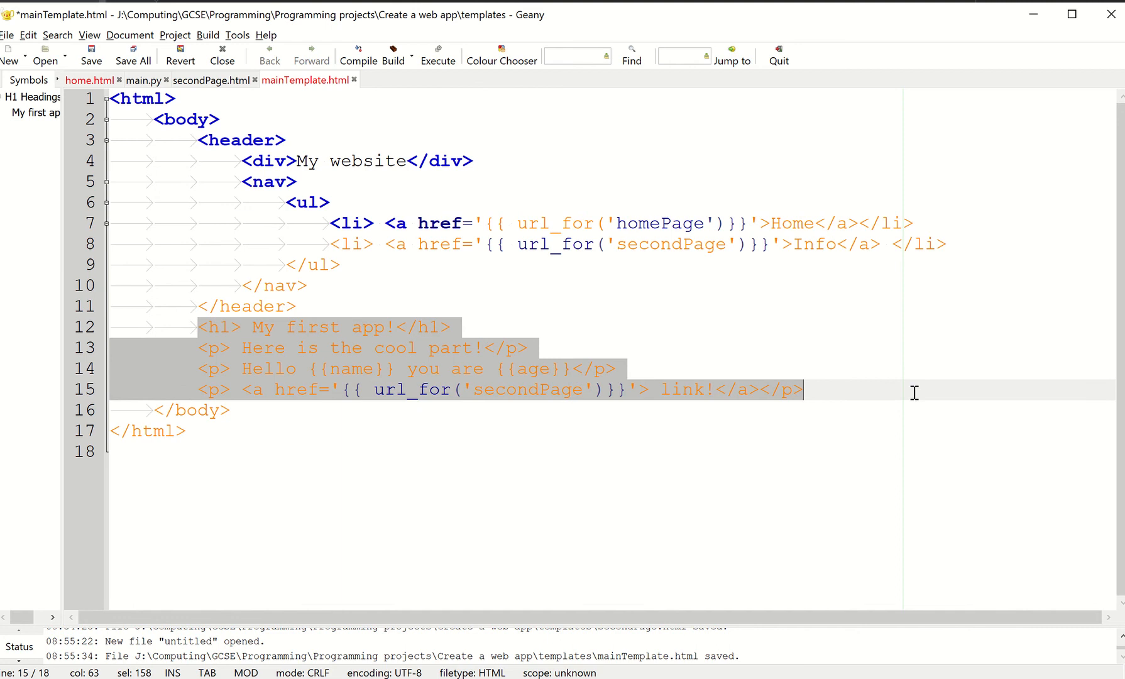
pyautogui.press('Delete')
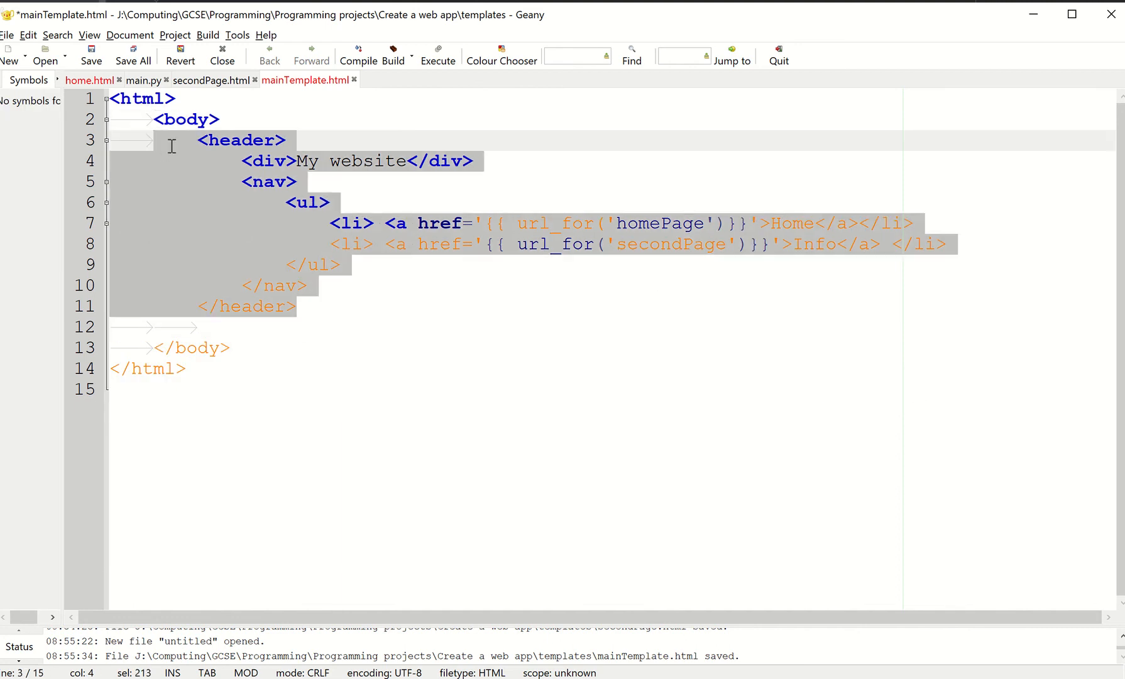
pyautogui.click(186, 348)
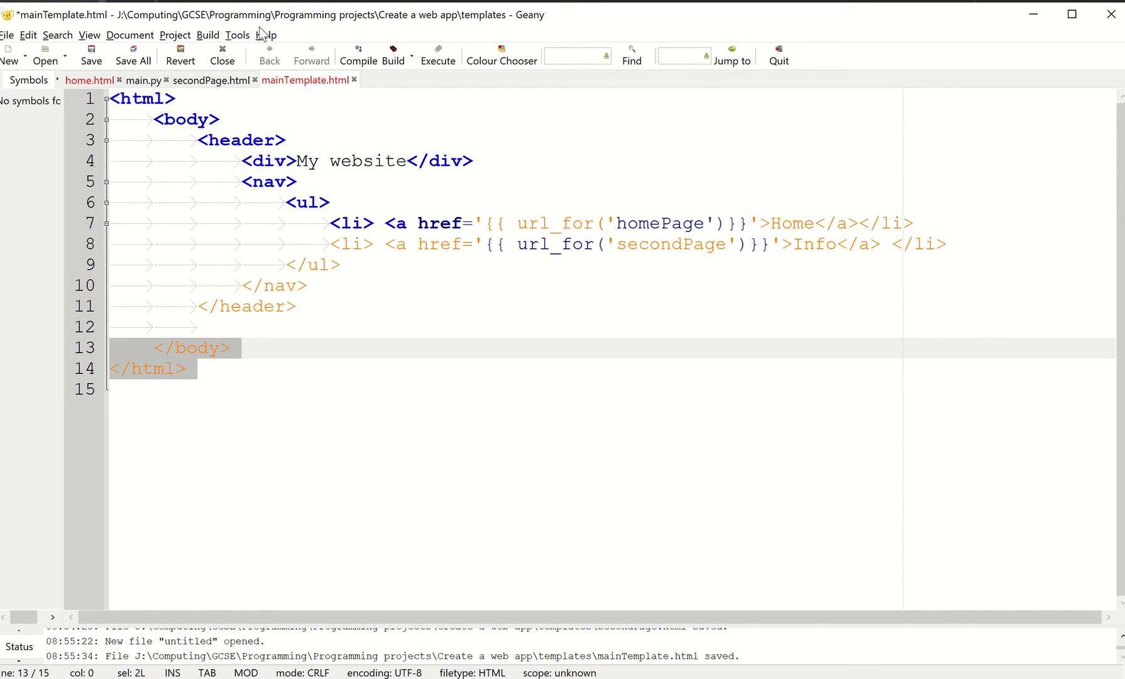
pyautogui.click(265, 285)
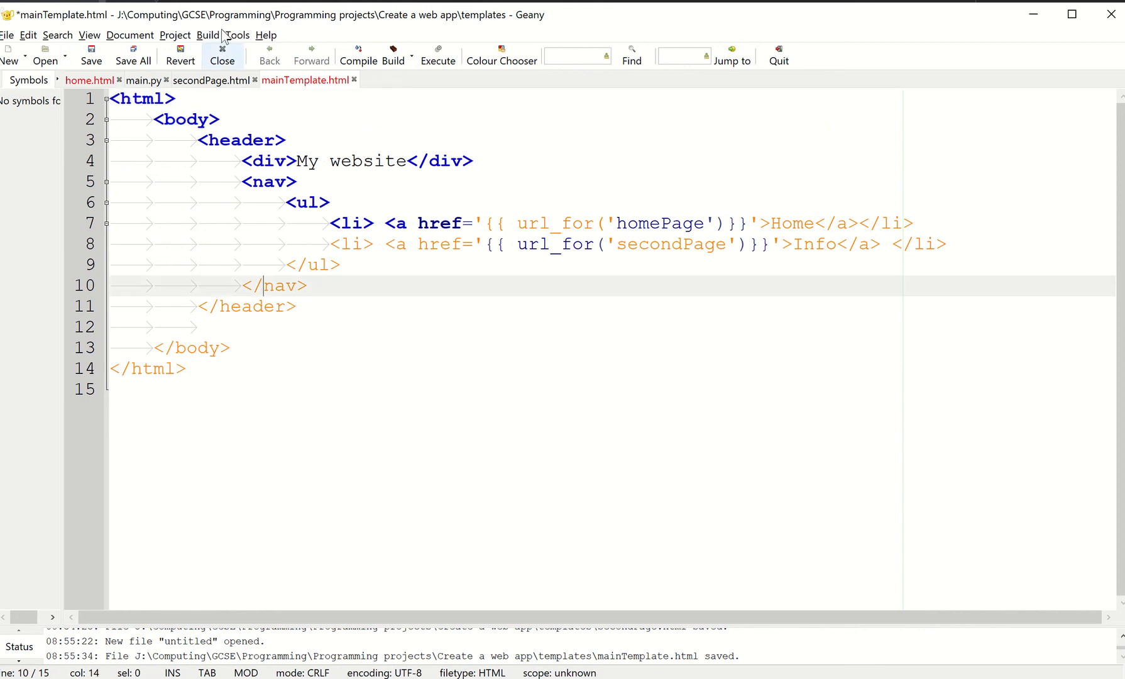
pyautogui.click(205, 330)
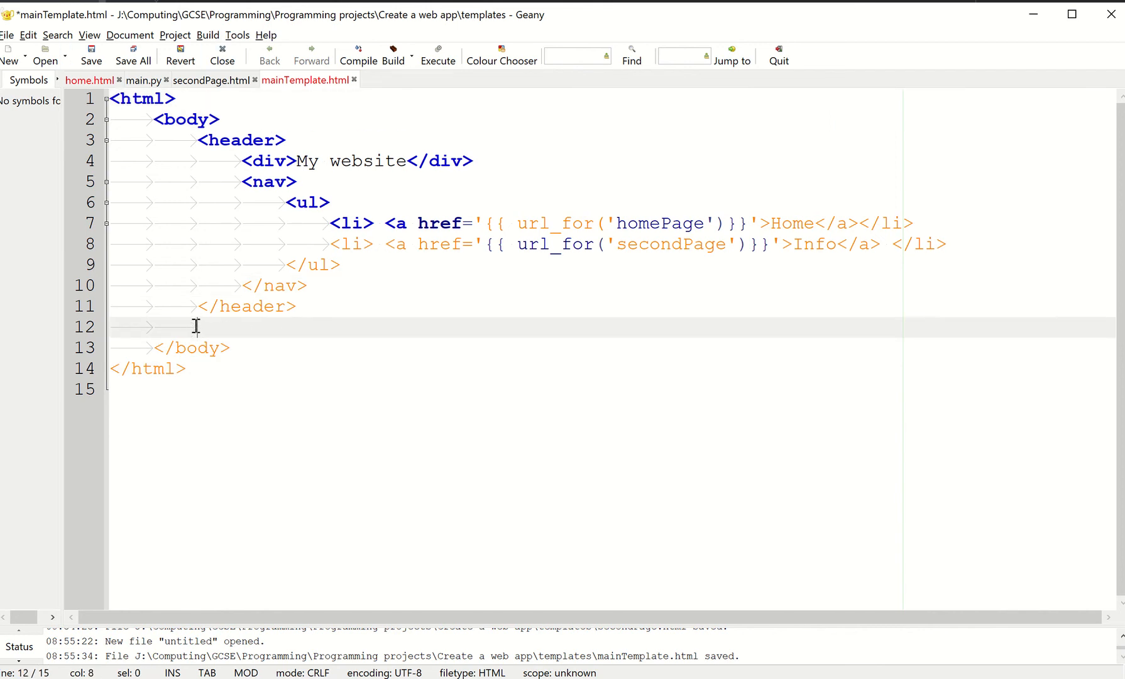
# - Add {% block content %} and {% endblock %} on the empty line and save mainTemplate.html
pyautogui.write('dufhdh')
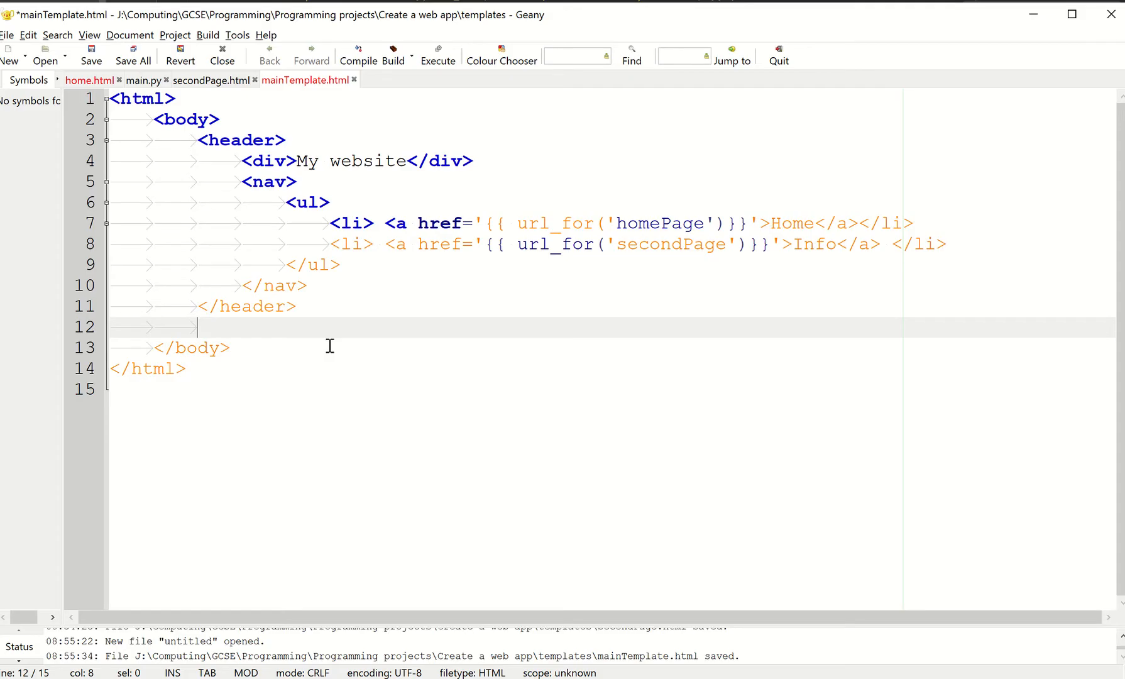
pyautogui.write('{% block content %}')
pyautogui.write('{% endblock %}')
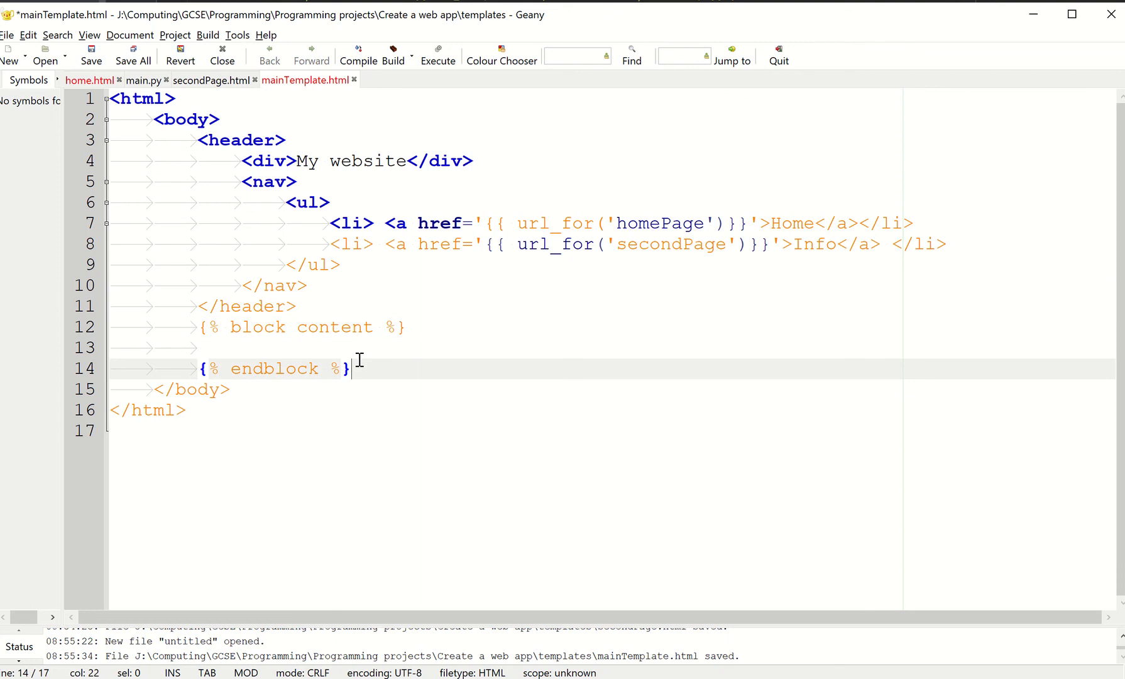
pyautogui.doubleClick(245, 327)
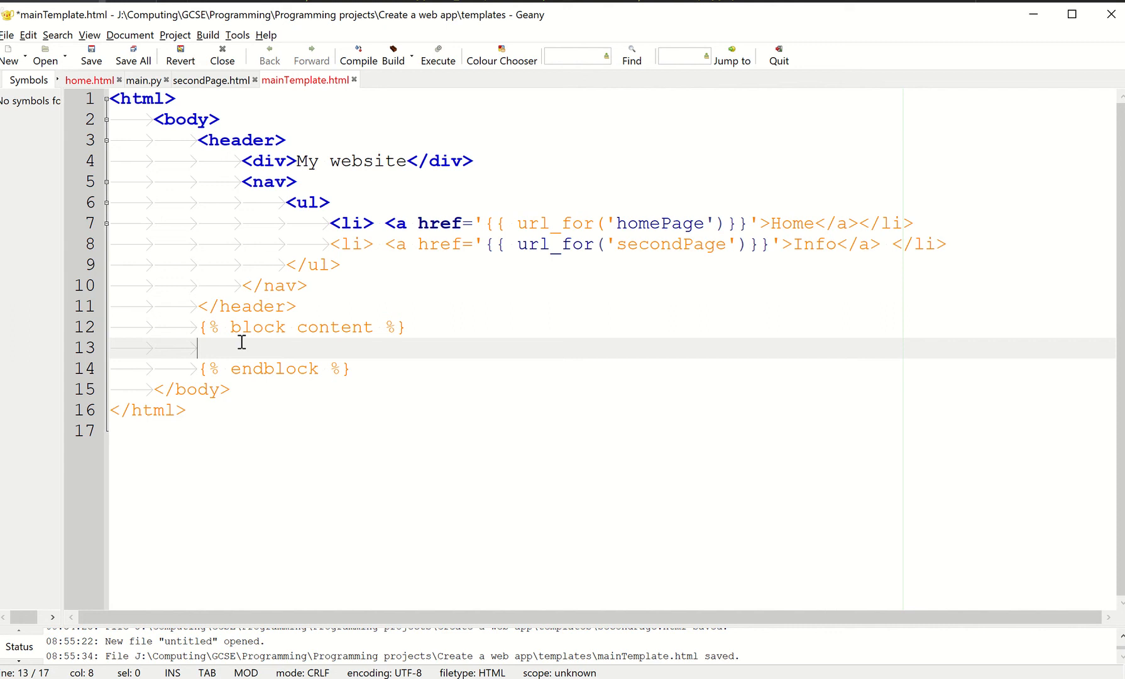
pyautogui.doubleClick(301, 327)
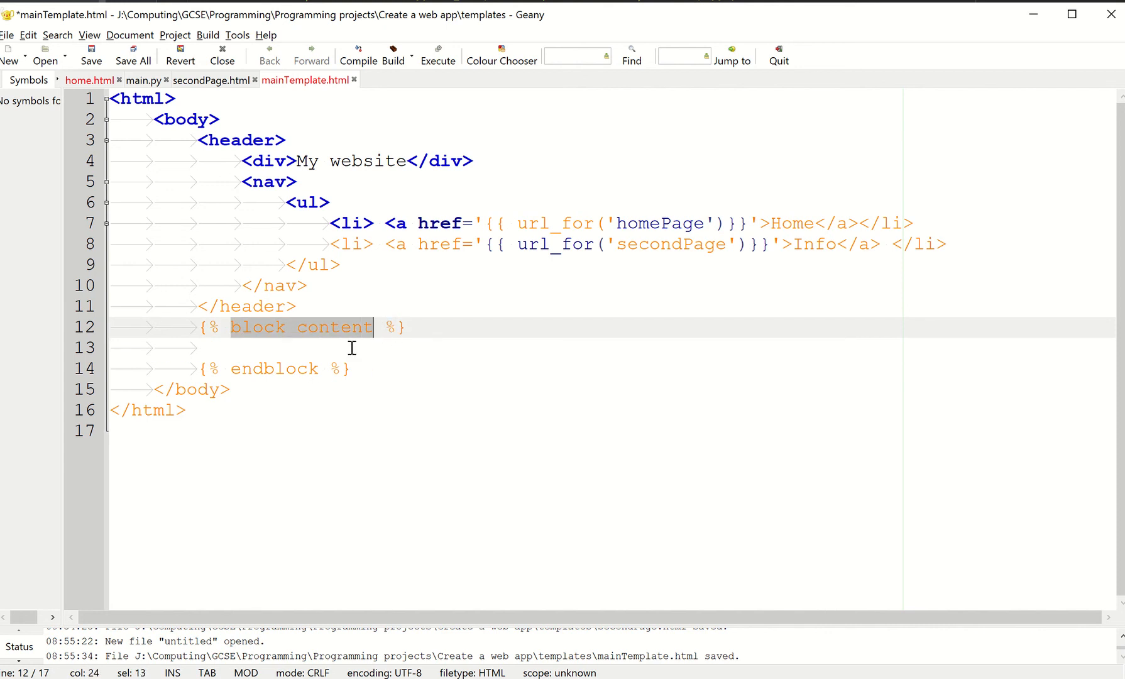
pyautogui.moveTo(77, 33)
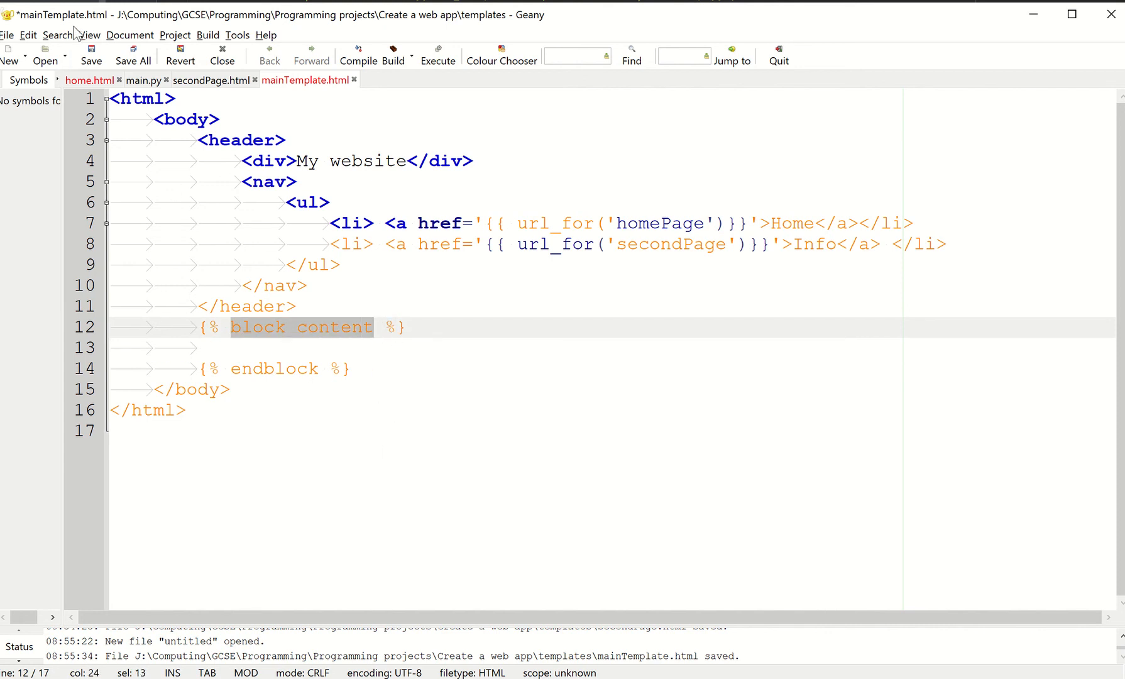
pyautogui.press('ctrl+s')
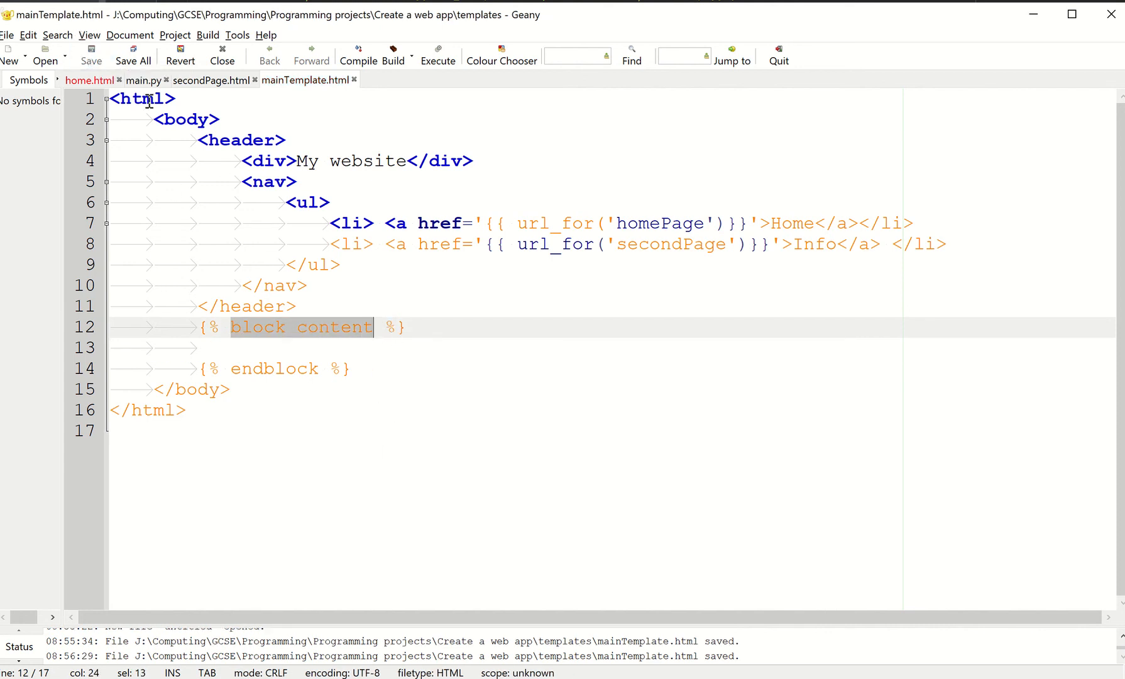
# - Strip home.html down to its heading and two paragraphs, removing the link line, and save it
pyautogui.click(89, 80)
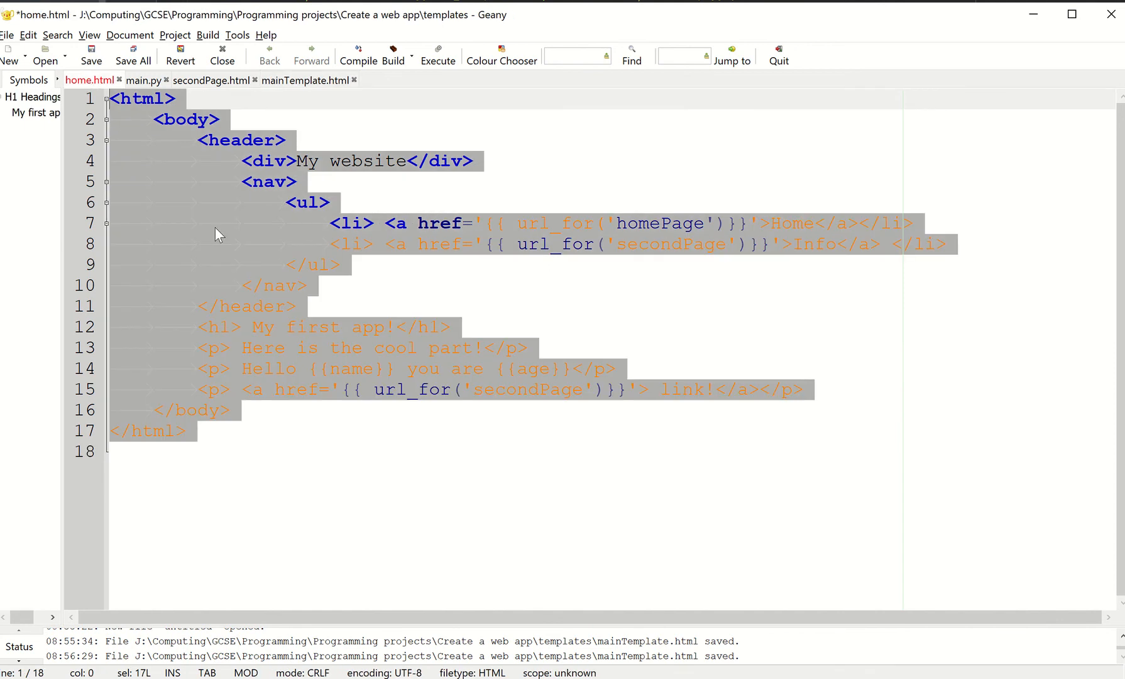
pyautogui.click(294, 307)
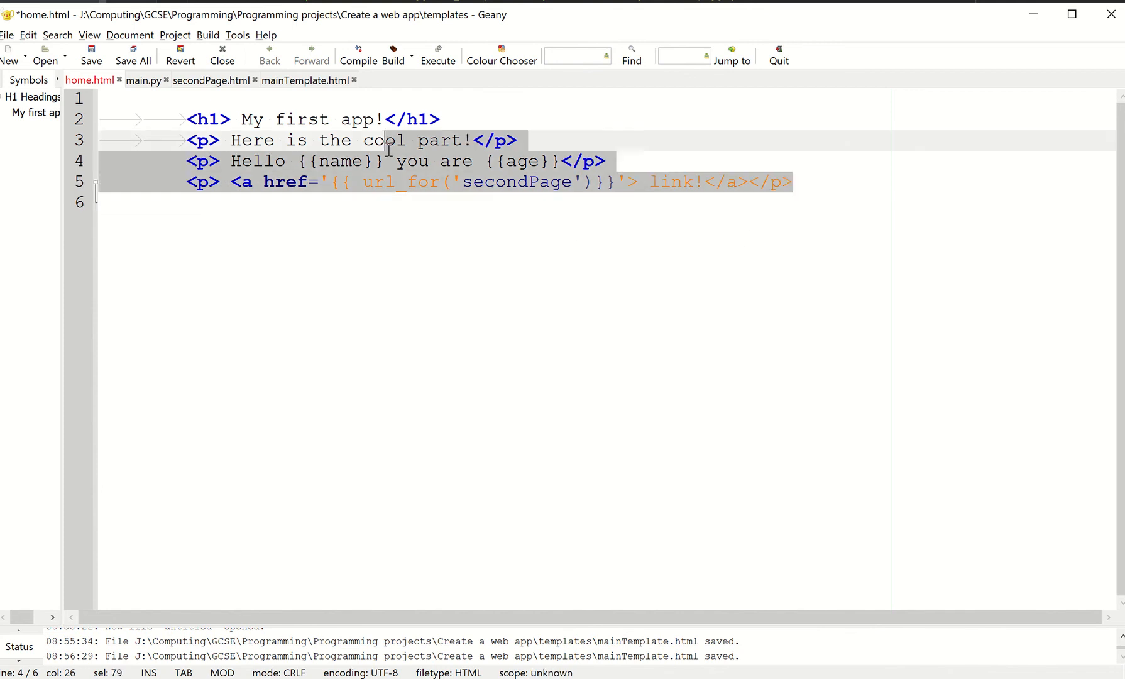
pyautogui.press('Delete')
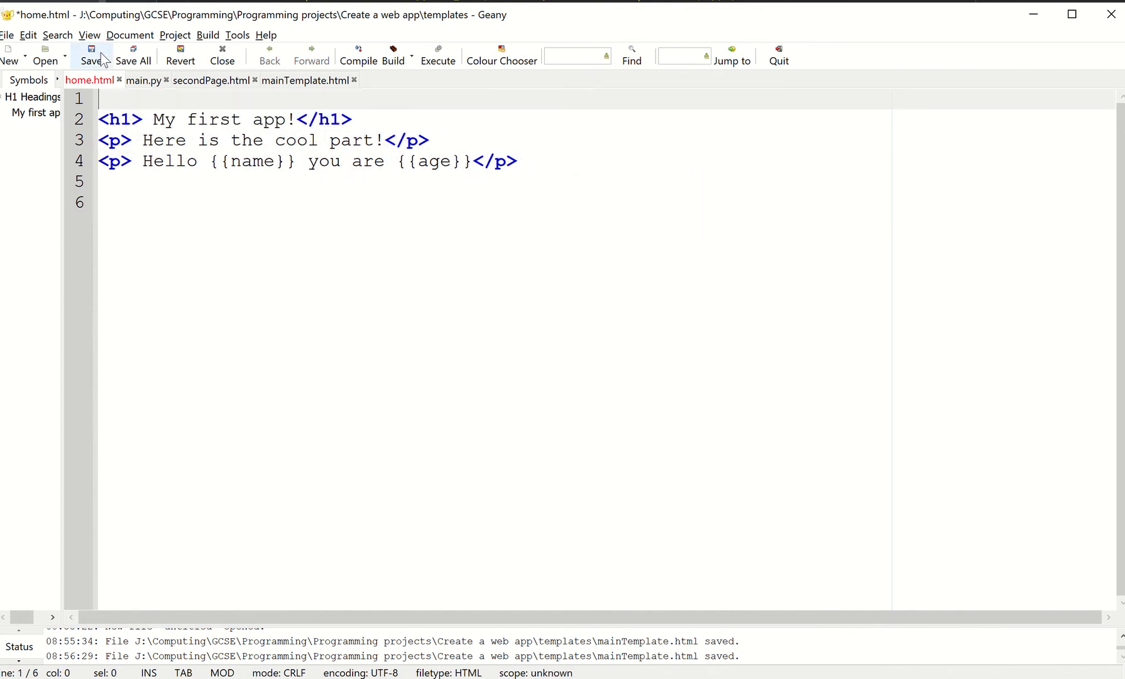
pyautogui.click(115, 201)
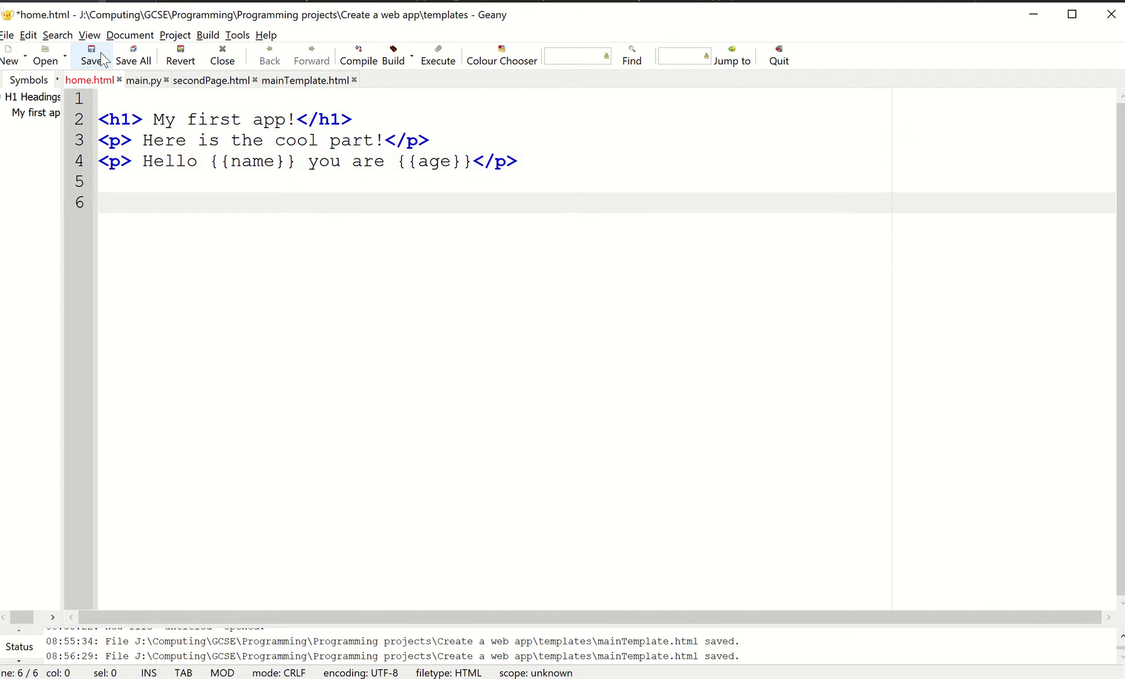
pyautogui.click(90, 54)
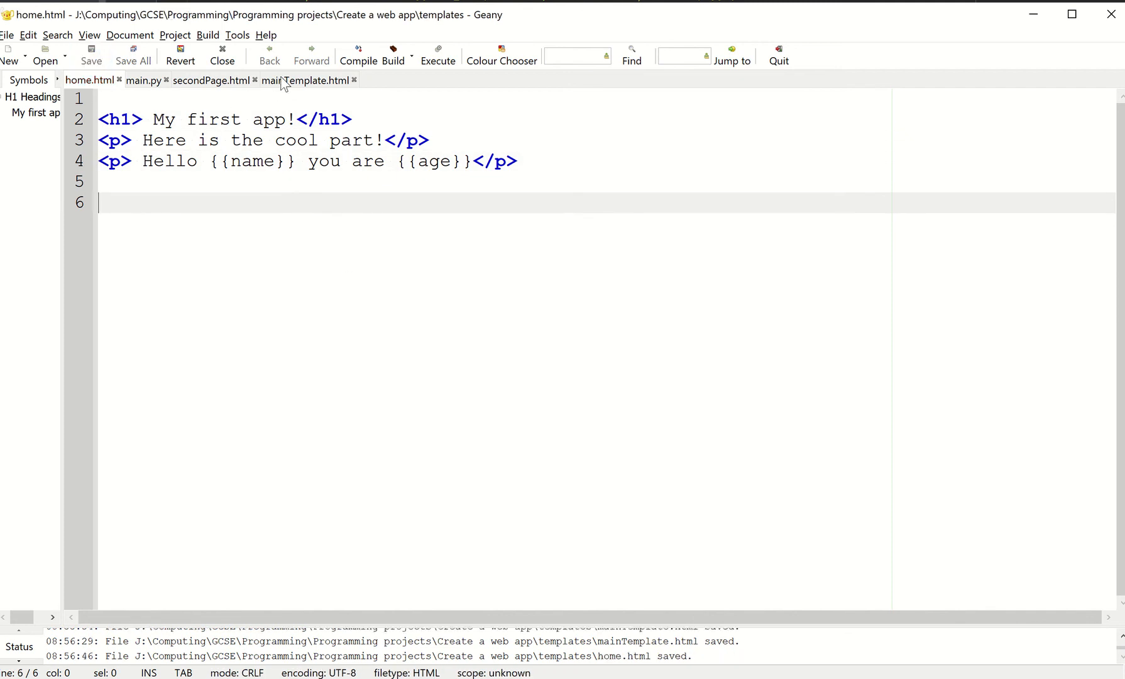
# - Compare the trimmed home.html against the layout now in mainTemplate.html
pyautogui.click(307, 79)
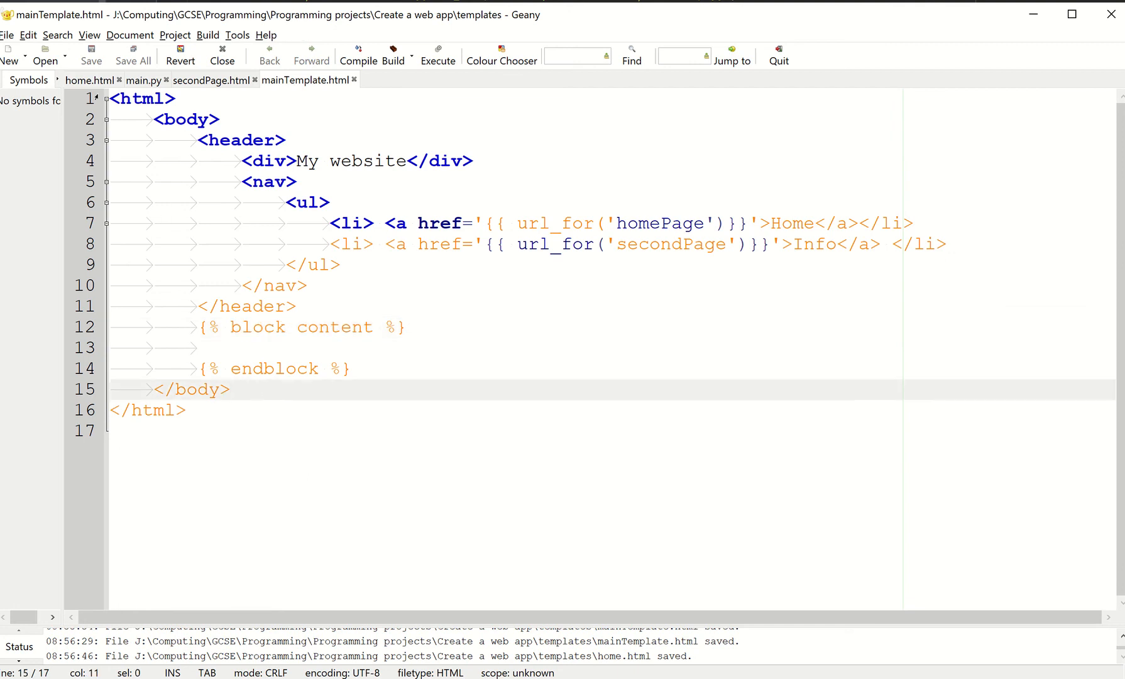
pyautogui.click(88, 80)
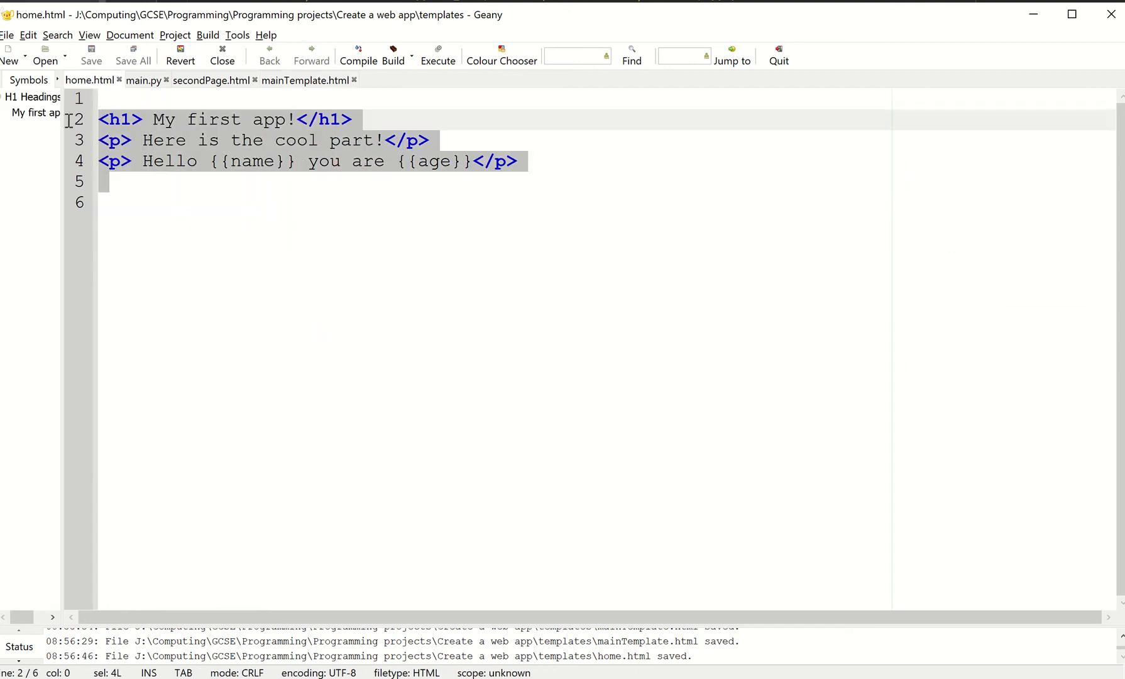
pyautogui.click(308, 80)
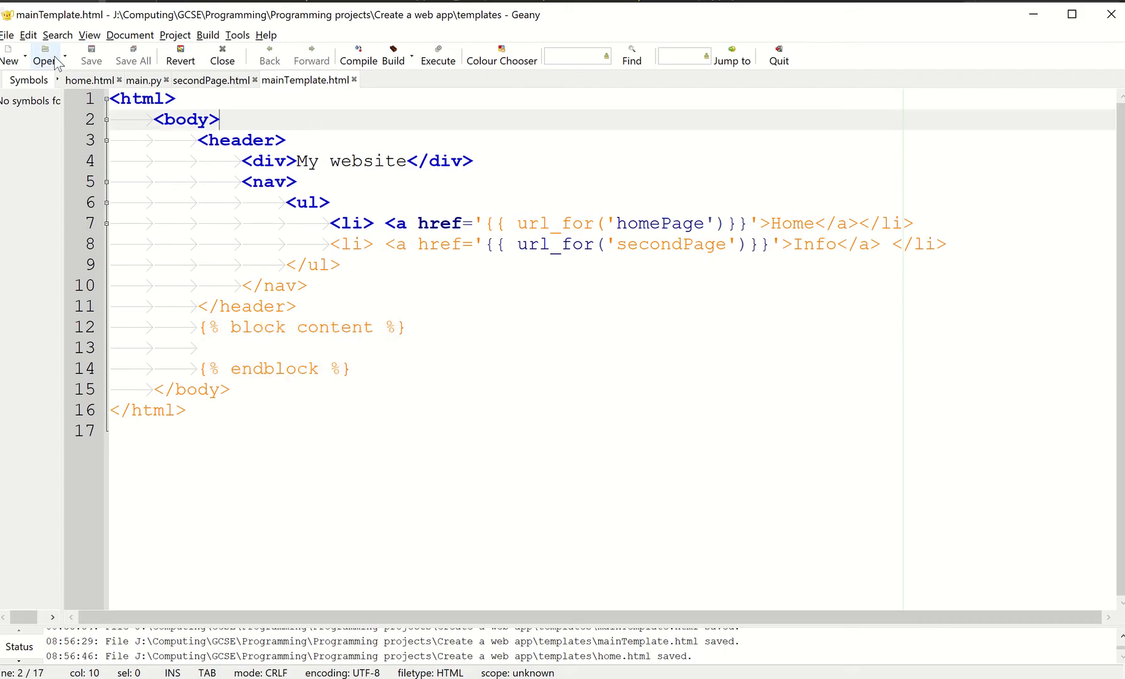
# - Start home.html with an extends mainTemplate.html line and a block content tag, checking the base template
pyautogui.click(89, 79)
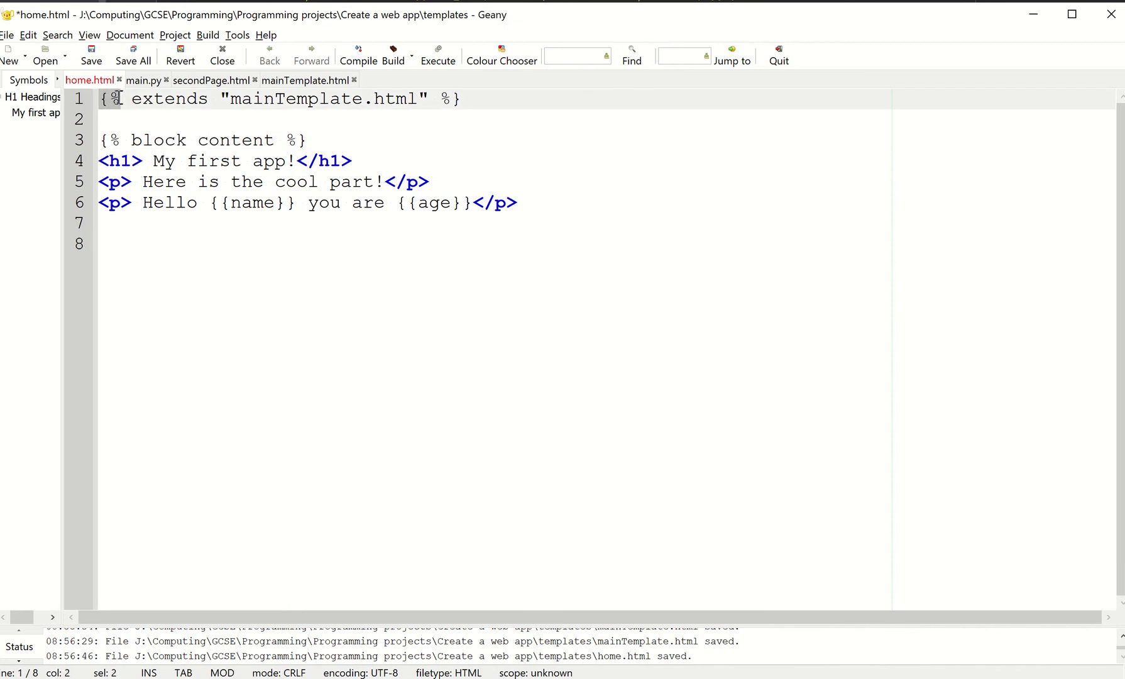
pyautogui.doubleClick(168, 100)
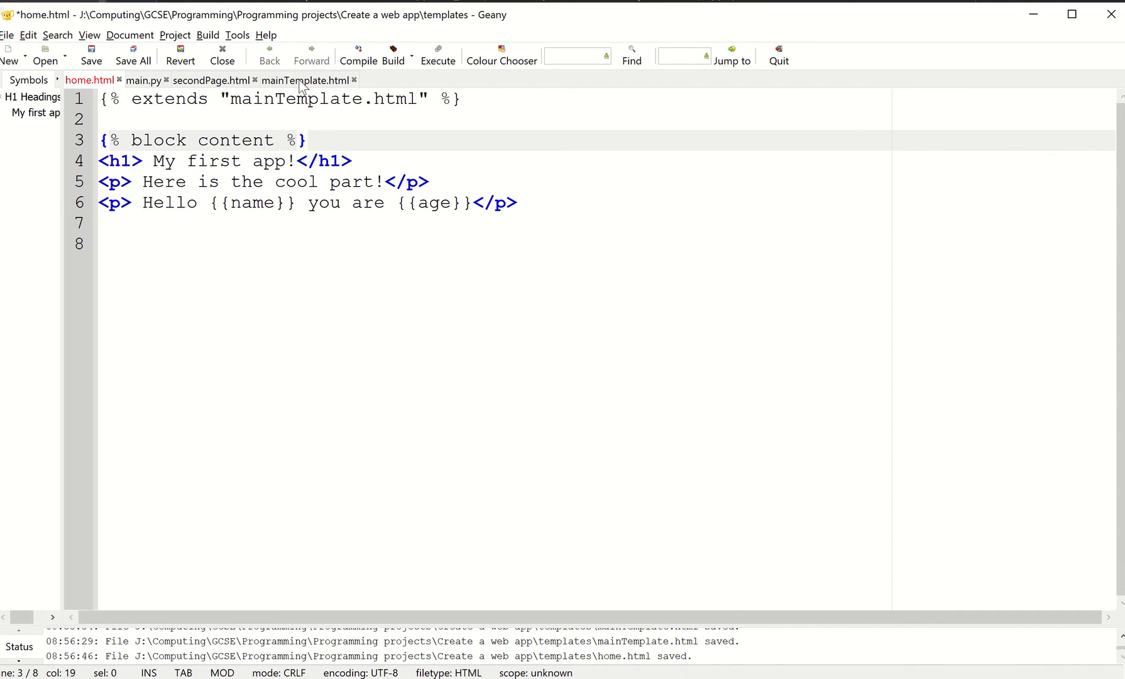
pyautogui.click(307, 79)
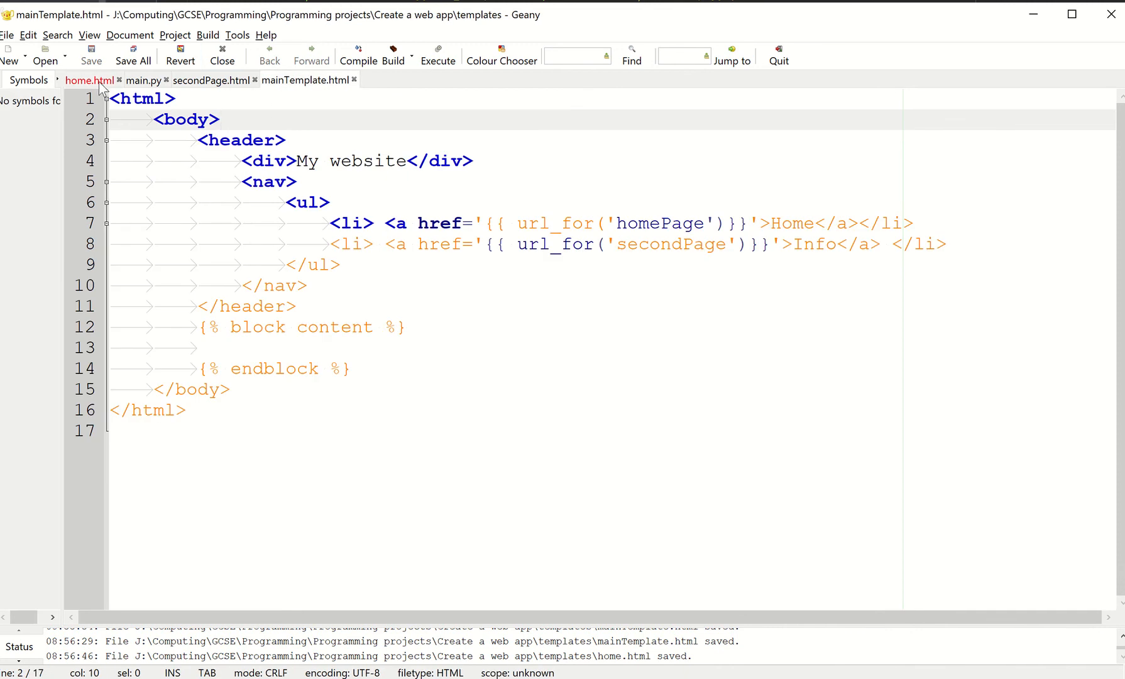
pyautogui.moveTo(129, 134)
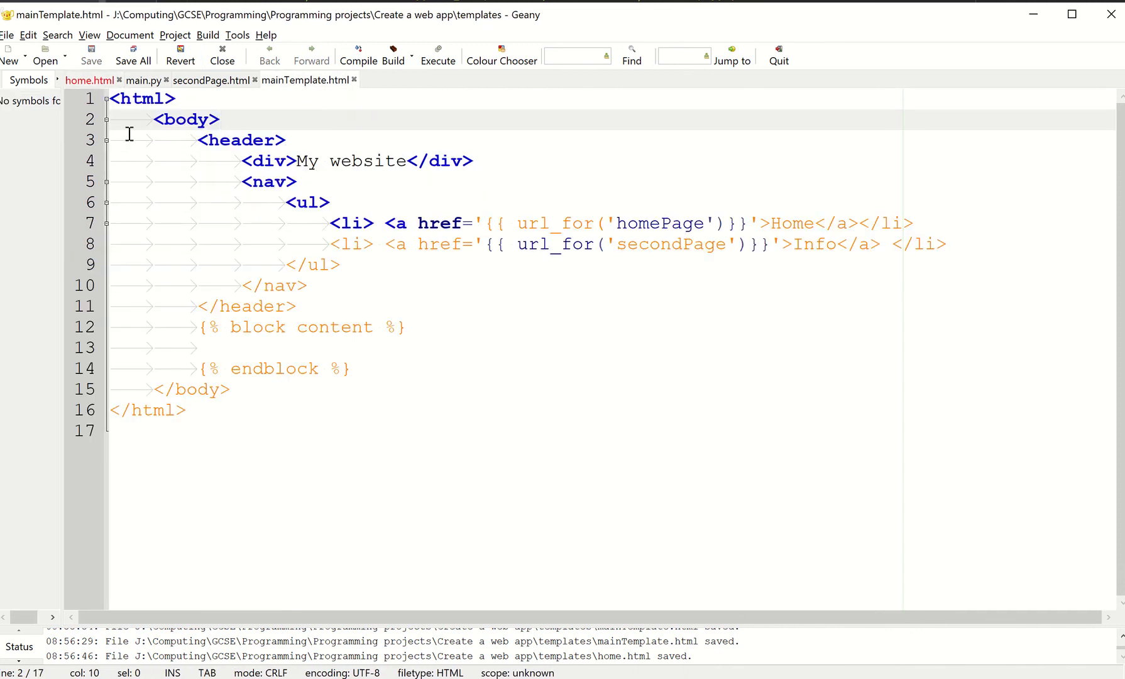
pyautogui.click(316, 369)
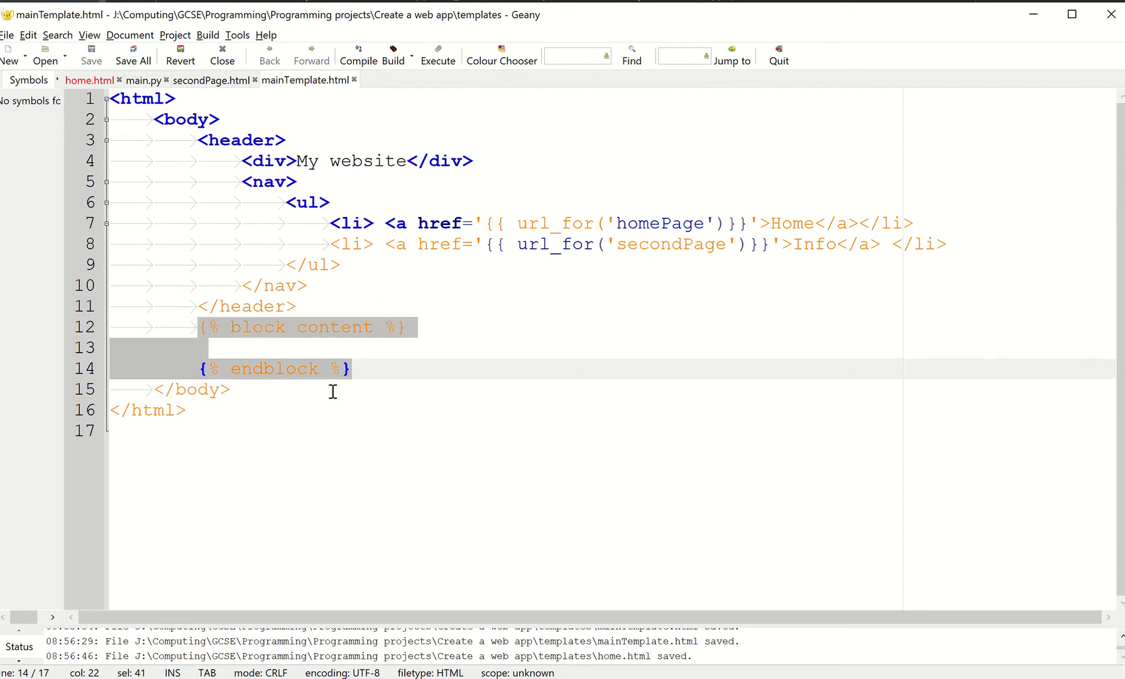
pyautogui.click(89, 80)
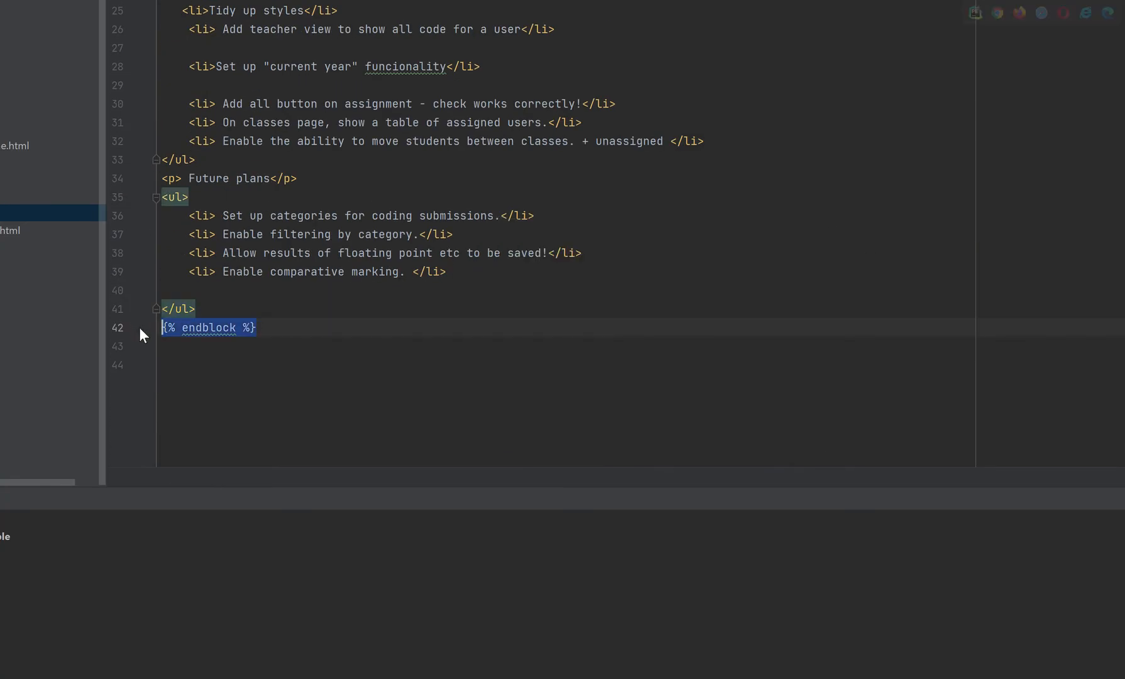
# - Return to home.html after viewing a PyCharm template that ends with {% endblock %}
pyautogui.click(89, 79)
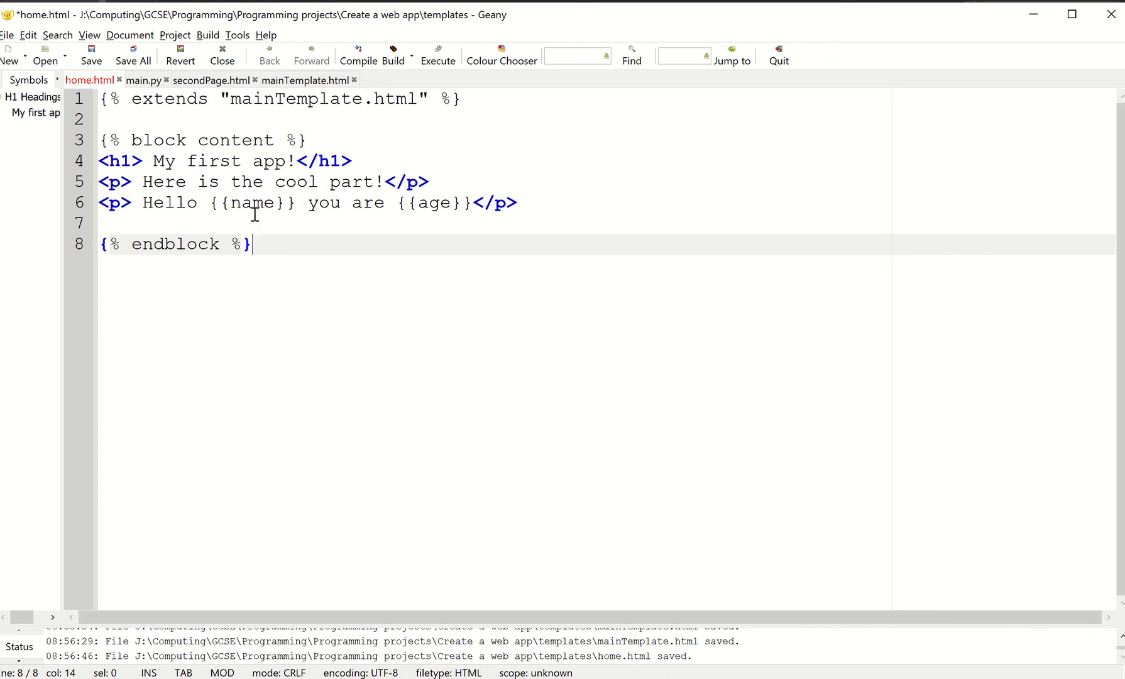
# - Close home.html's content block with endblock, save it, and move to secondPage.html
pyautogui.click(302, 139)
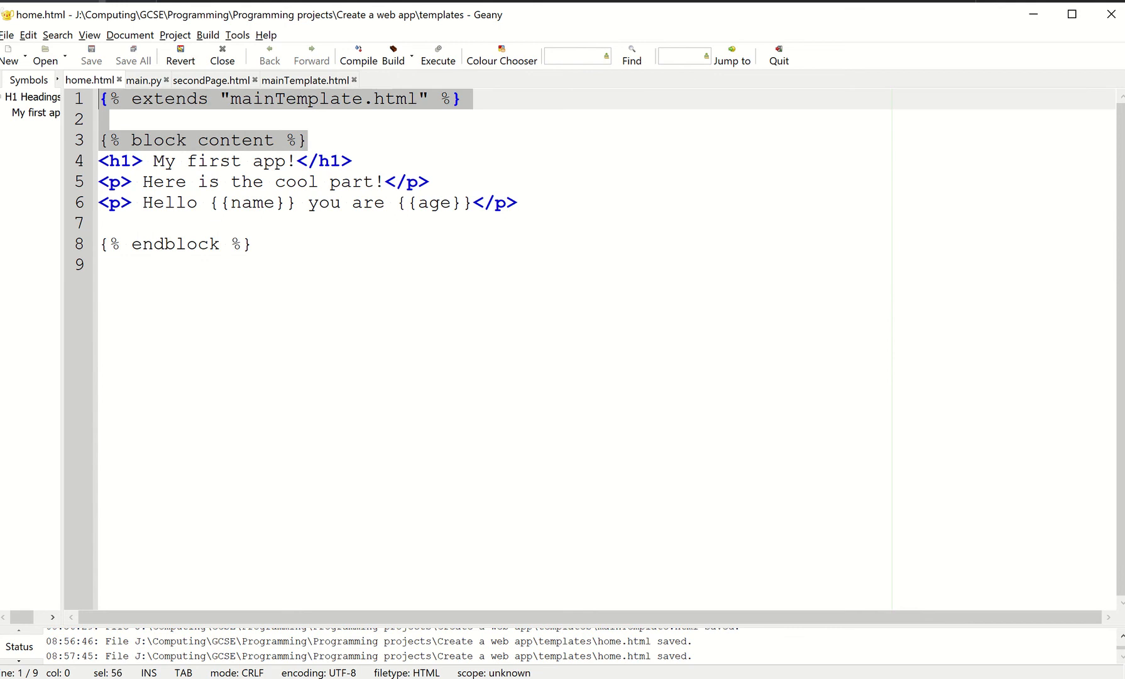
pyautogui.click(210, 79)
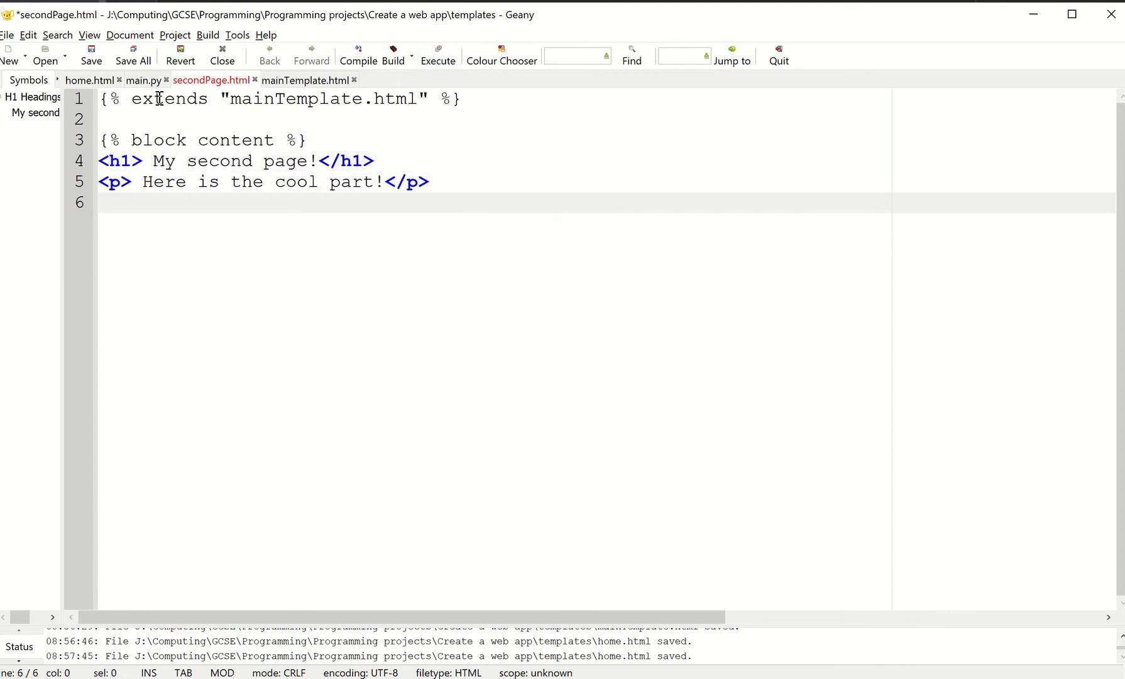
# - Close secondPage.html's content block with {% endblock %} after the paragraph, matching home.html
pyautogui.click(90, 80)
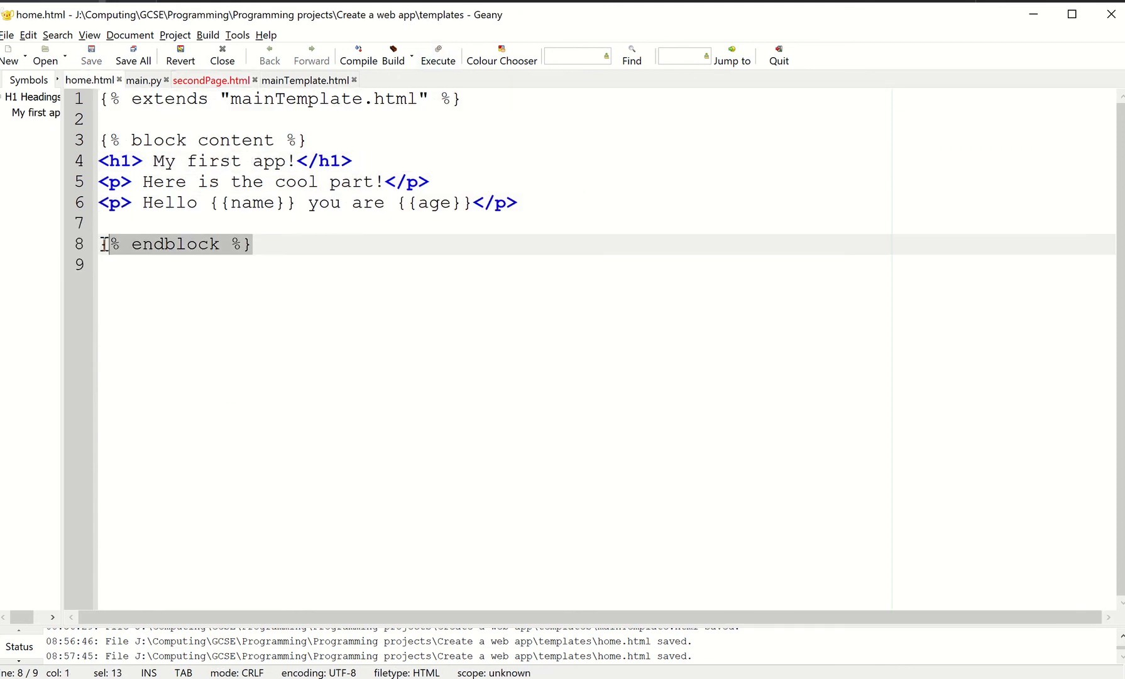
pyautogui.click(211, 79)
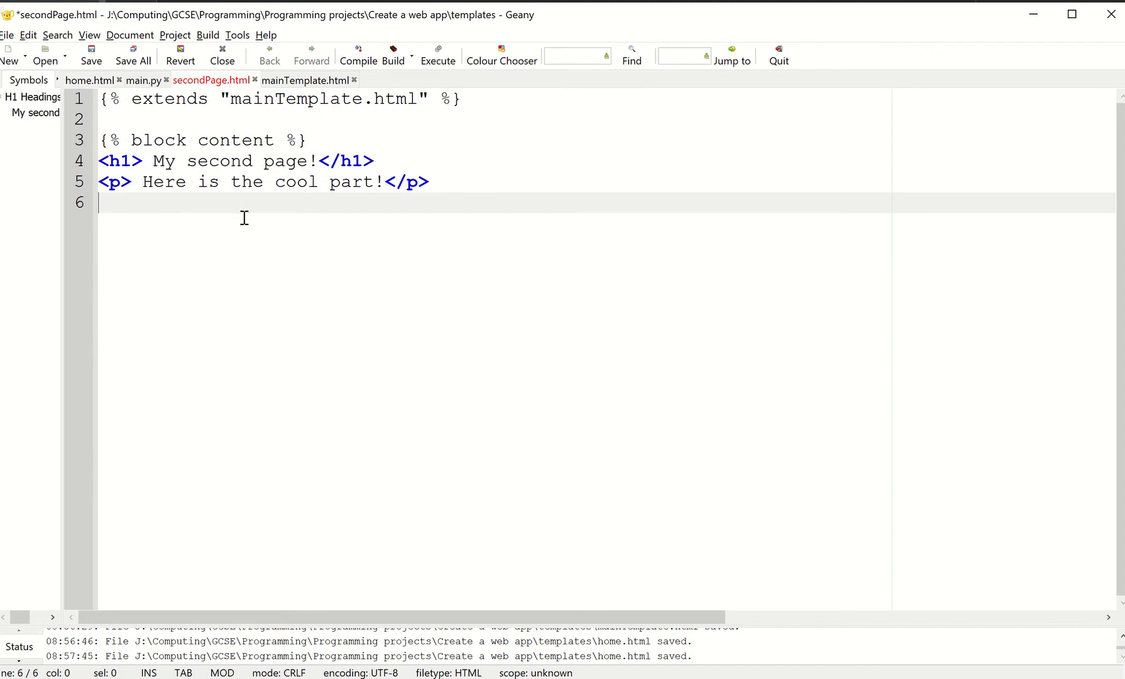
pyautogui.write('{% endblock %}')
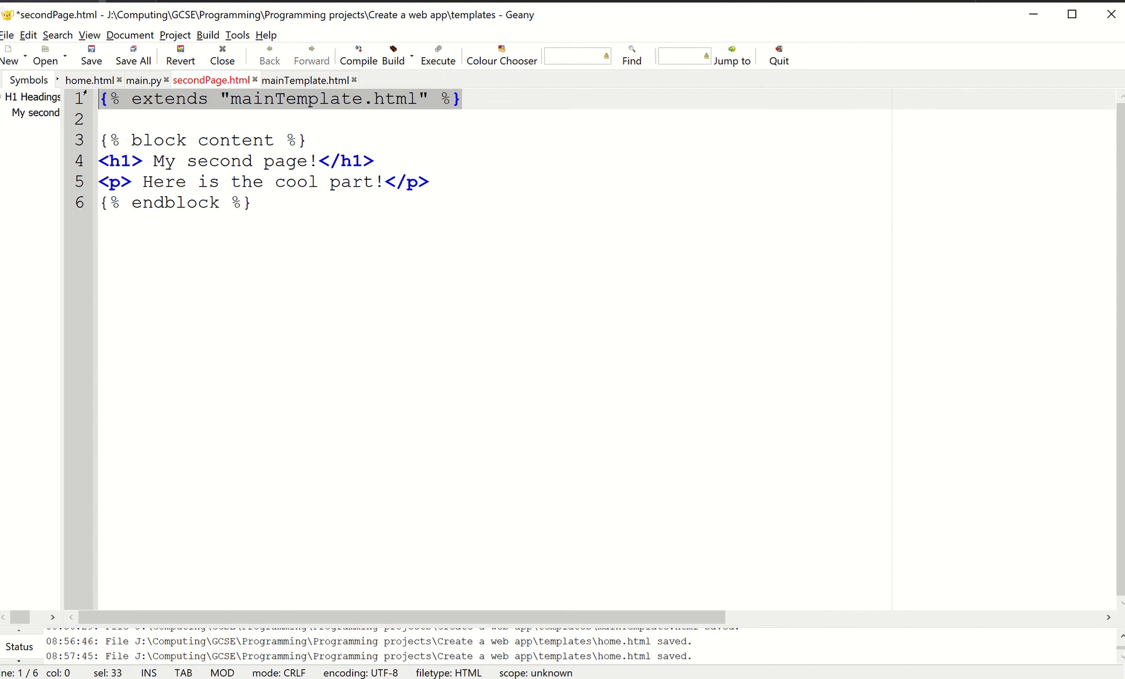
# - Cross-check secondPage.html's extends and block tags against mainTemplate.html and home.html
pyautogui.click(306, 79)
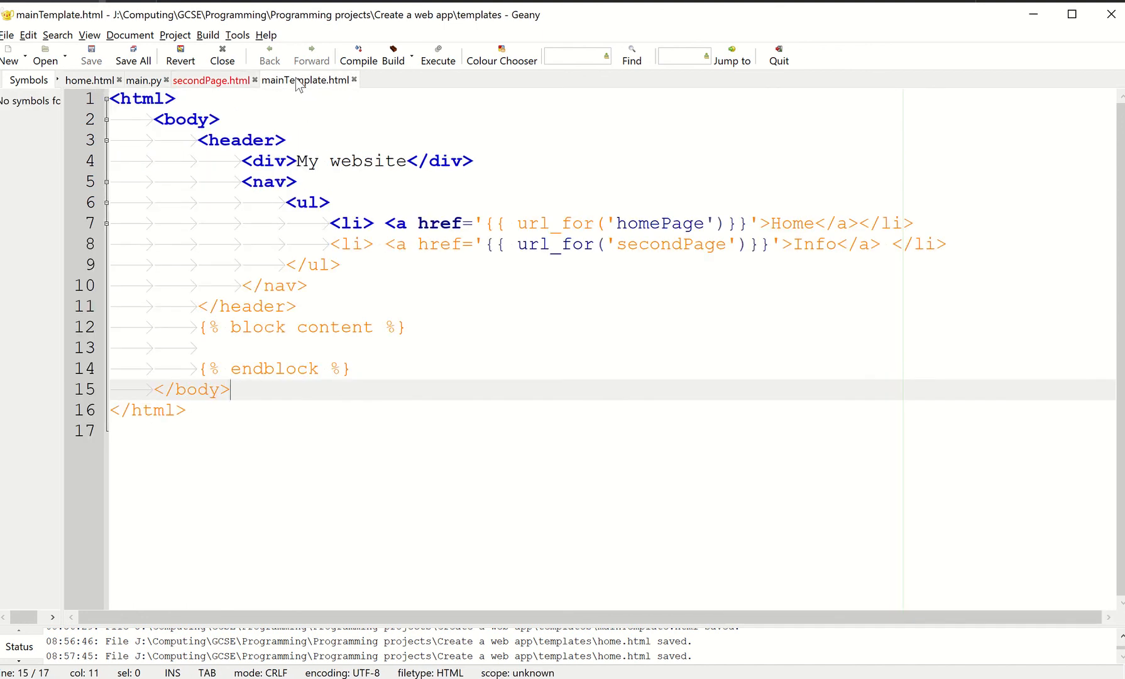
pyautogui.moveTo(373, 254)
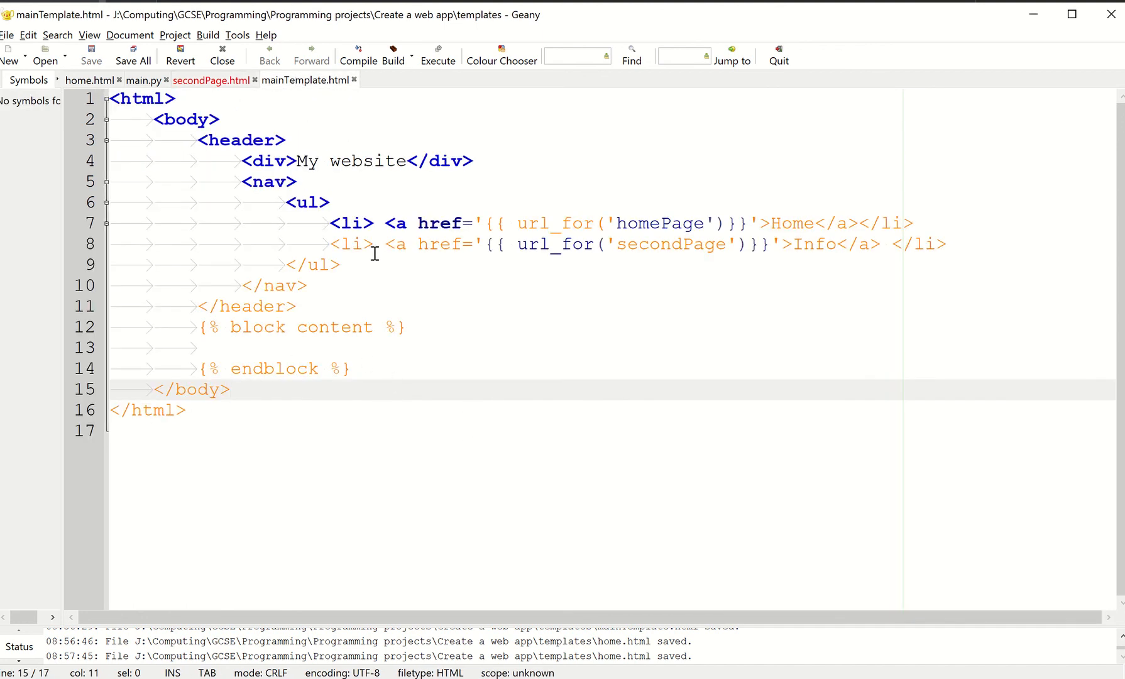
pyautogui.click(209, 79)
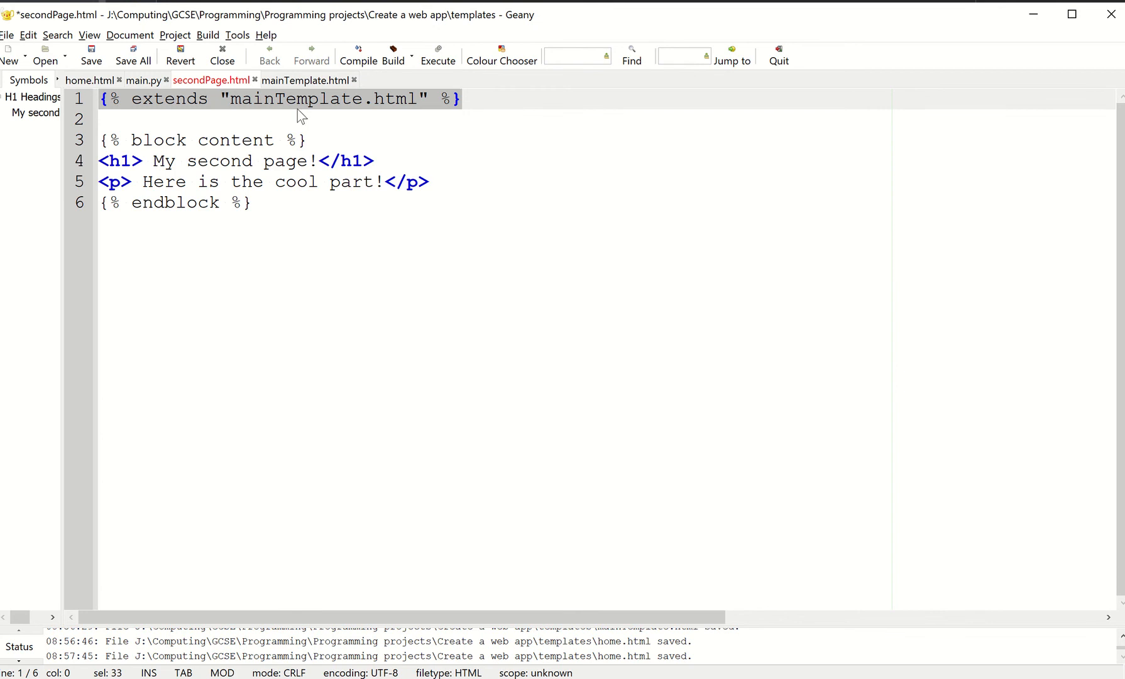
pyautogui.click(307, 79)
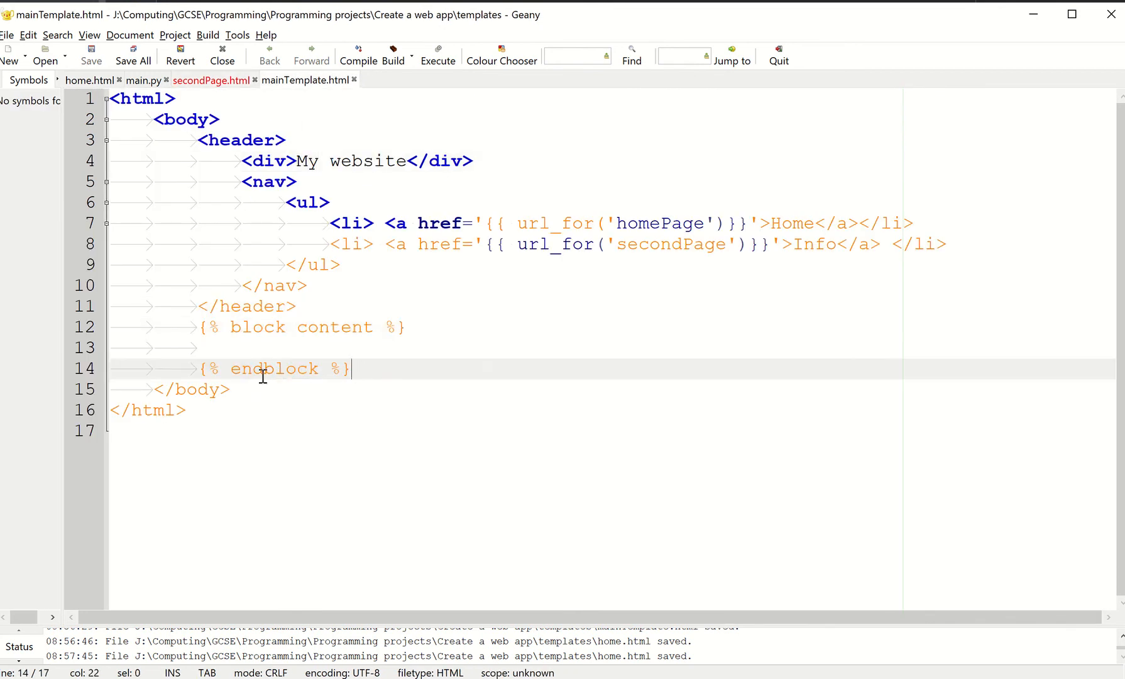
pyautogui.click(211, 80)
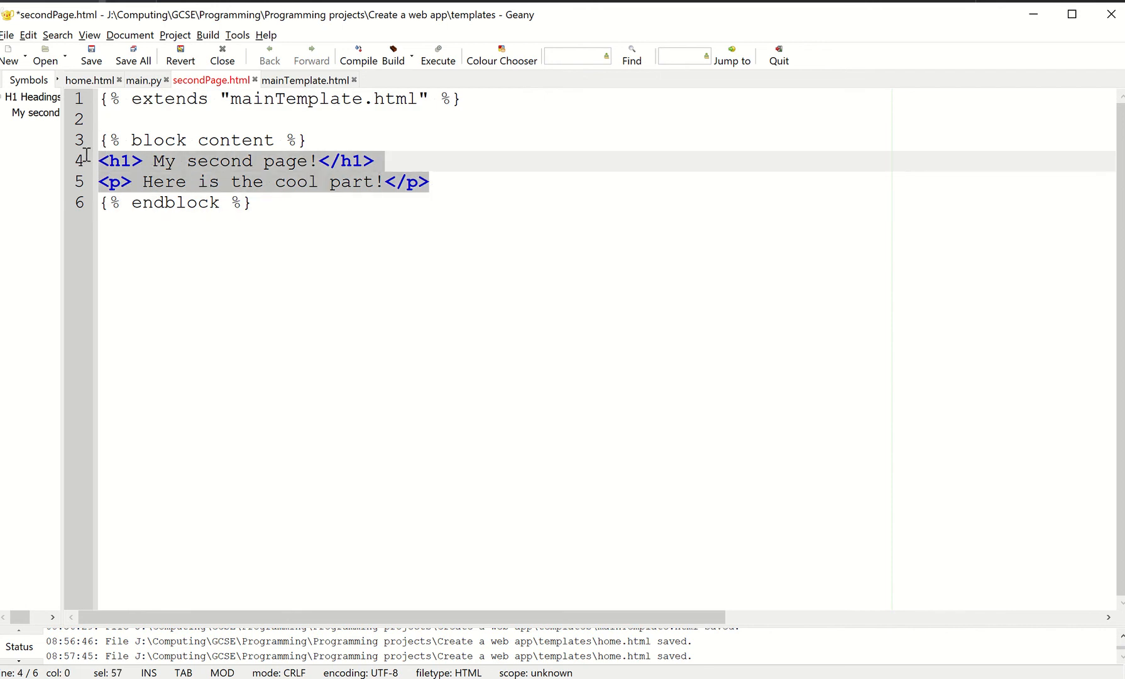
pyautogui.click(89, 79)
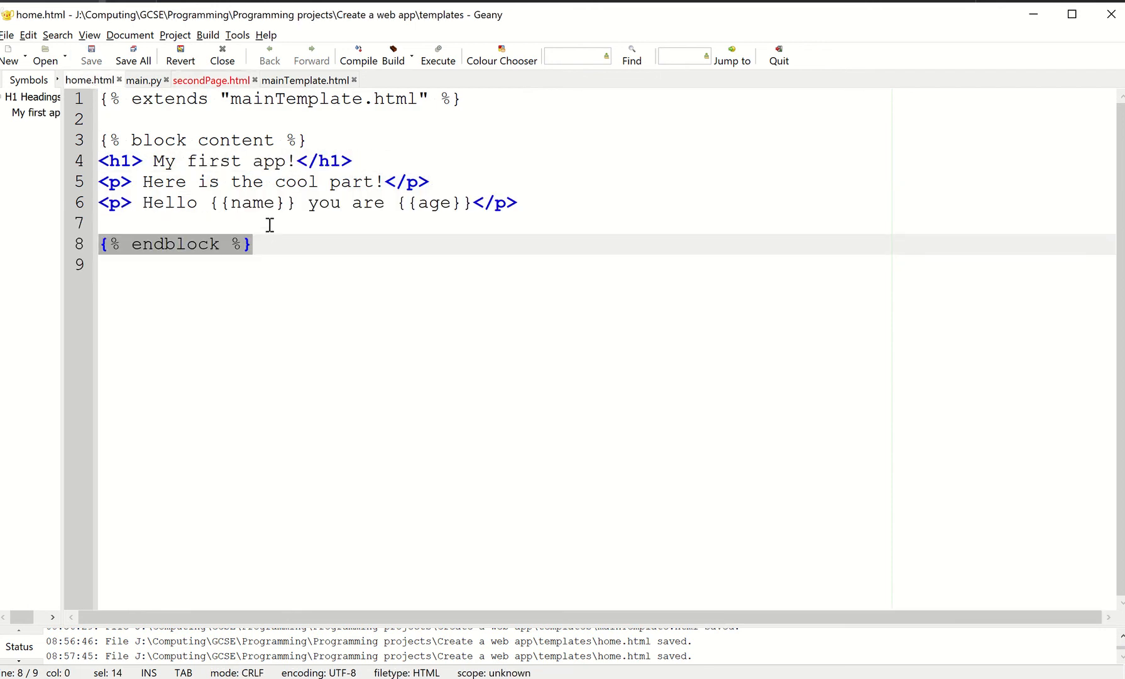
pyautogui.click(210, 79)
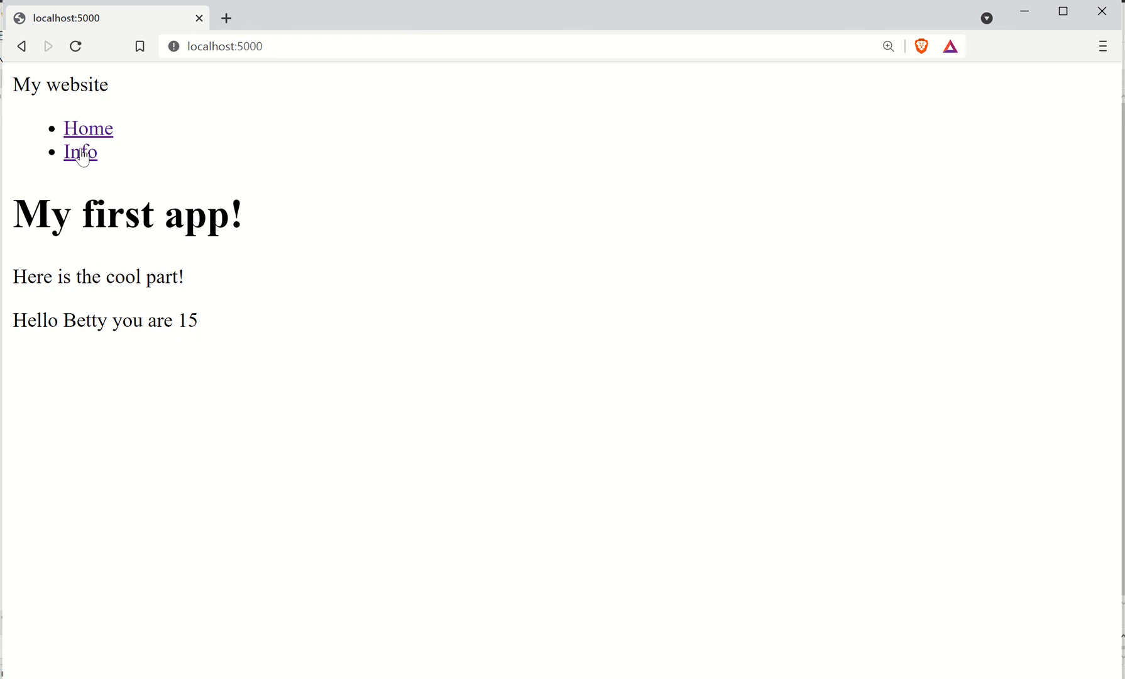
# - Follow the Info link to confirm localhost:5000/second shows the shared My website header and nav
pyautogui.click(79, 152)
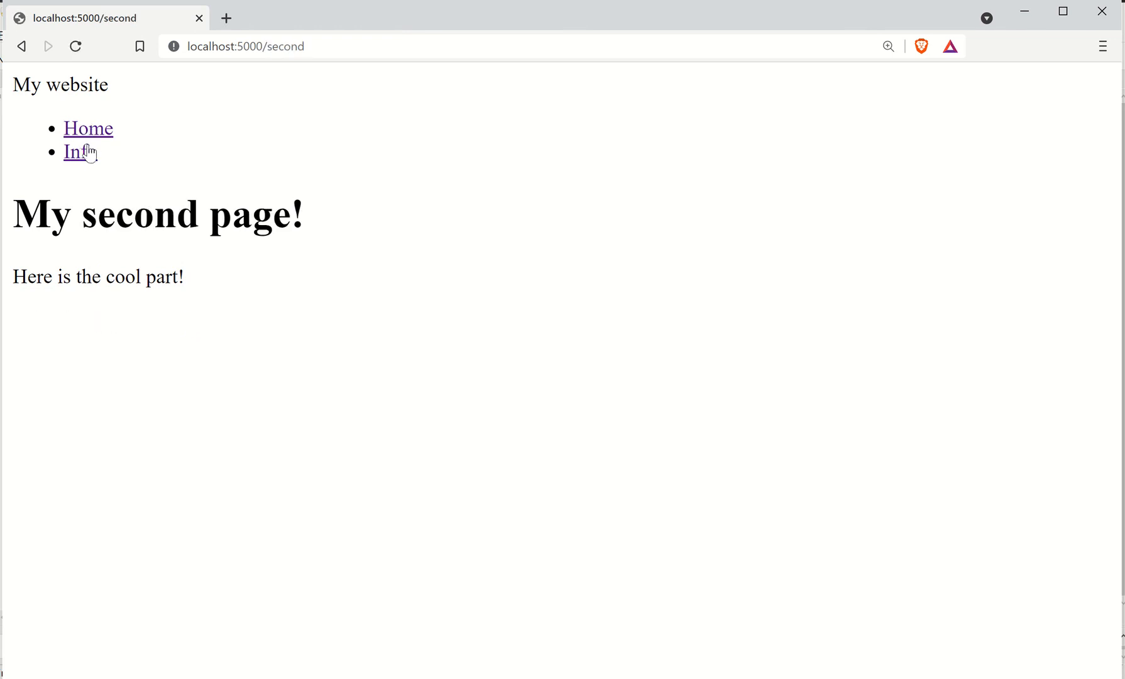
pyautogui.click(79, 151)
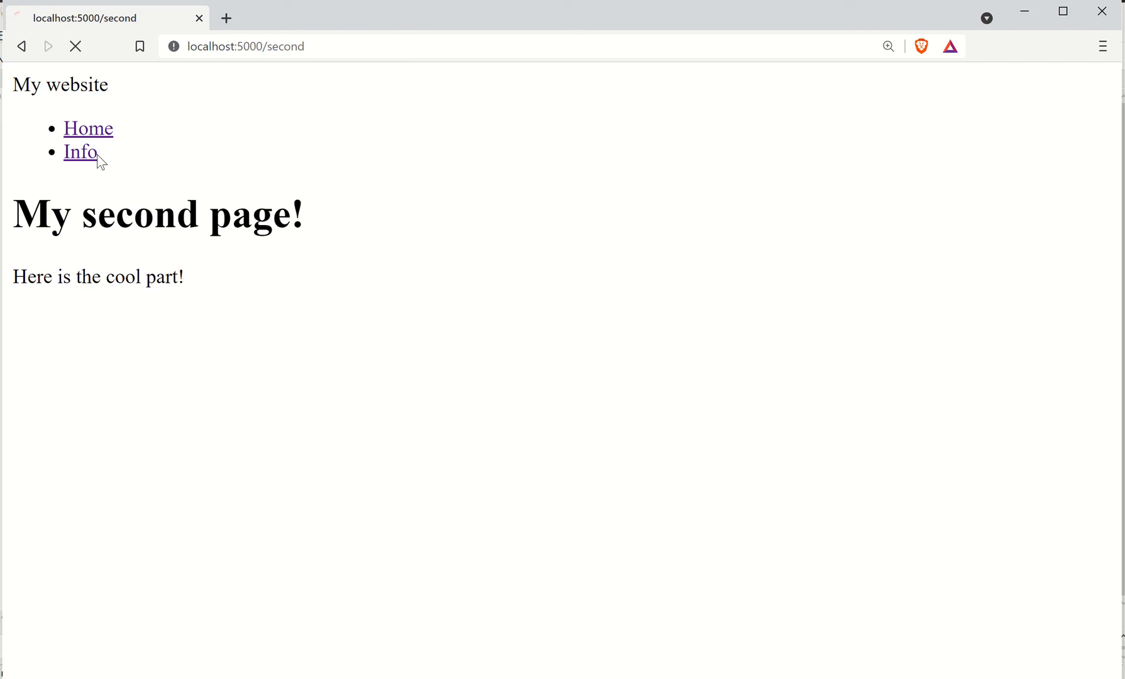
pyautogui.click(88, 128)
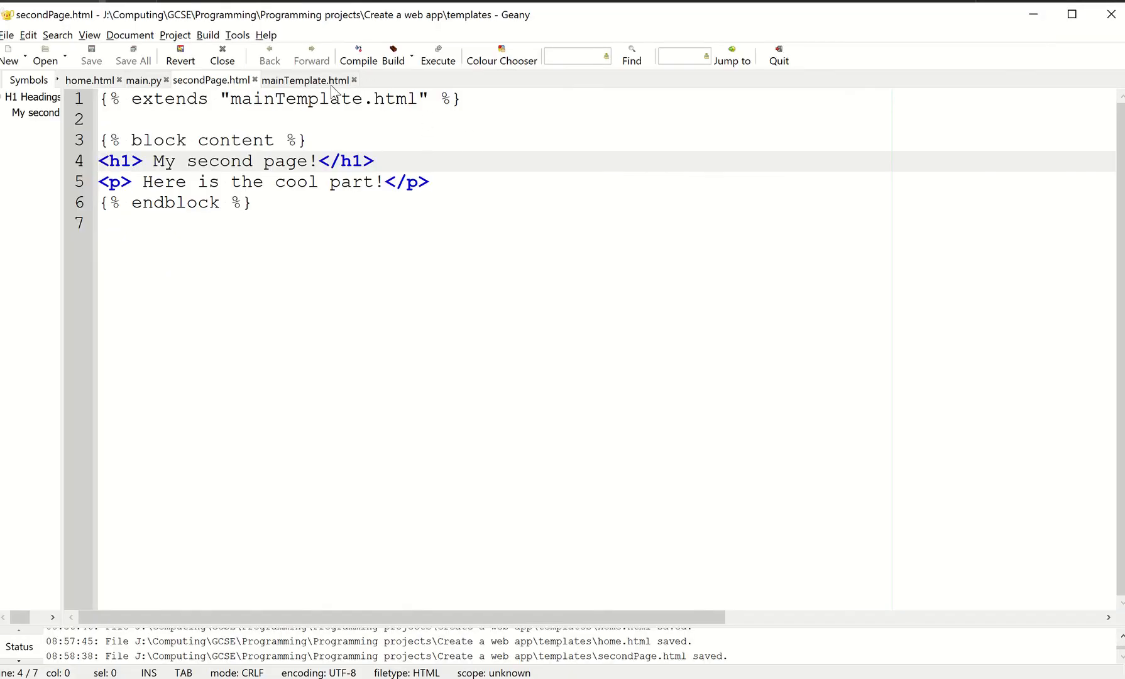
# - Add a <p> boo</p> paragraph below </header> in mainTemplate.html and save
pyautogui.click(305, 80)
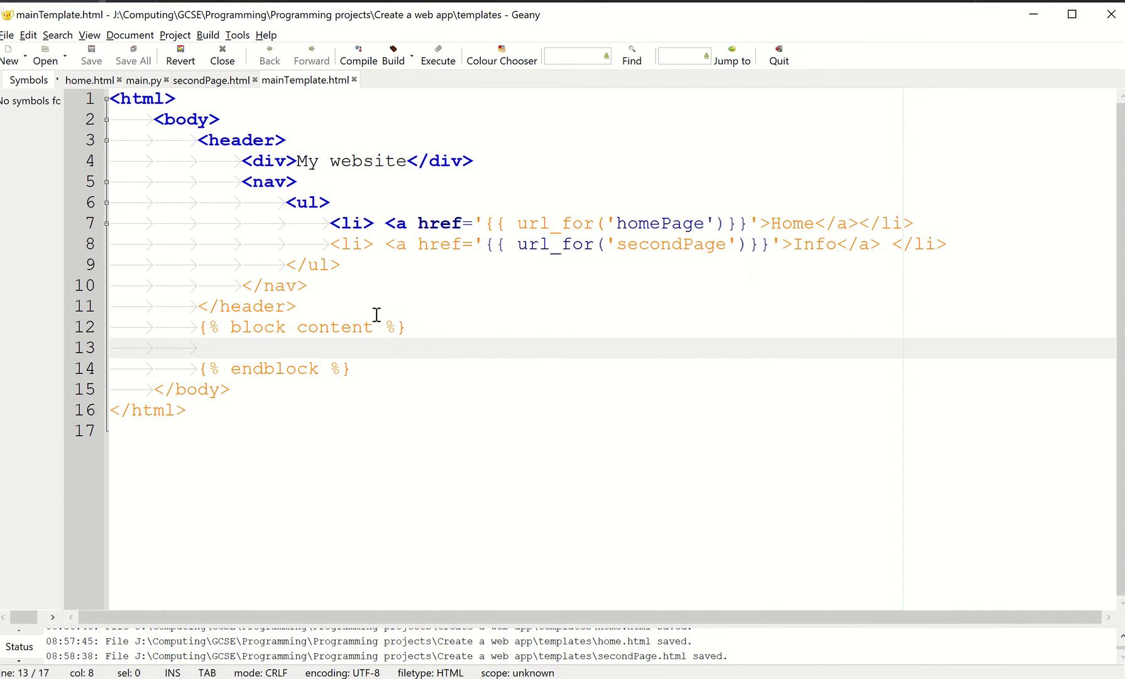
pyautogui.write('<p> </p>')
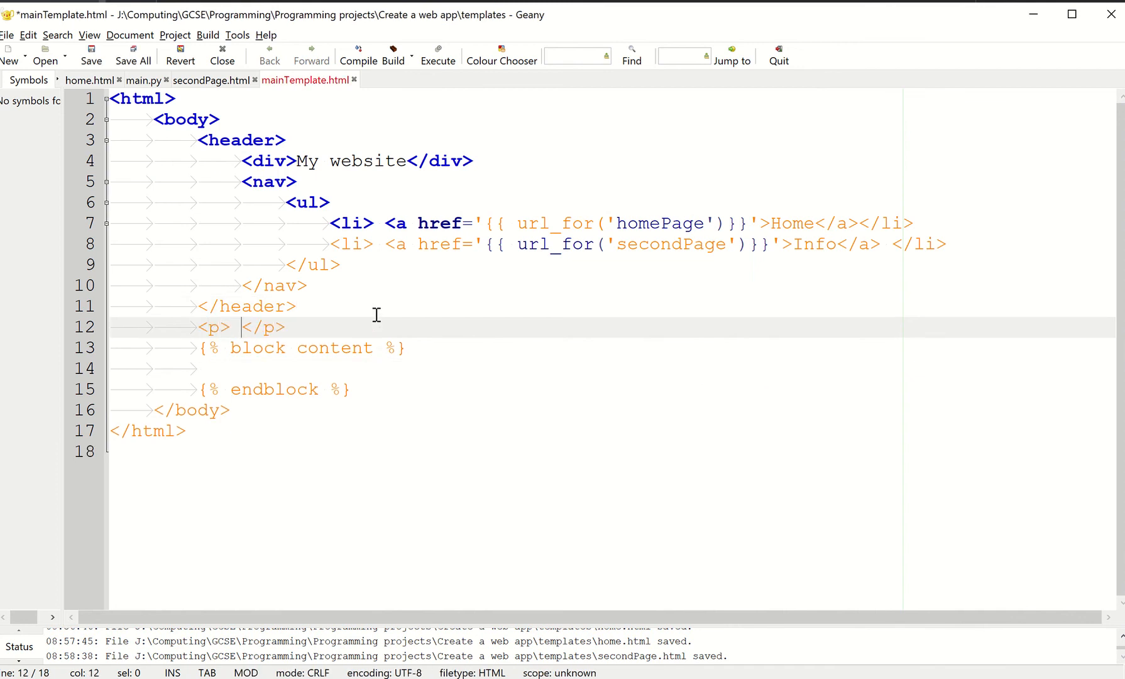
pyautogui.write('boo')
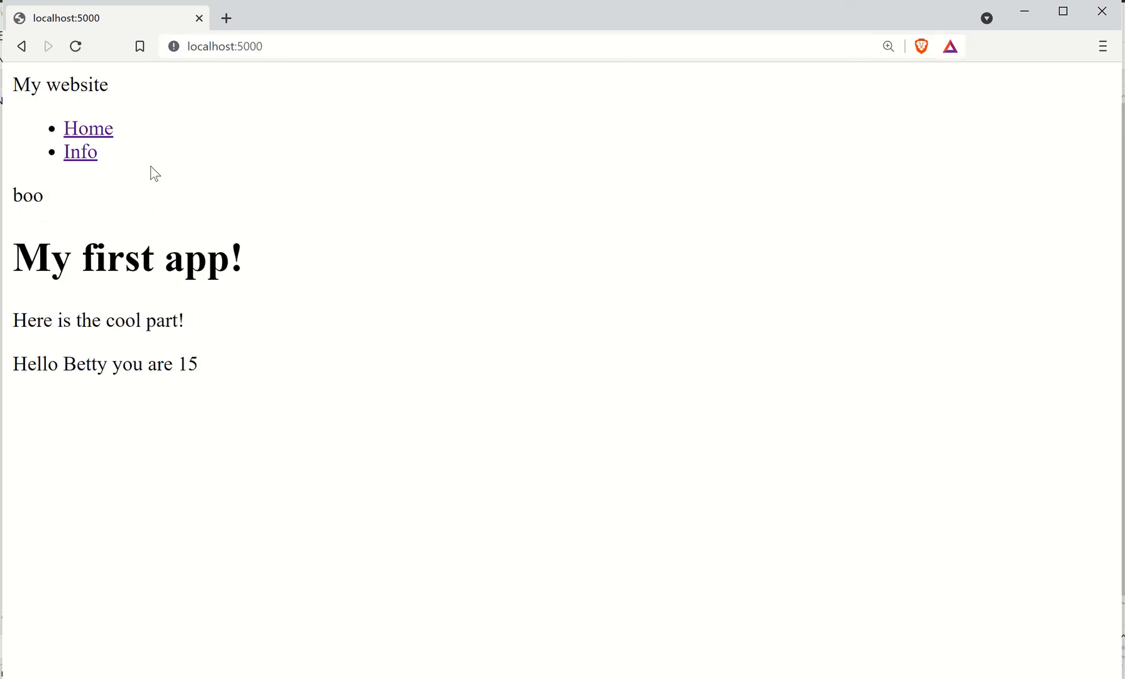
# - Check that the Info page and the home page both show the boo paragraph under the nav links
pyautogui.click(80, 151)
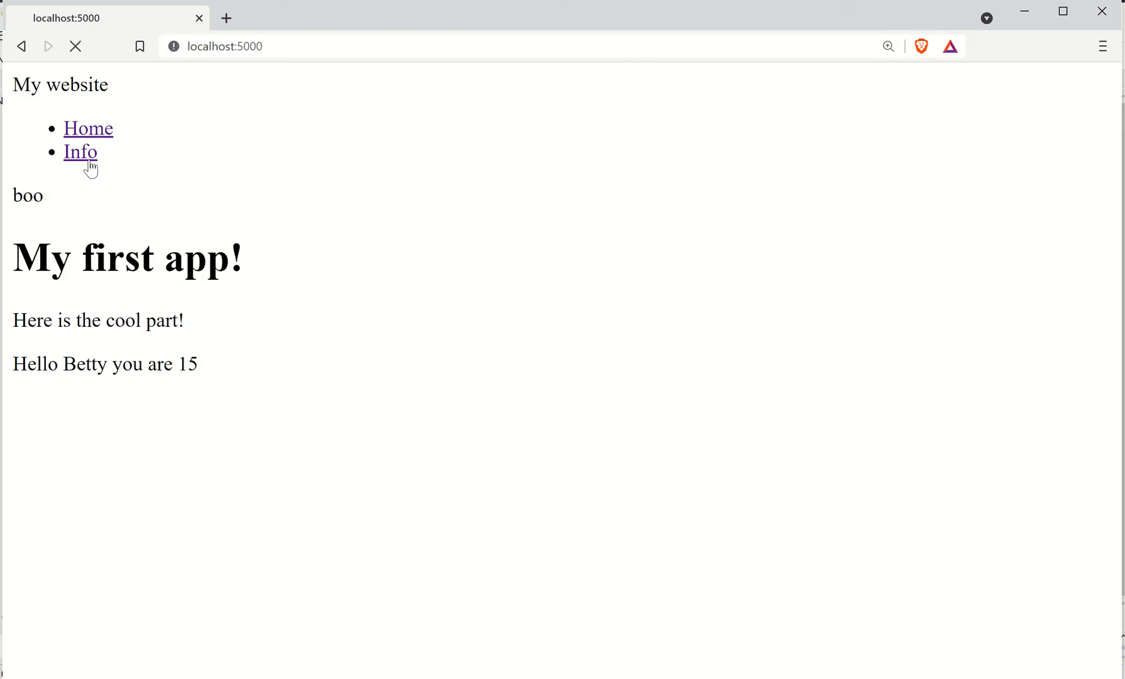
pyautogui.click(80, 150)
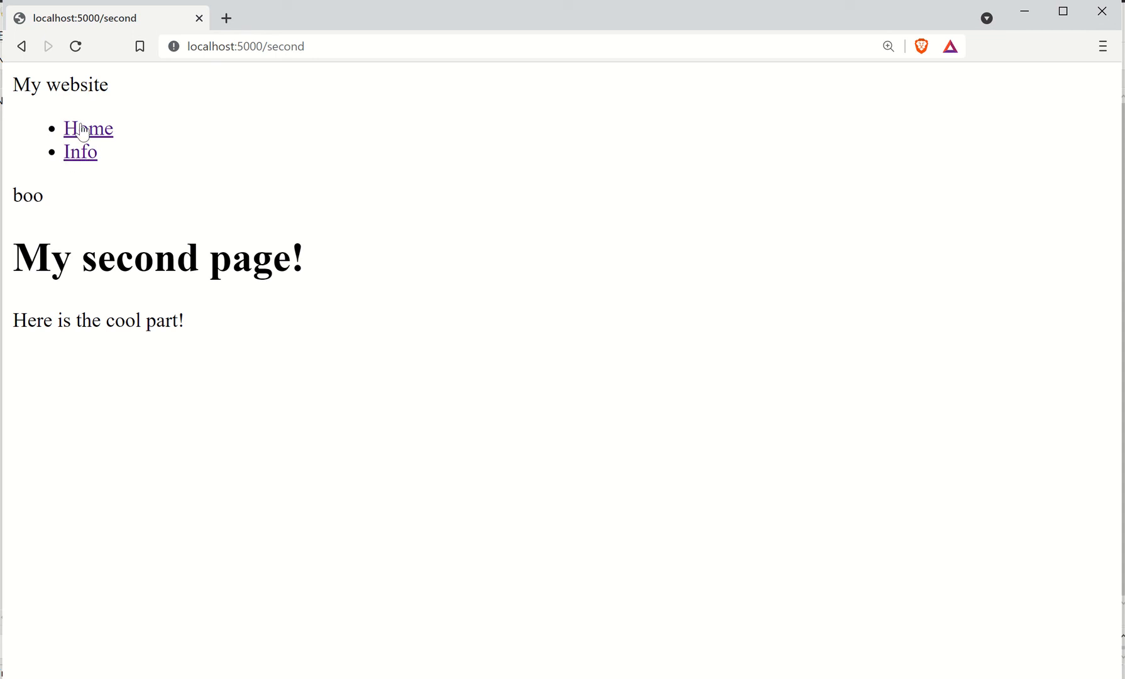
pyautogui.click(88, 128)
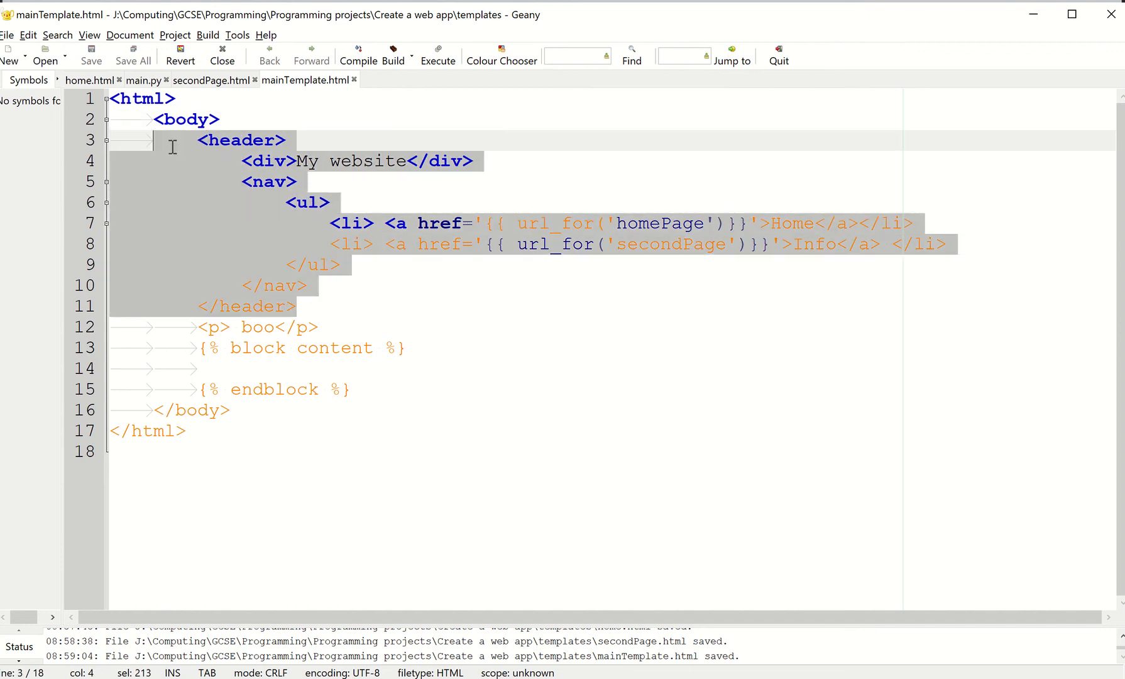
pyautogui.moveTo(405, 262)
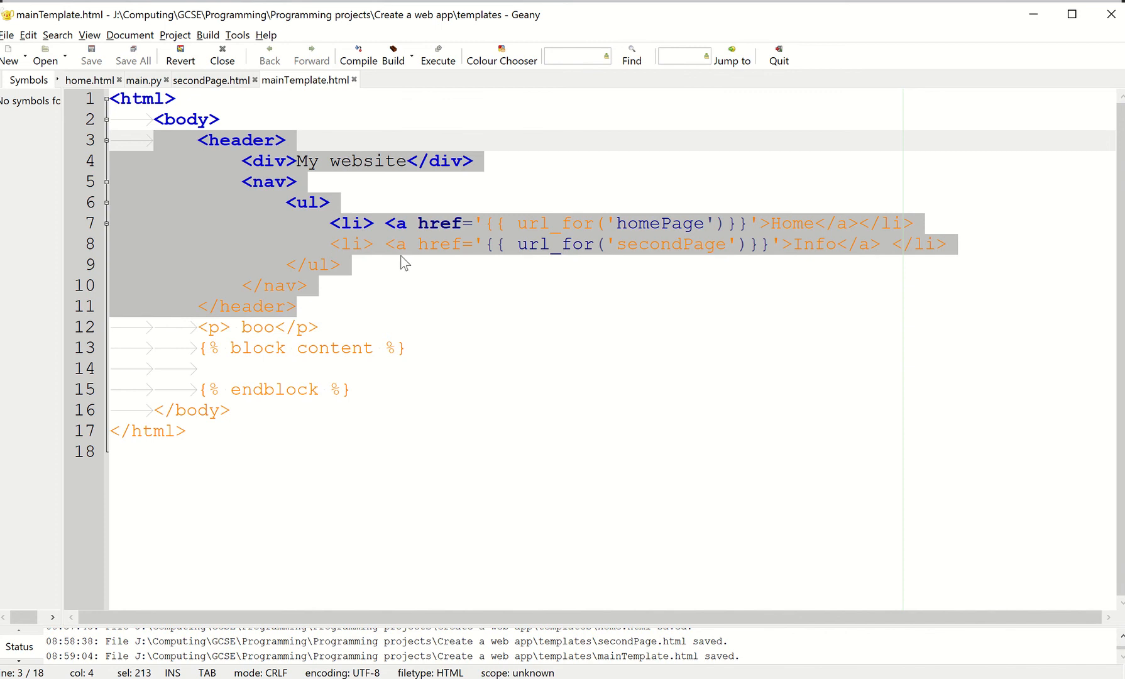
pyautogui.click(340, 265)
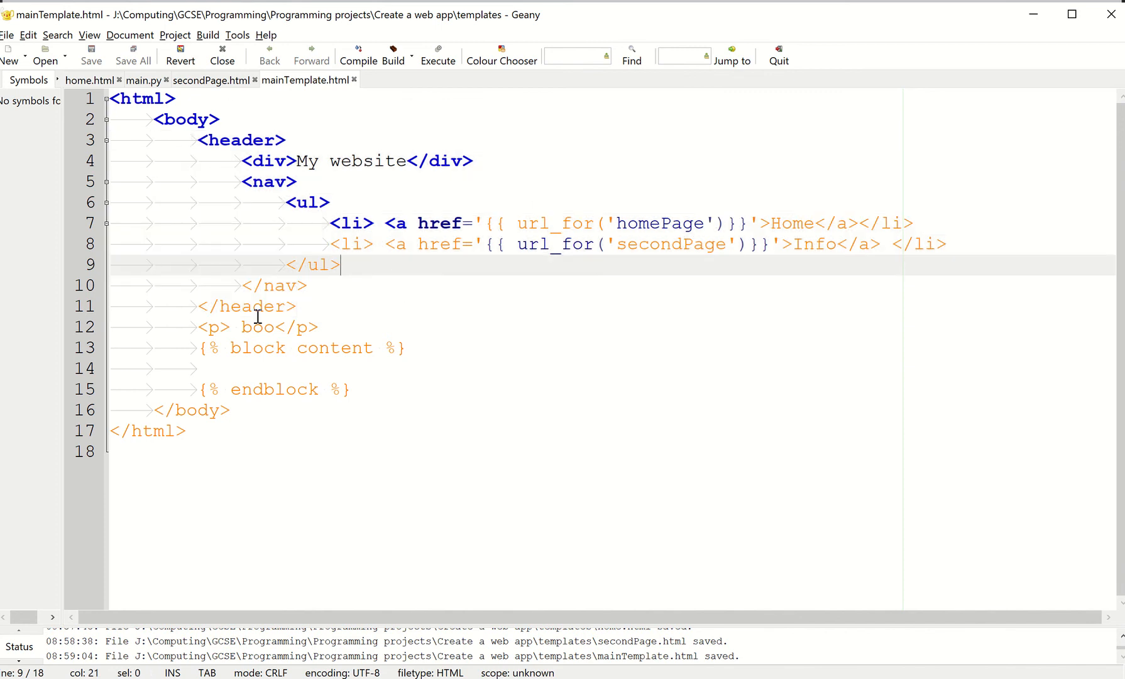
pyautogui.moveTo(792, 276)
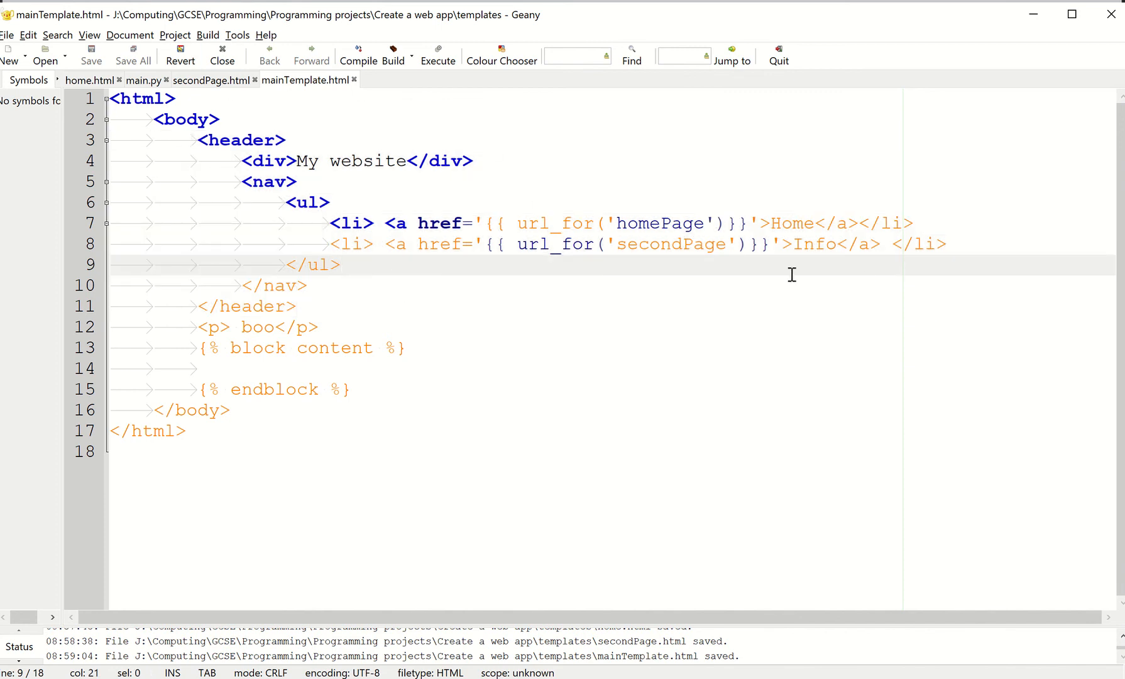
pyautogui.click(405, 349)
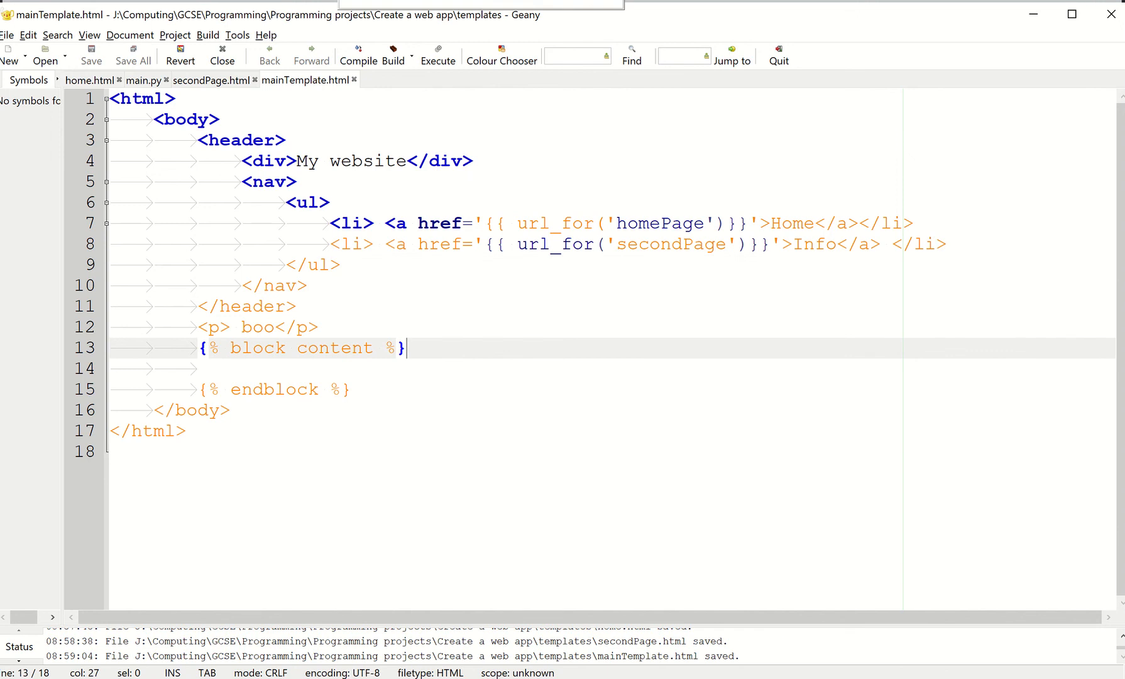